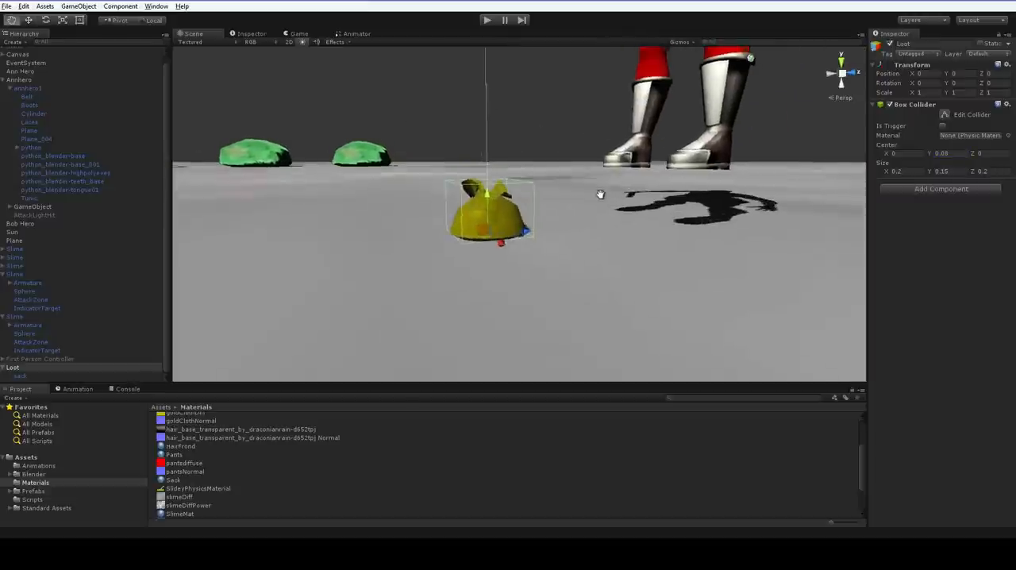
Add a Rigidbody to Loot and freeze its rotation on X, Y and Z
left_click(941, 188)
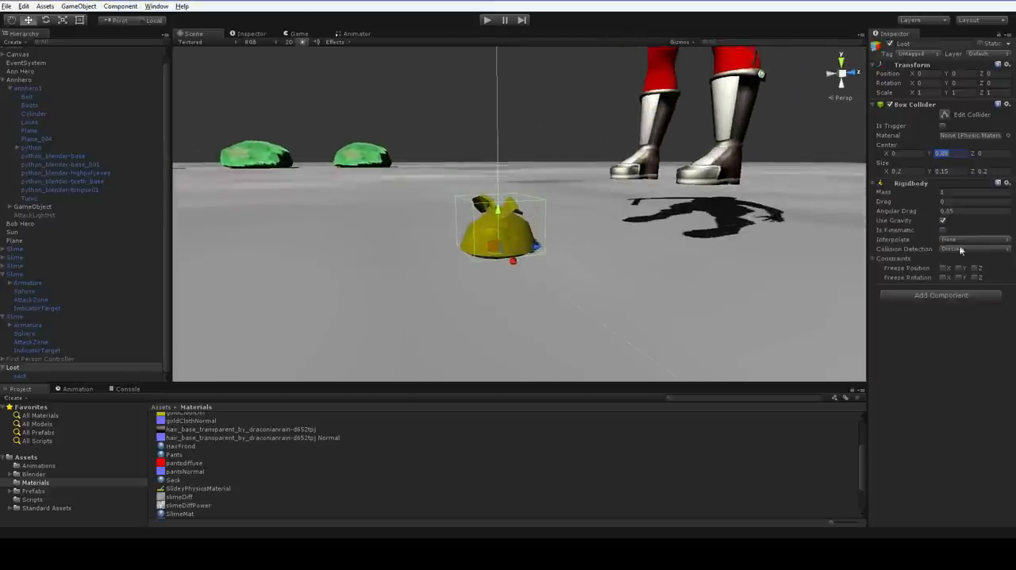
left_click(958, 278)
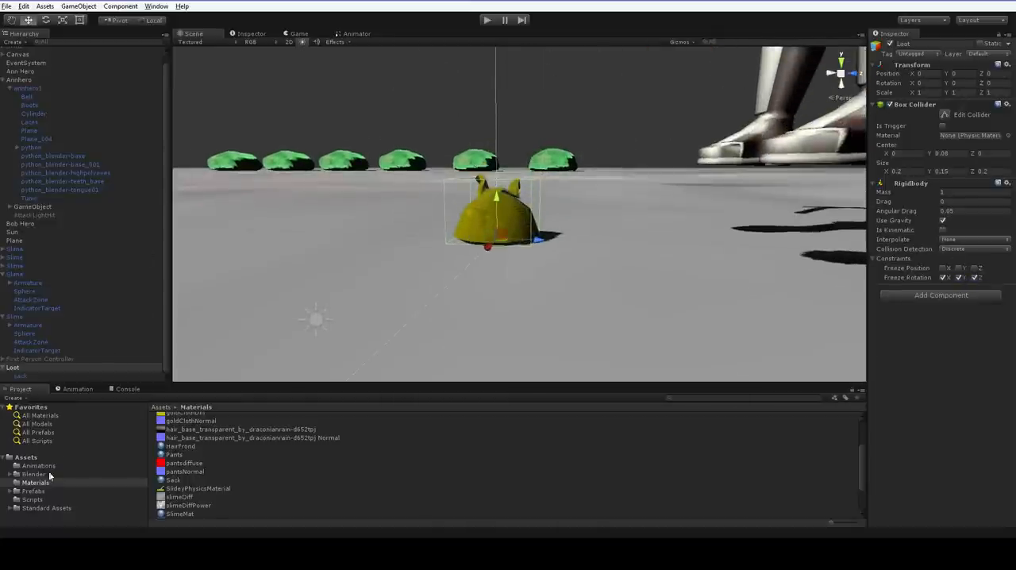
Drag Loot into the Prefabs folder as a prefab, then inspect its sack model
left_click(34, 491)
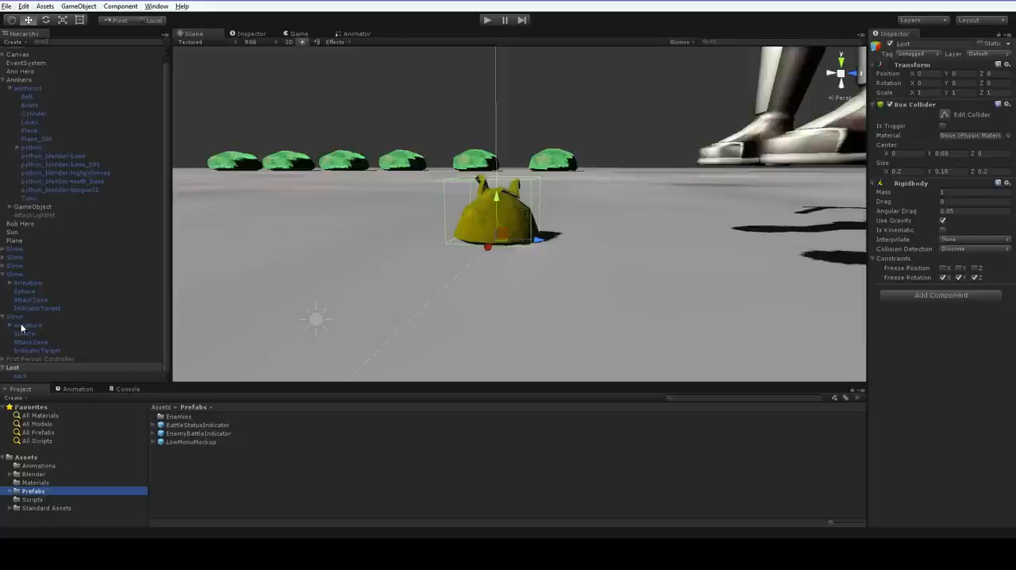
left_click(173, 441)
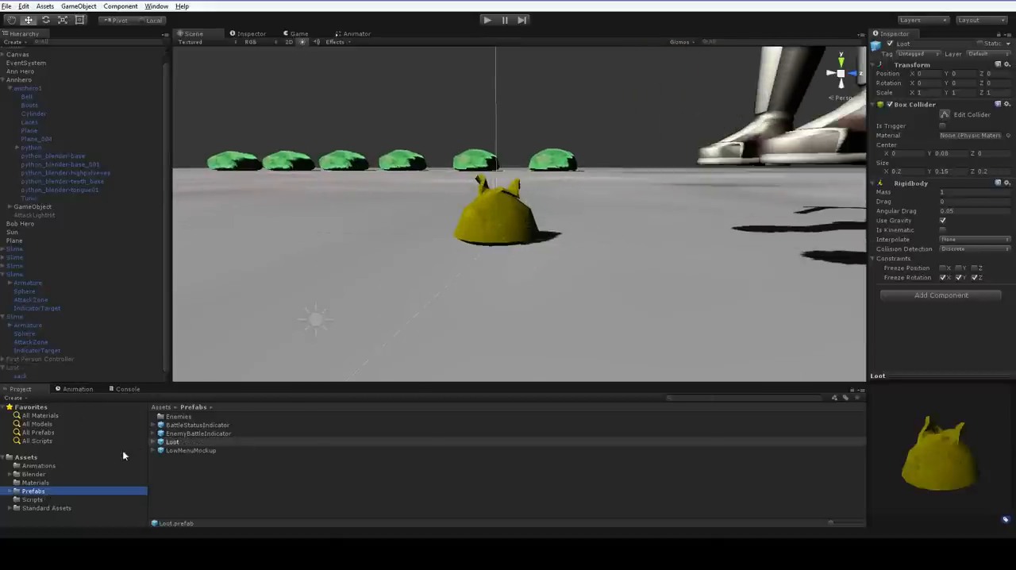
left_click(13, 367)
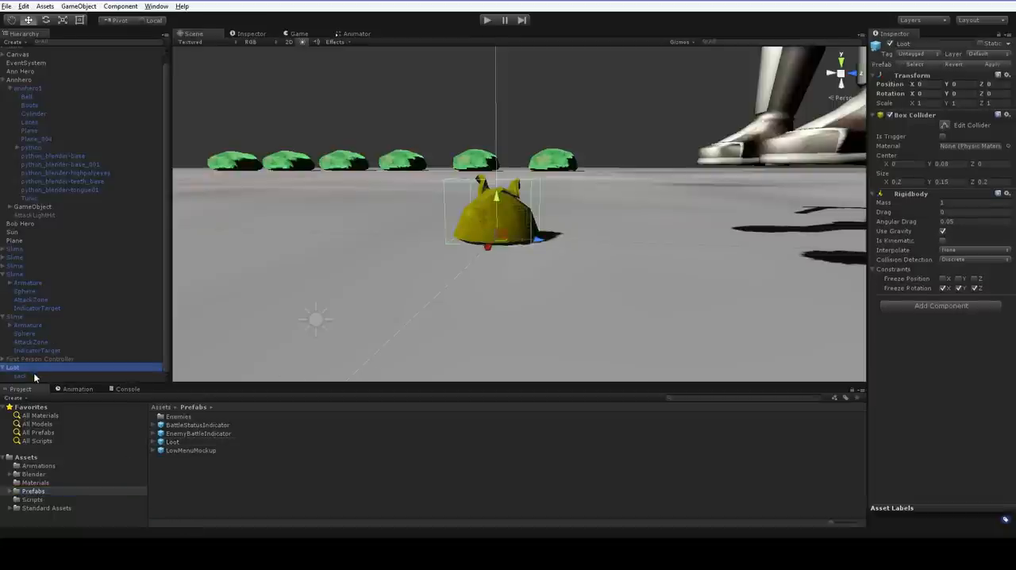
left_click(994, 319)
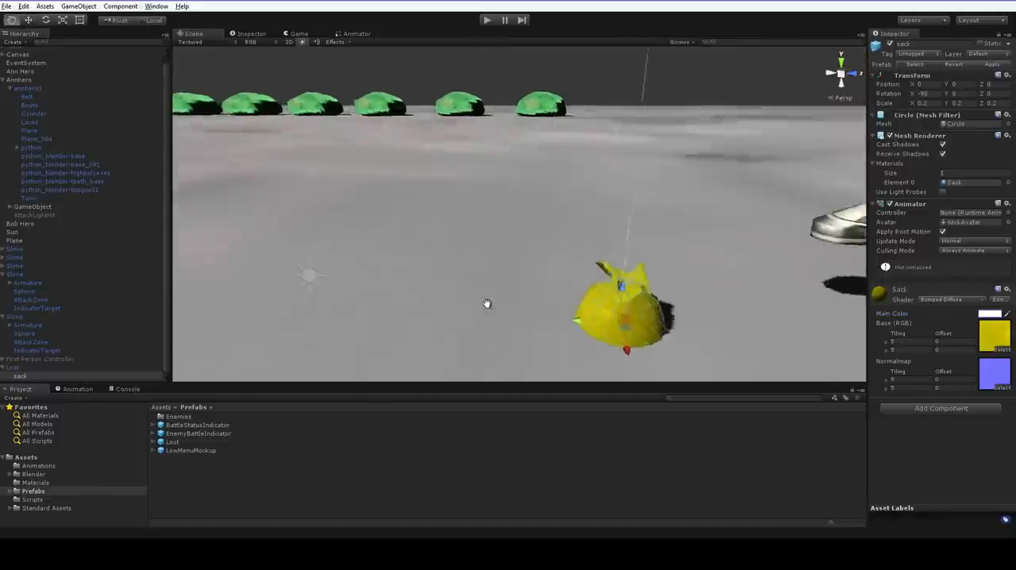
left_click(11, 367)
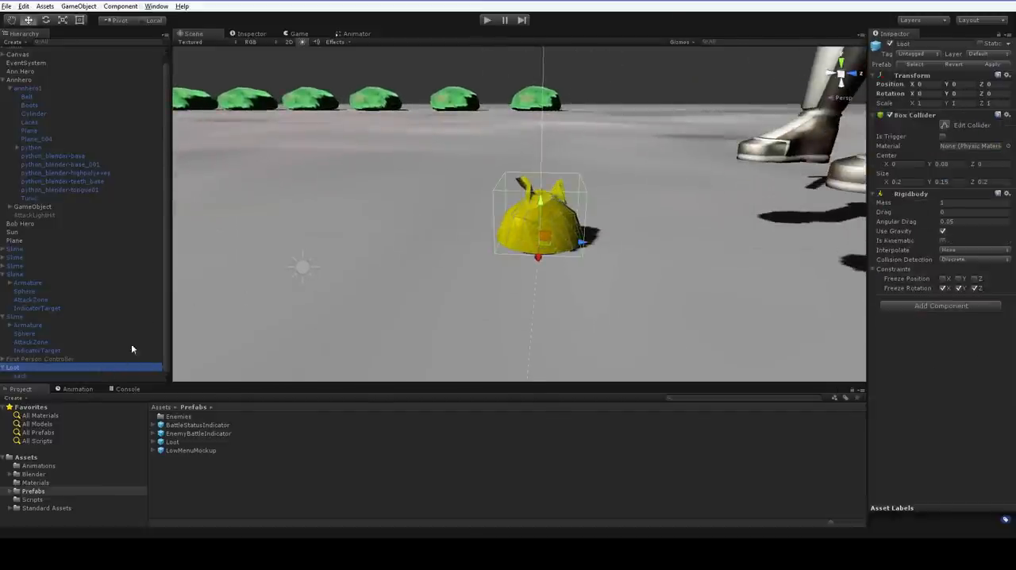
mouse_move(152, 335)
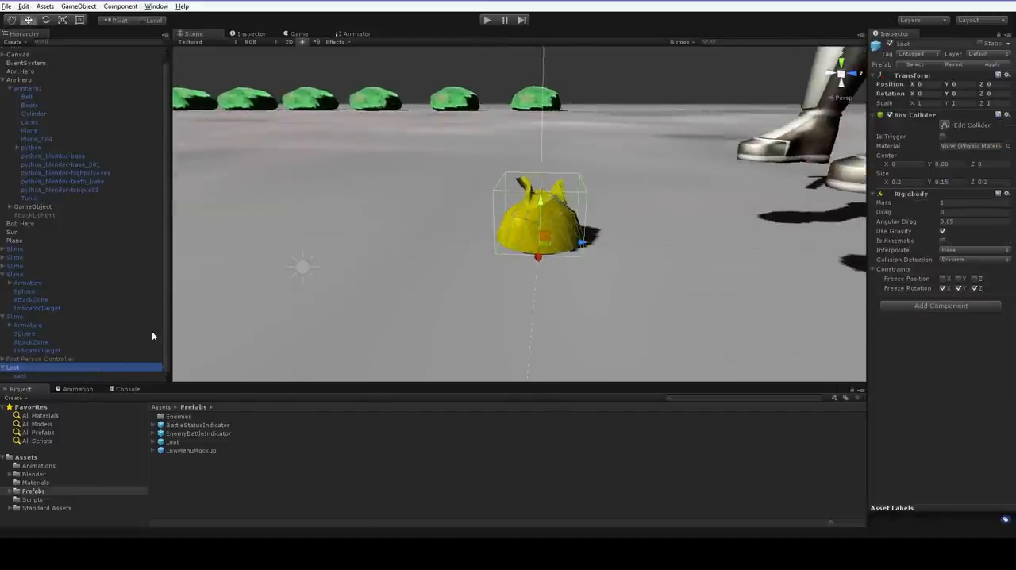
mouse_move(52, 446)
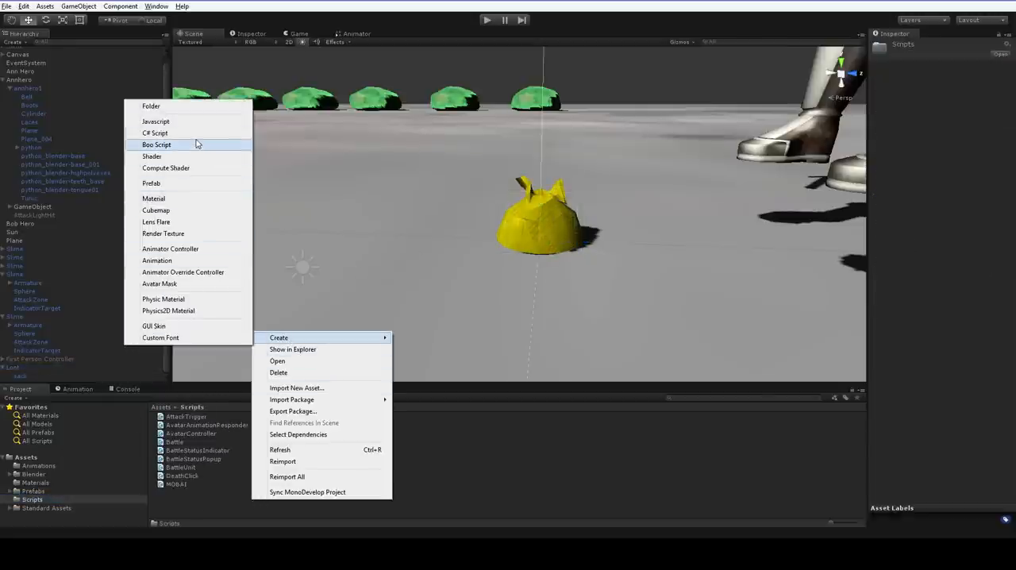
Create a C# script named Loot in the Scripts folder and reselect Loot
left_click(155, 133)
type("Loot")
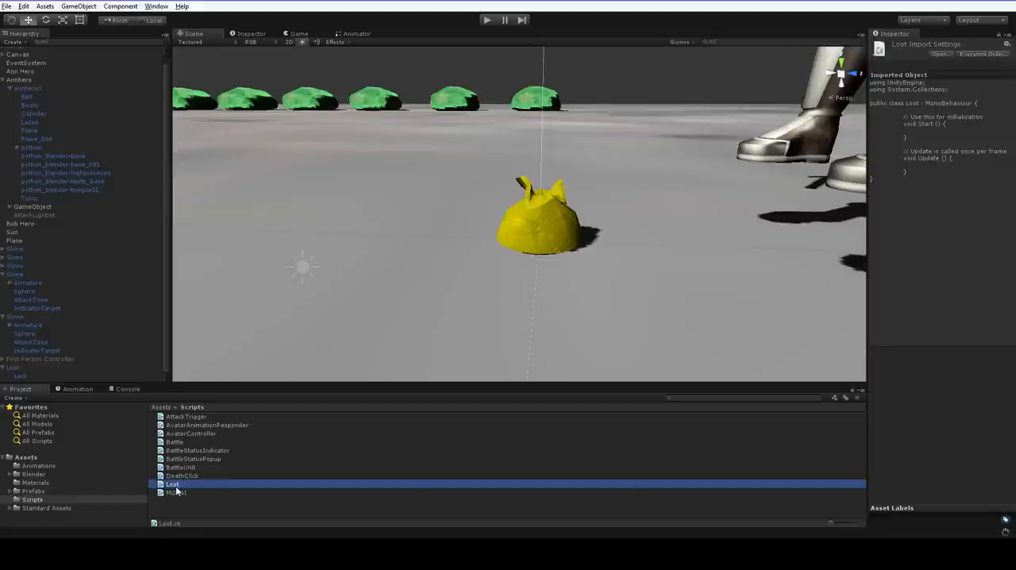
left_click(12, 368)
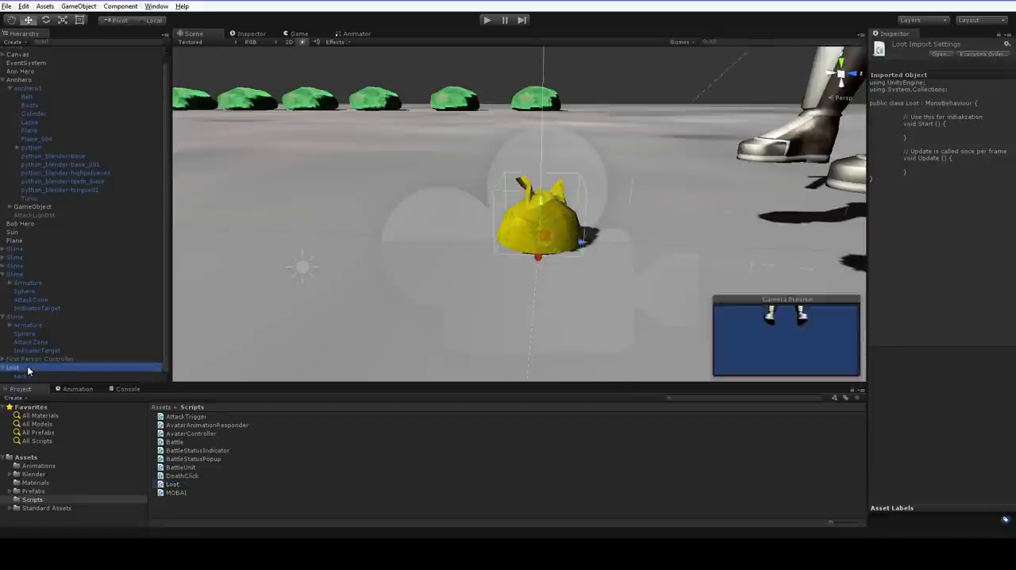
left_click(12, 367)
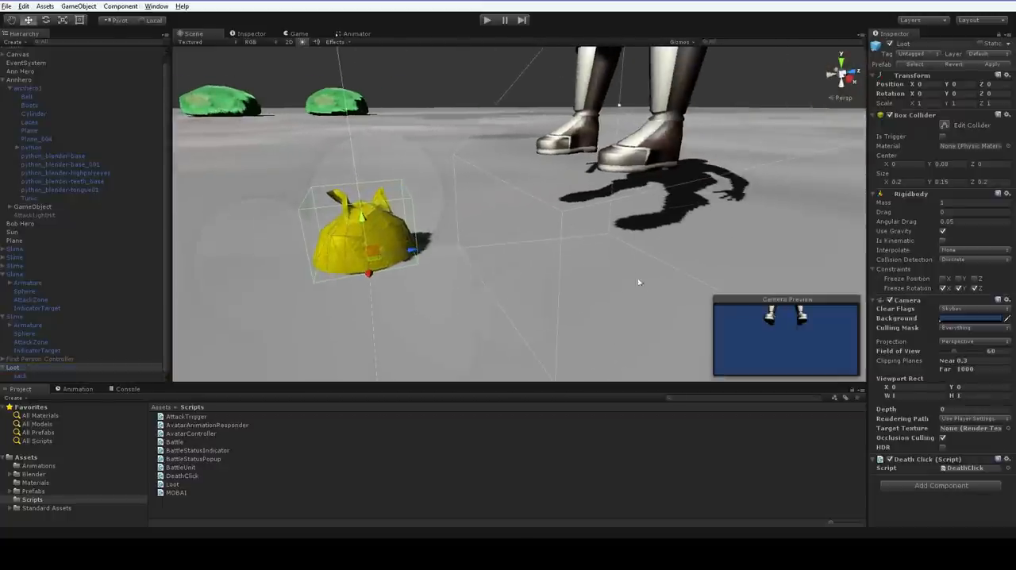
Play-test the scene, then stop it
left_click(487, 19)
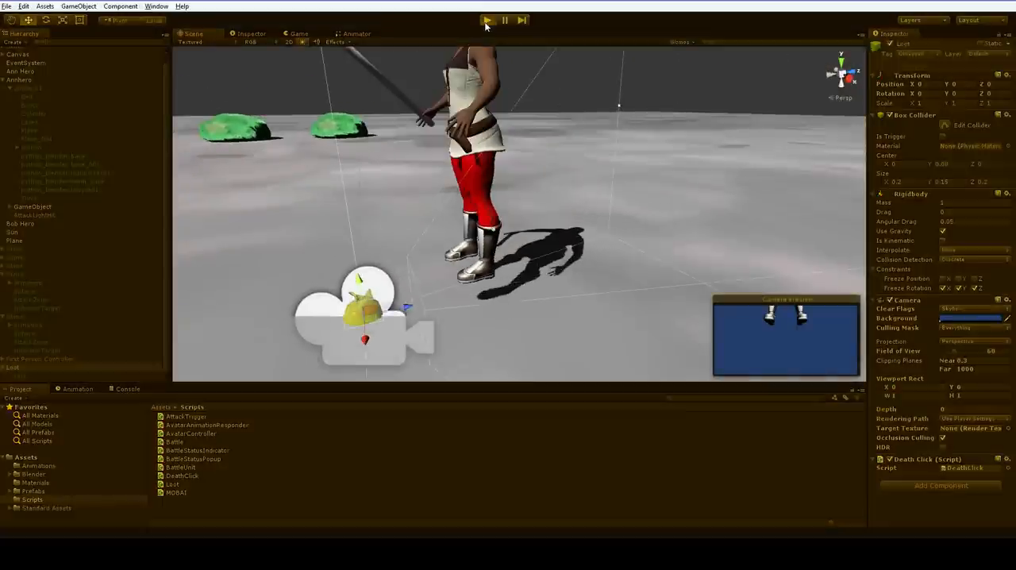
left_click(487, 19)
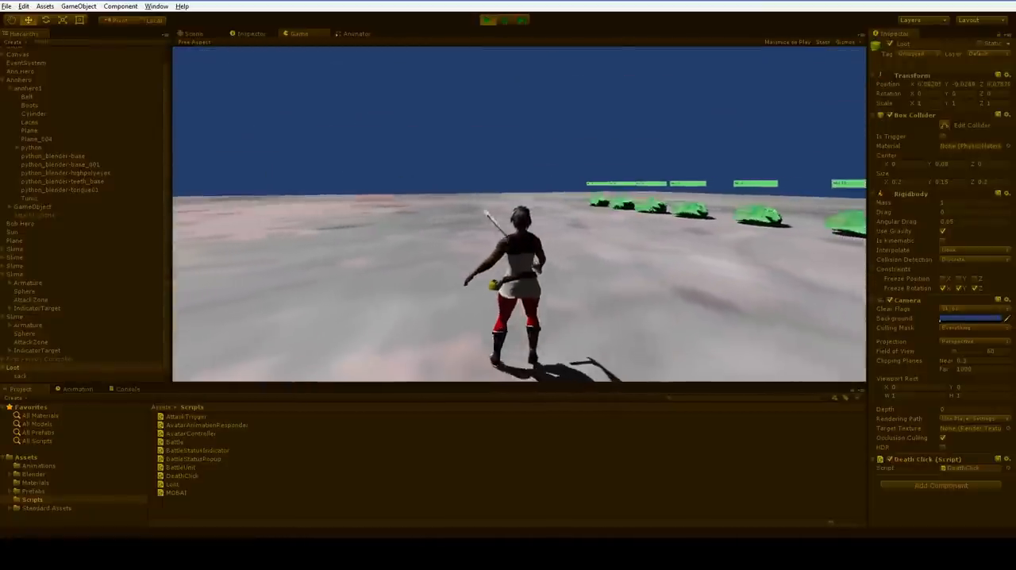
left_click(486, 20)
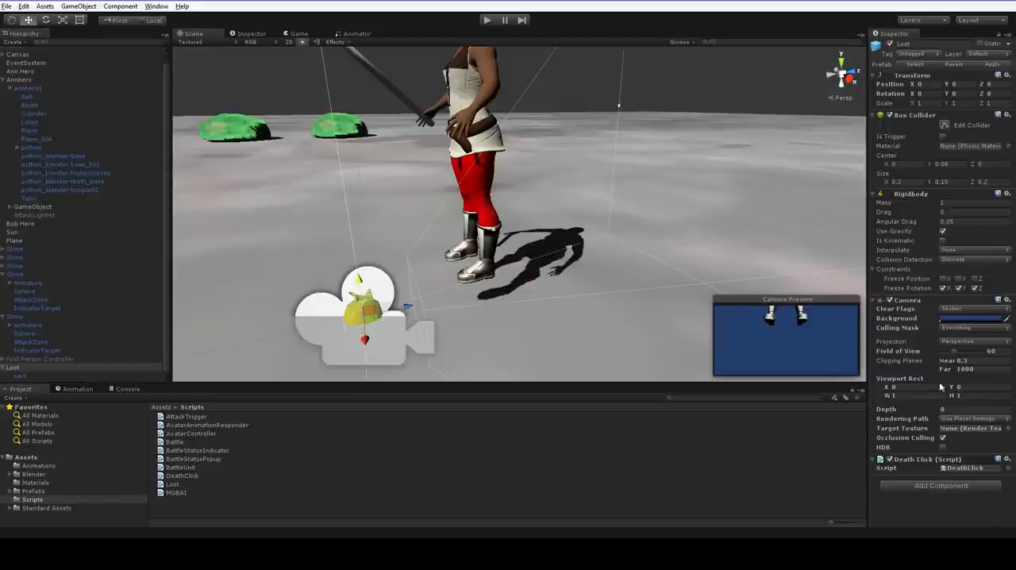
Tick Is Trigger on Loot's Box Collider and start Play mode
left_click(943, 136)
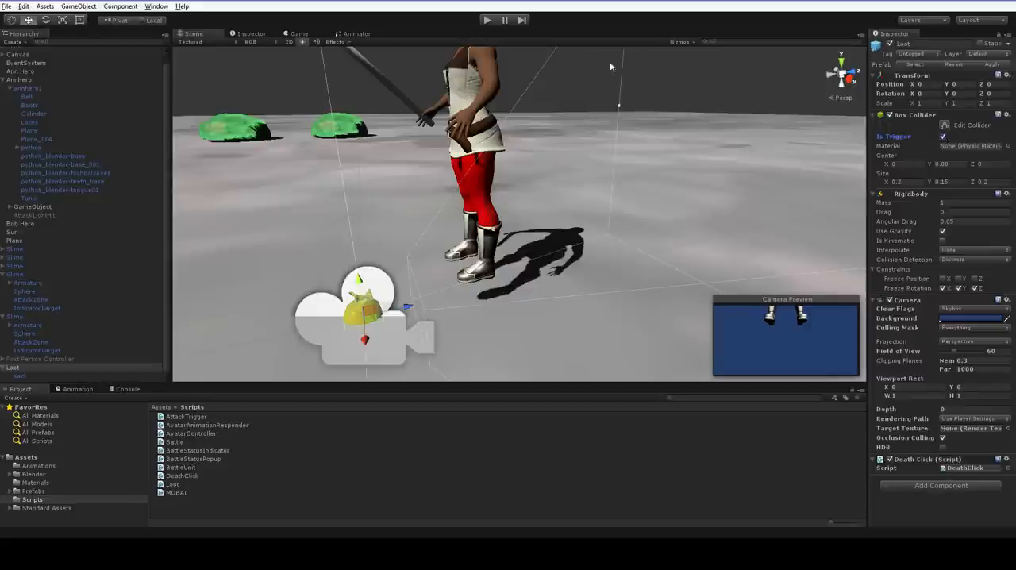
left_click(487, 20)
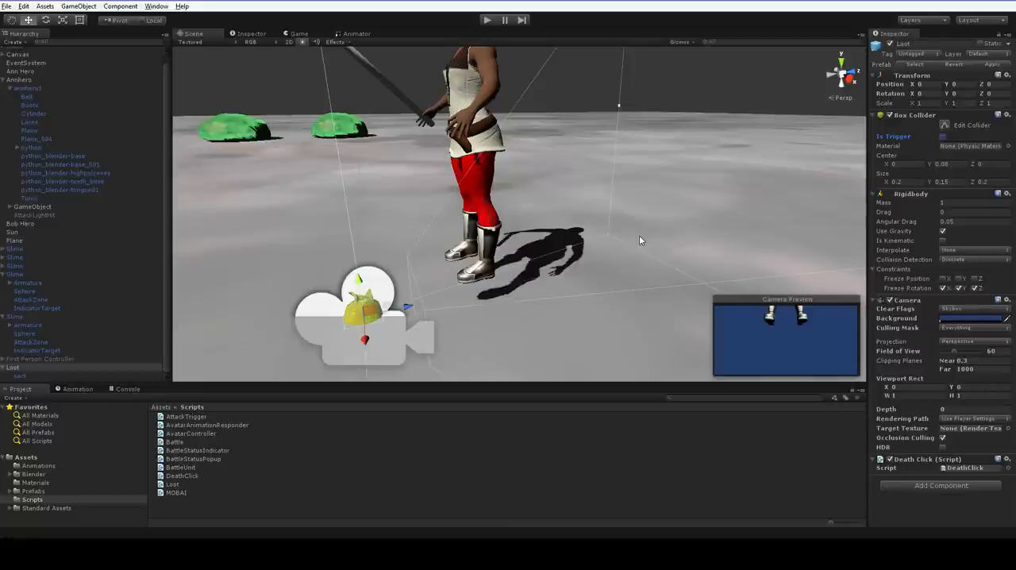
mouse_move(581, 230)
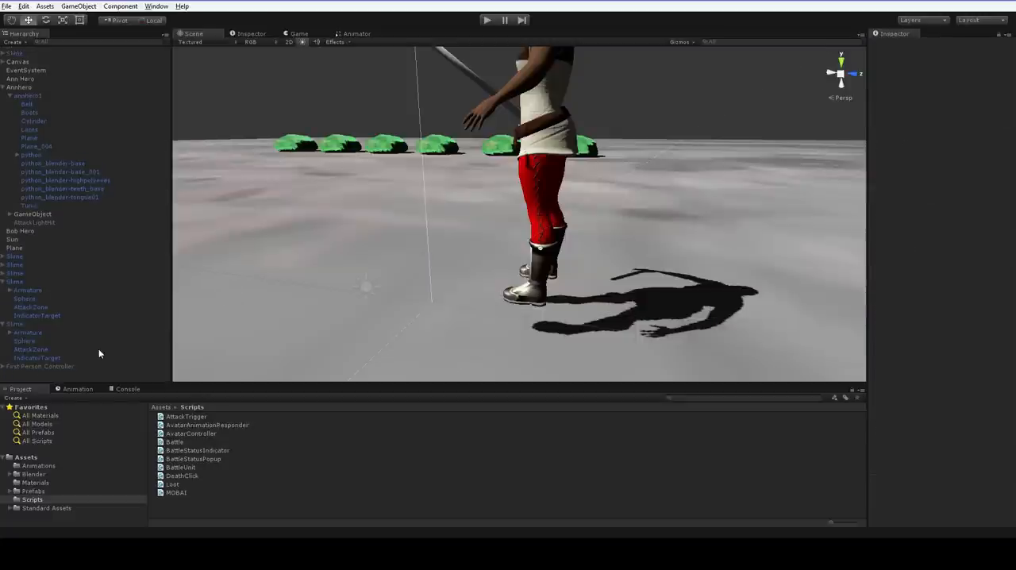
mouse_move(55, 155)
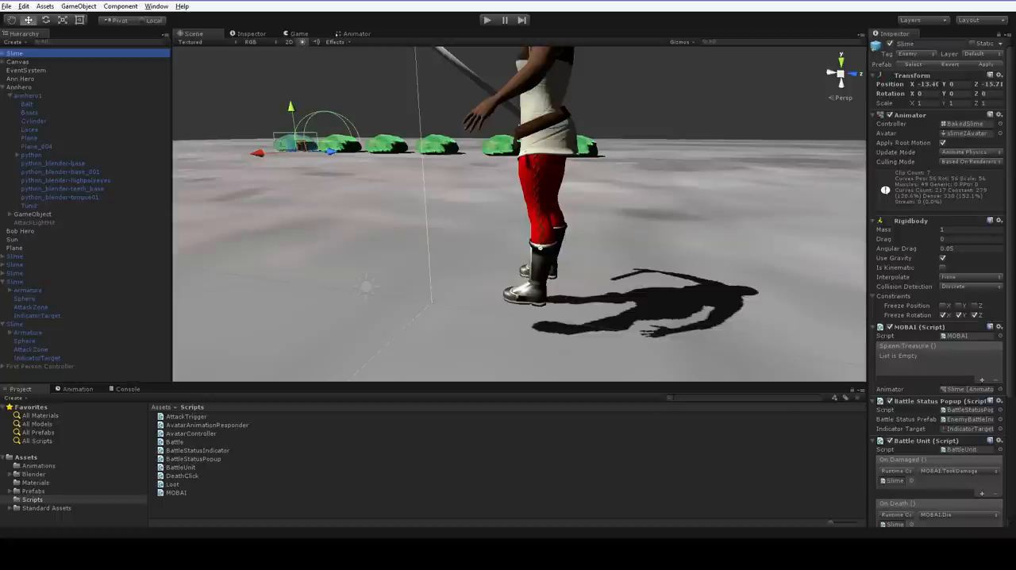
mouse_move(863, 395)
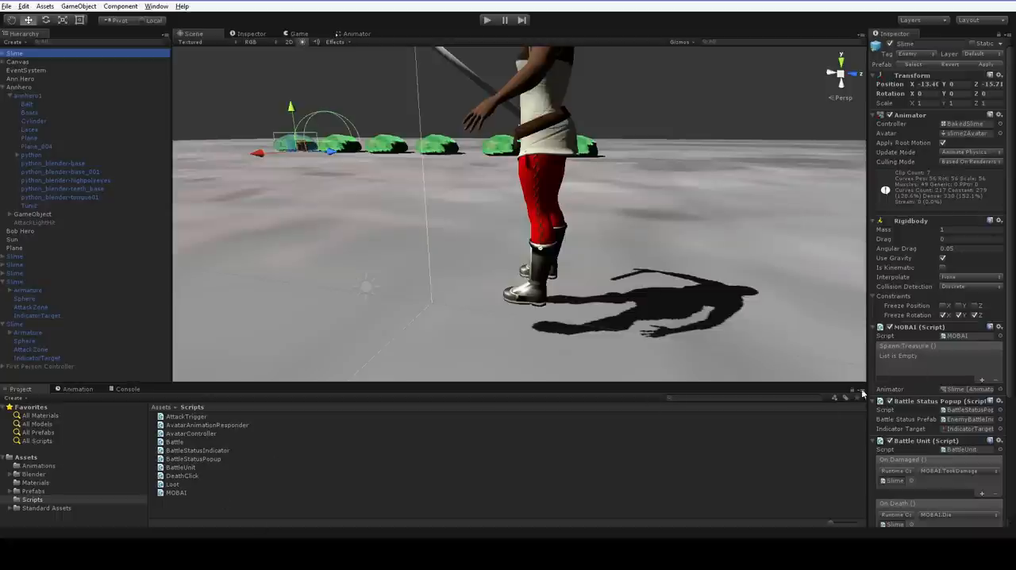
mouse_move(260, 482)
type("Treas")
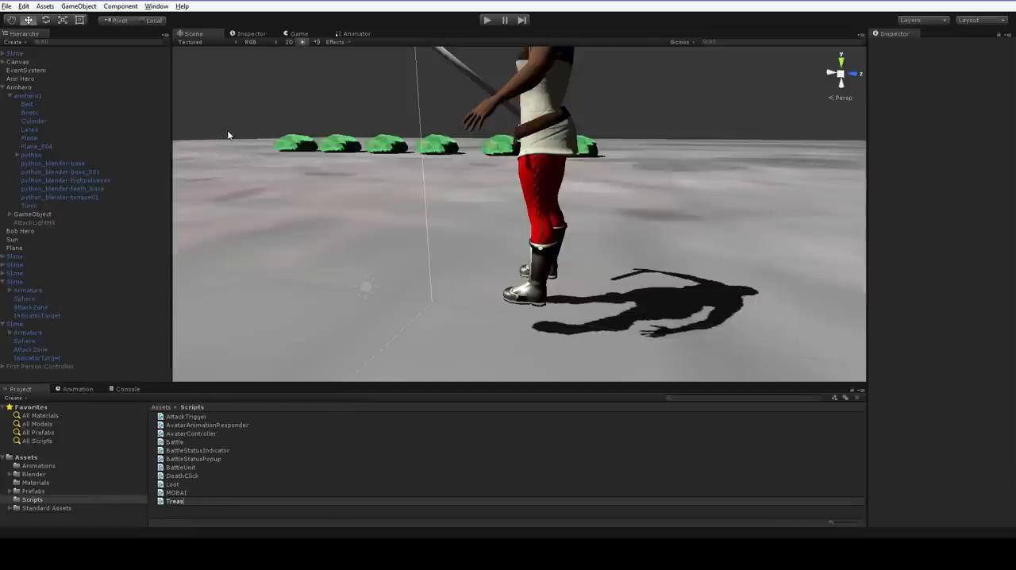
Finish naming the TreasureSpawner script, then select a Slime and scroll its Inspector
left_click(192, 501)
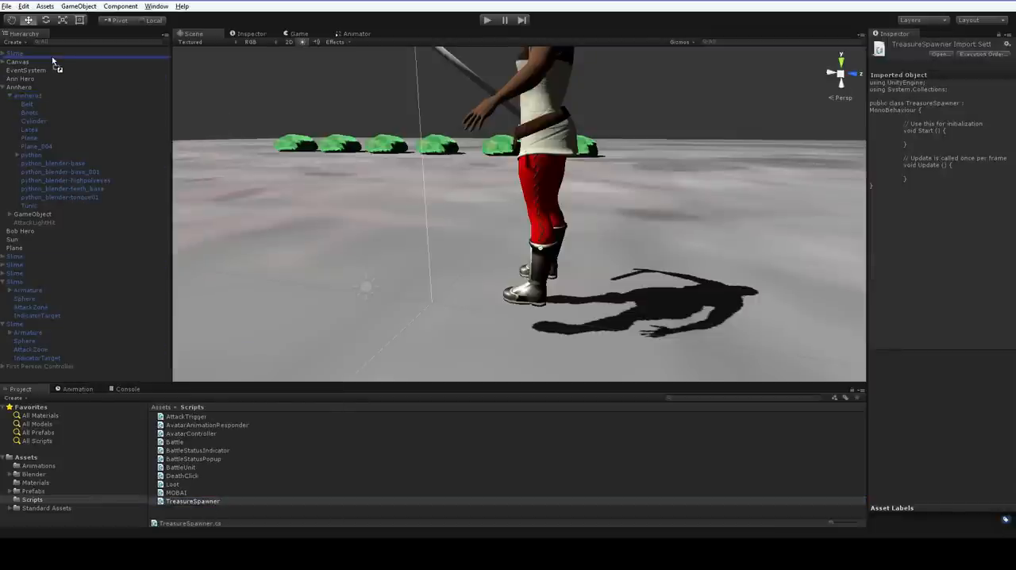
left_click(14, 53)
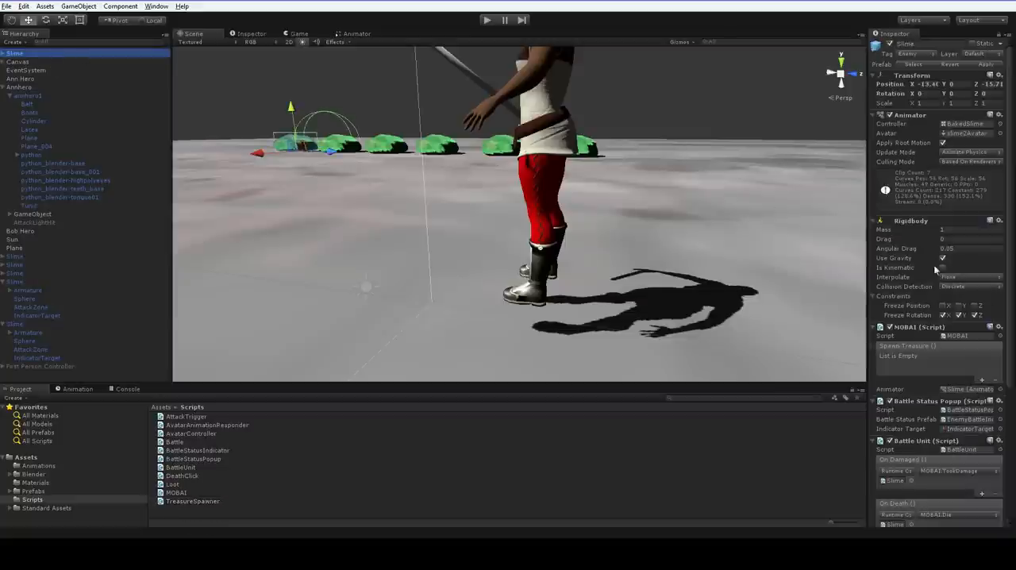
scroll("down", 3)
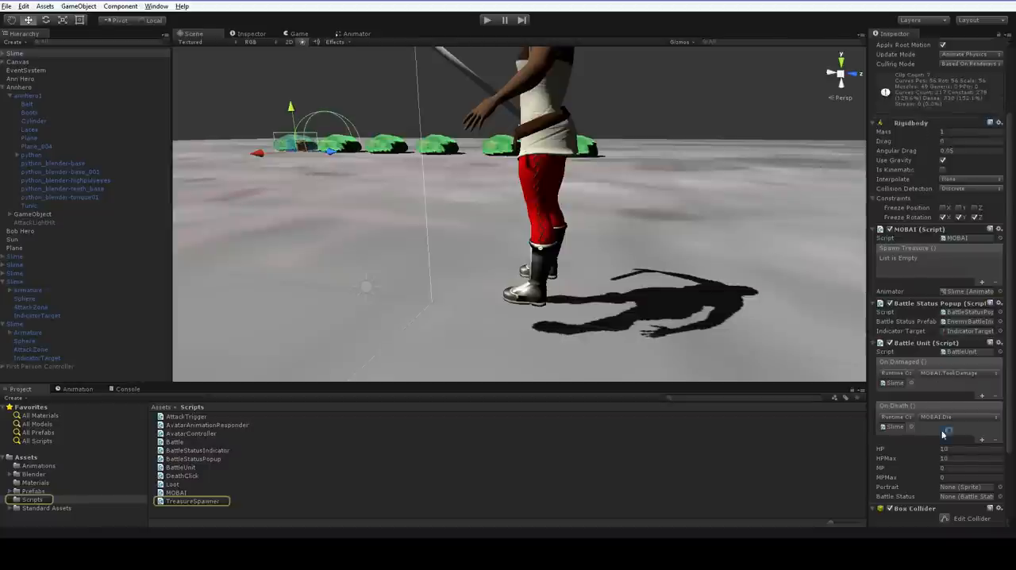
scroll("down", 3)
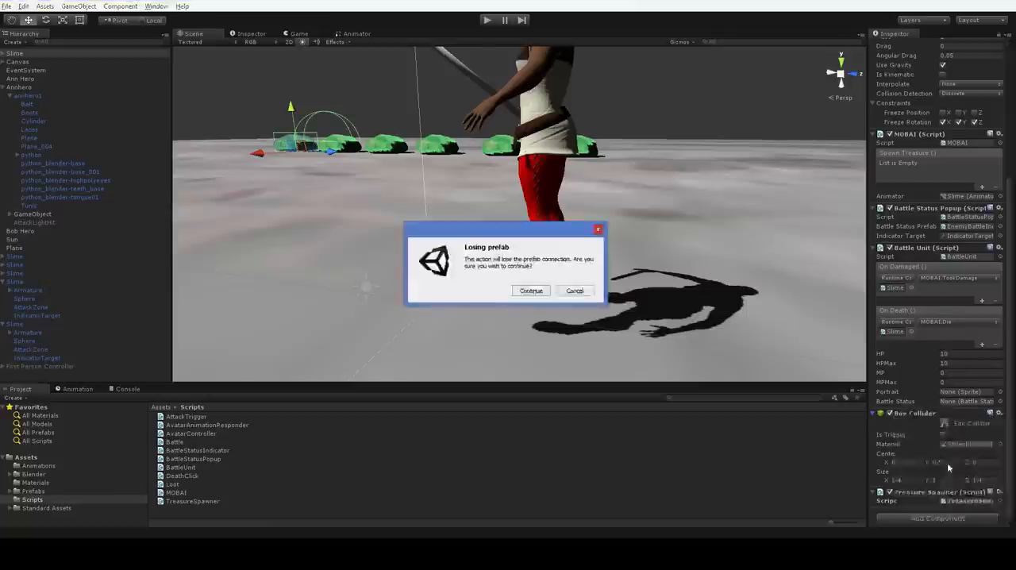
Break the Slime's prefab connection and remove its Box Collider component
left_click(531, 291)
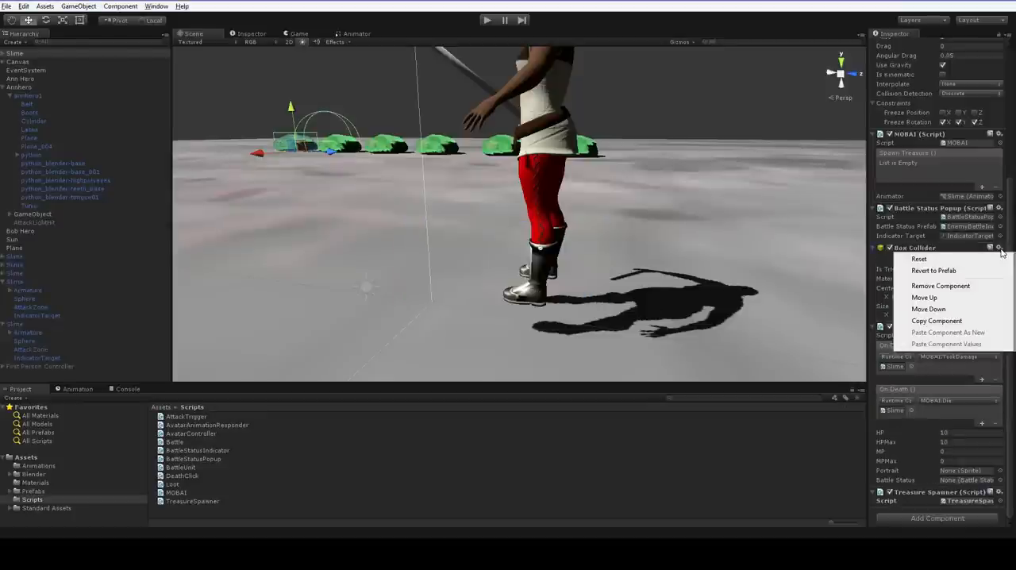
left_click(941, 286)
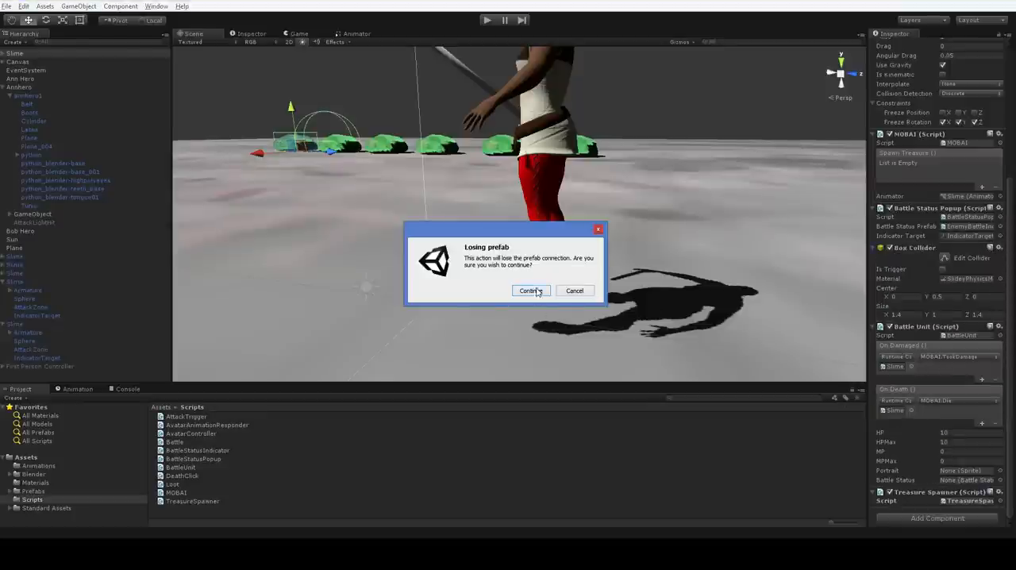
left_click(529, 291)
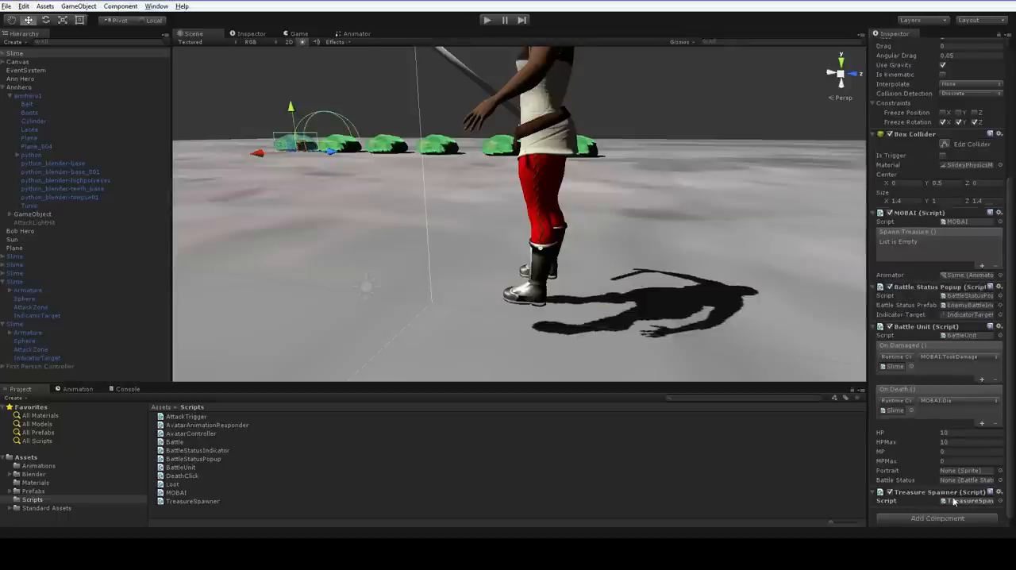
Open TreasureSpawner.cs in MonoDevelop and close all other open files
double_click(192, 501)
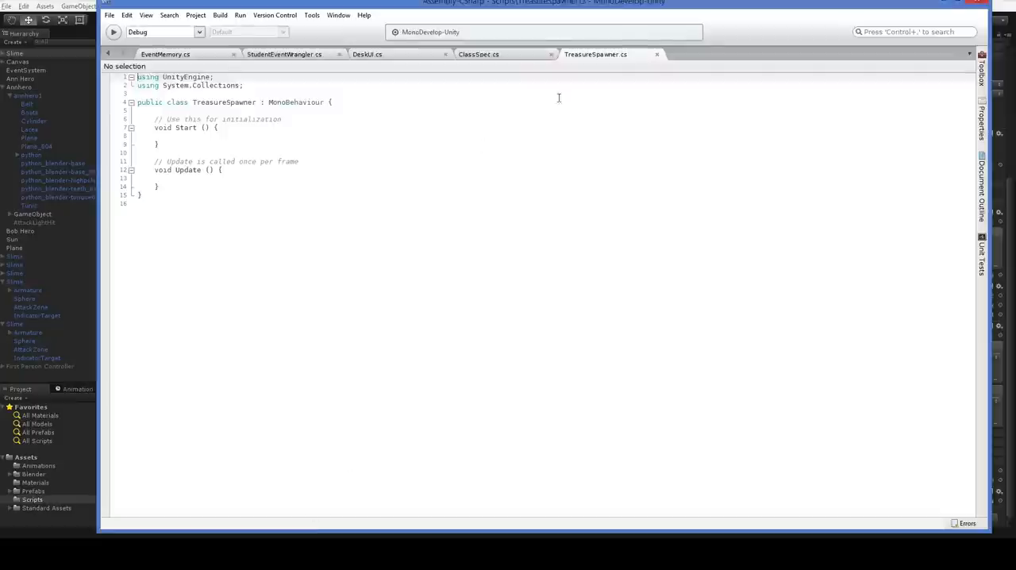
right_click(596, 54)
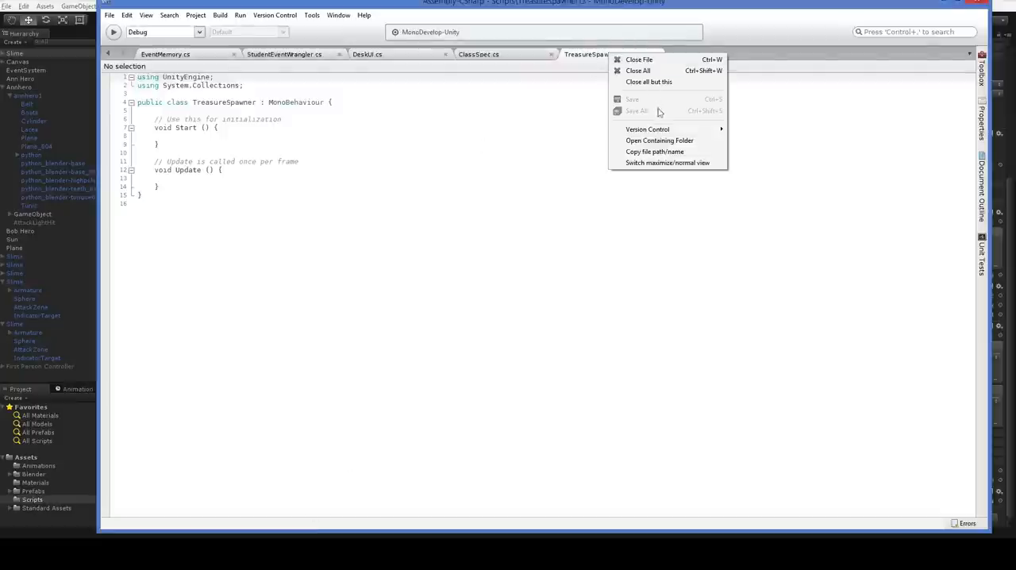
left_click(648, 82)
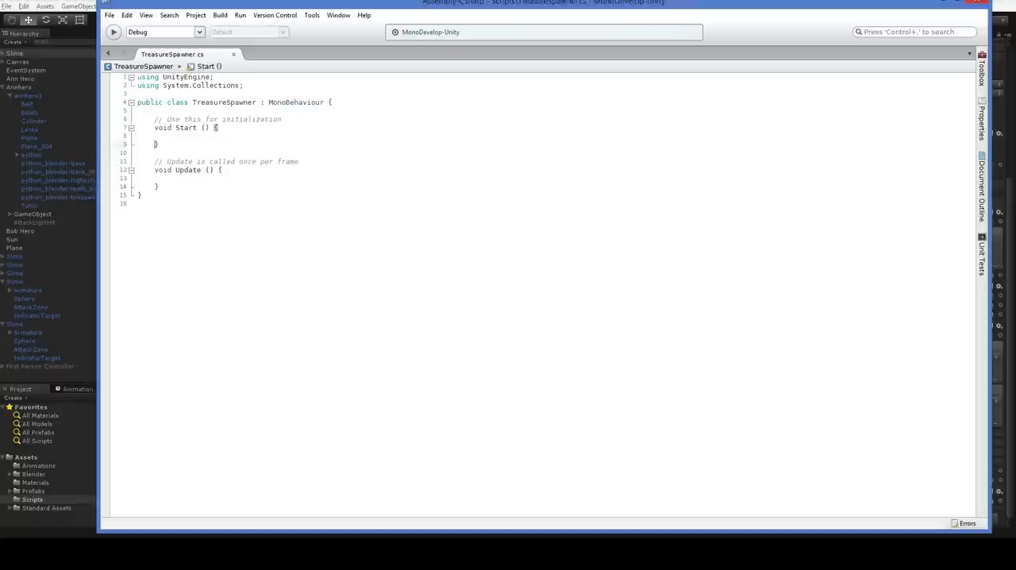
Declare a public Loot field named treasure
type("public")
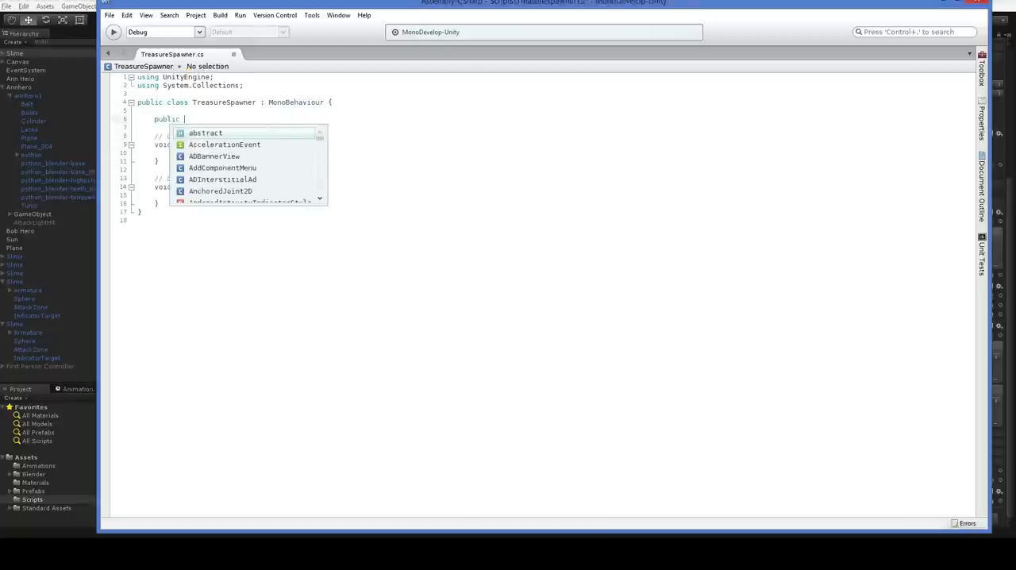
type("Loot treas")
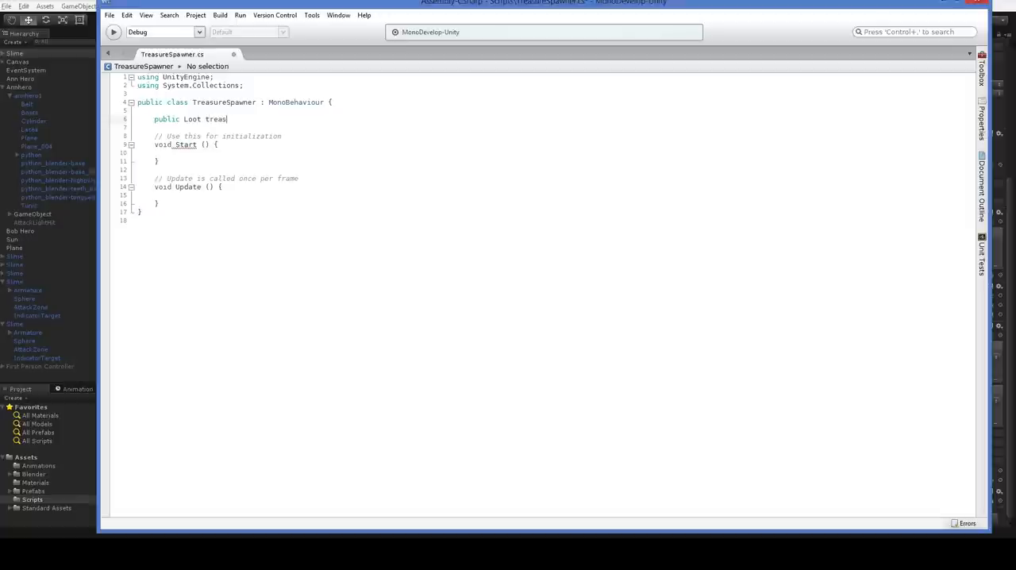
type("ure")
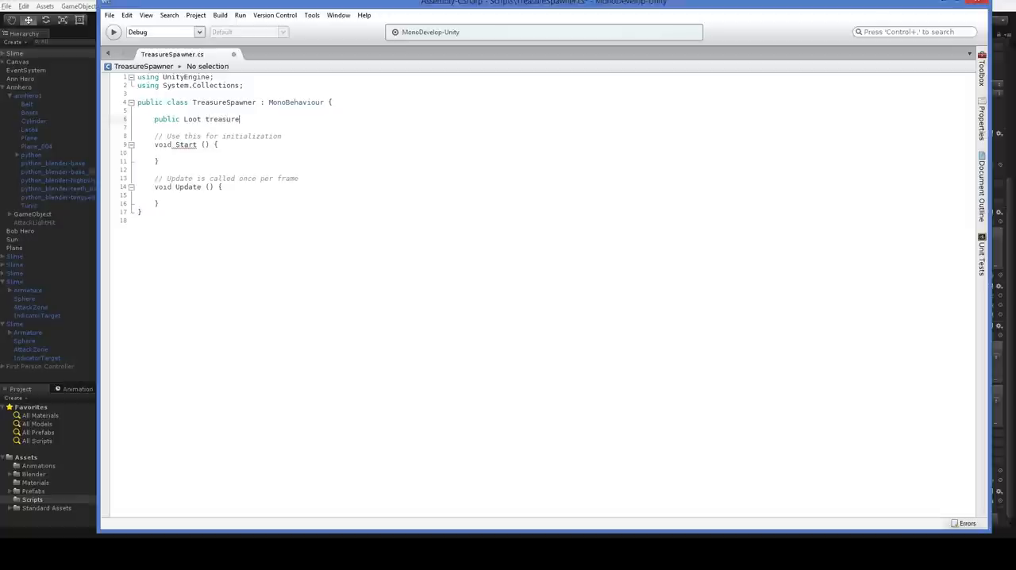
type(";")
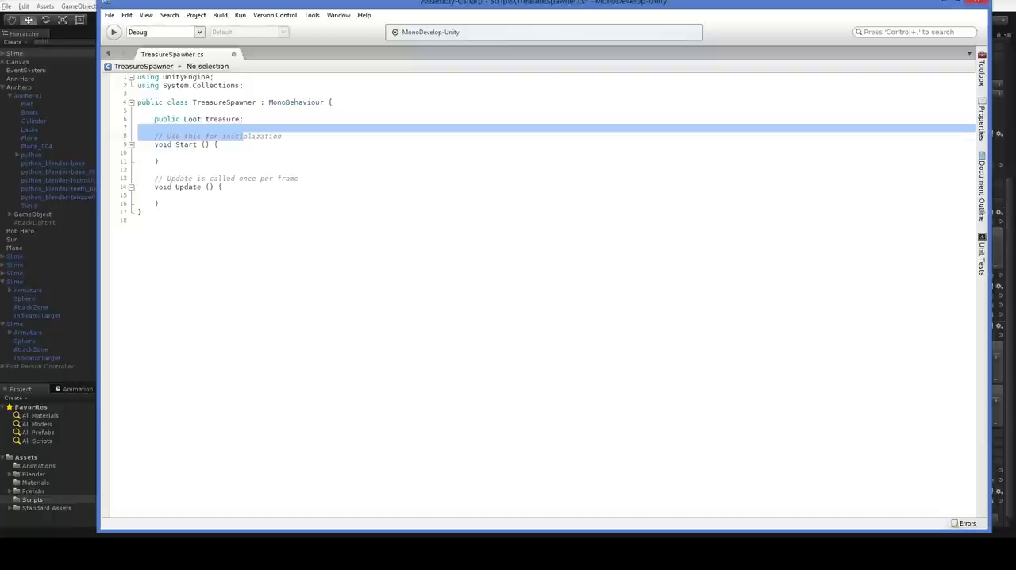
Write a public Spawn method instantiating treasure at the spawner's transform position
type("public void Spawn(")
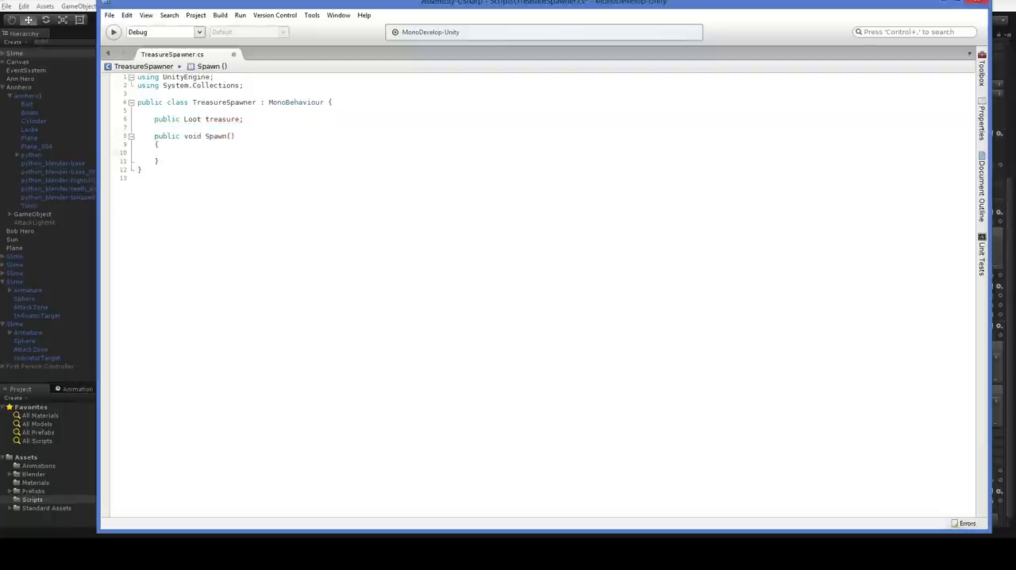
type("Ins")
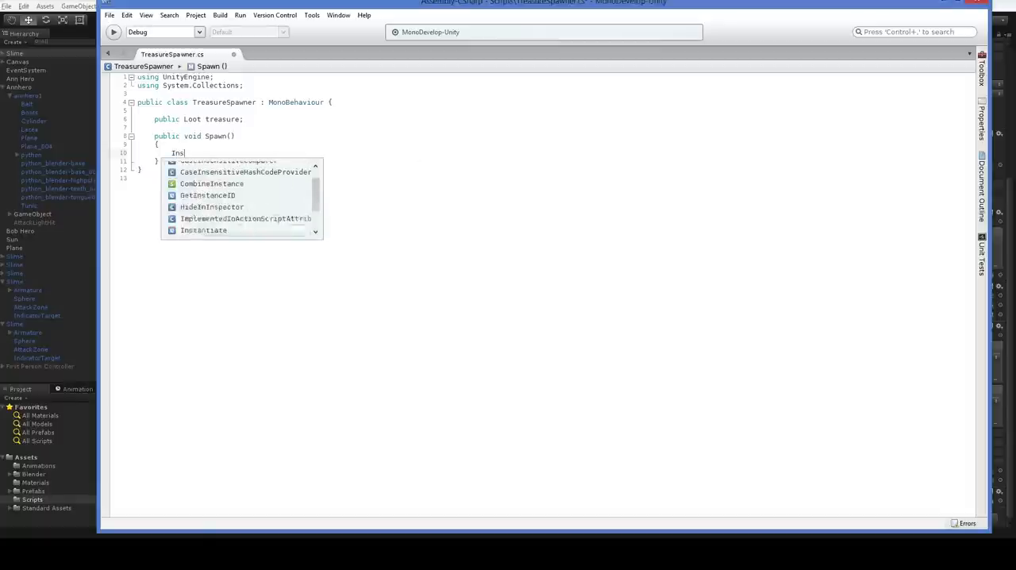
type("Loot l =")
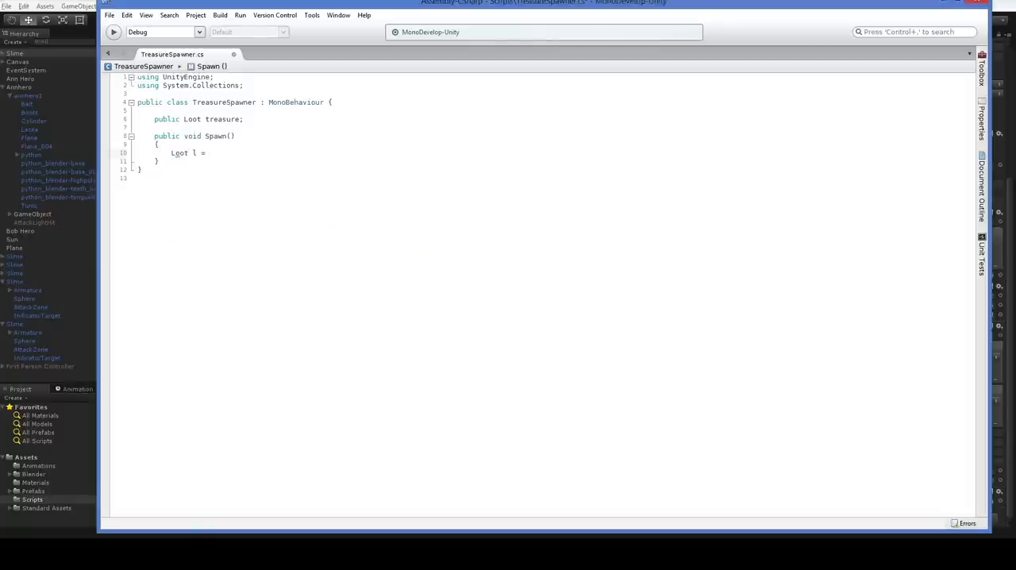
type("(Loot)")
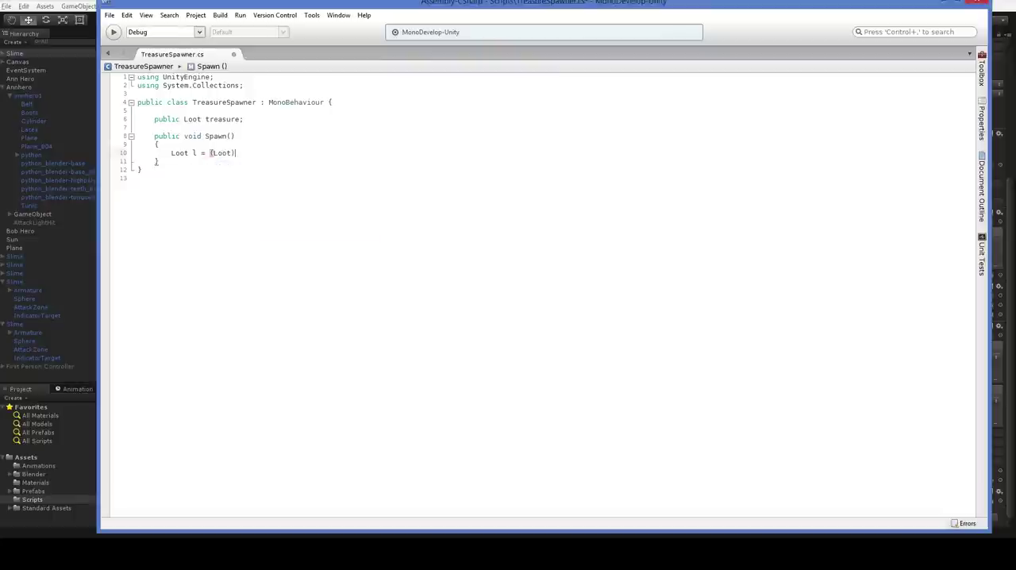
type("Instantiate(")
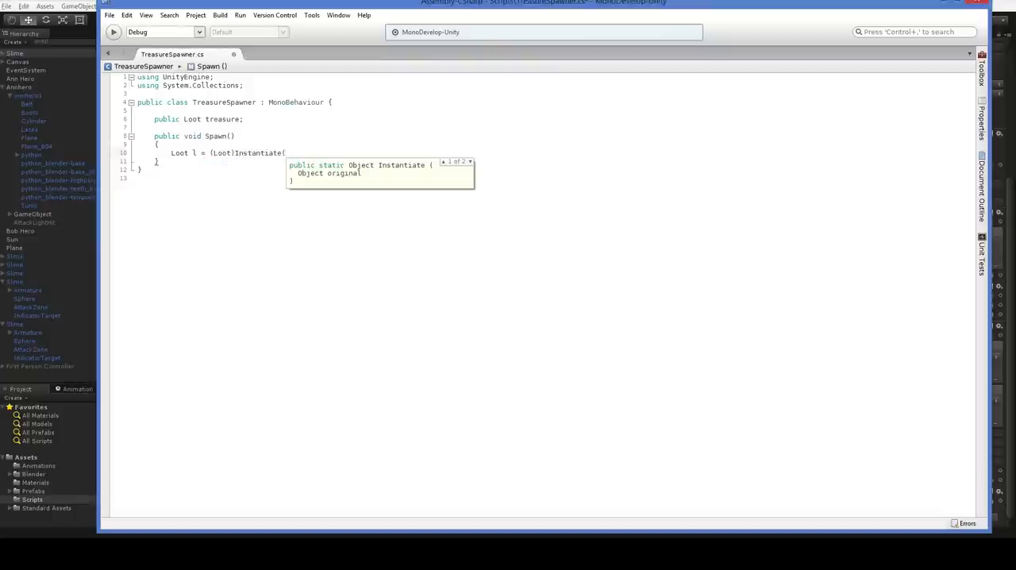
type("treasure)")
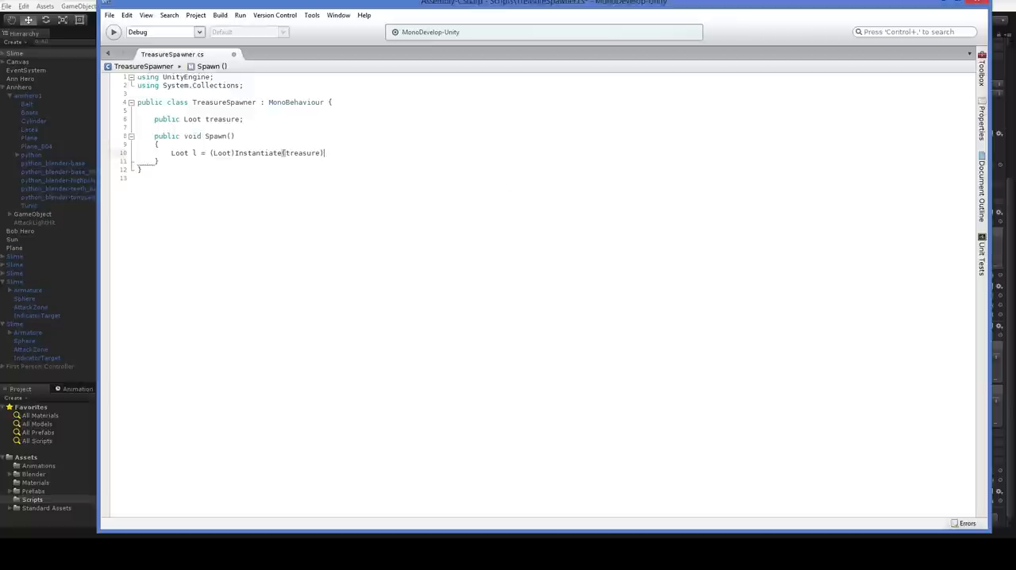
type(",")
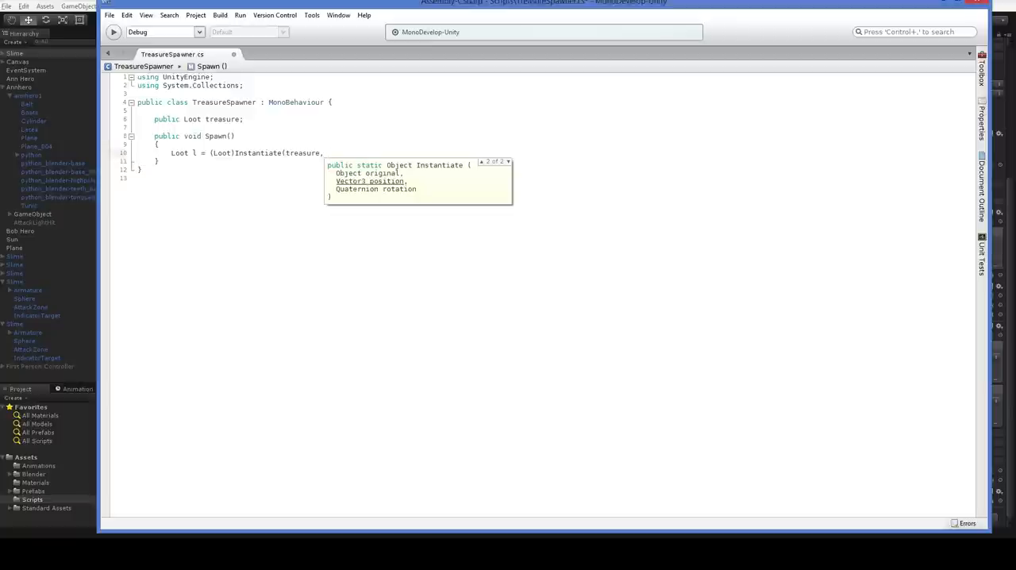
type("Transform")
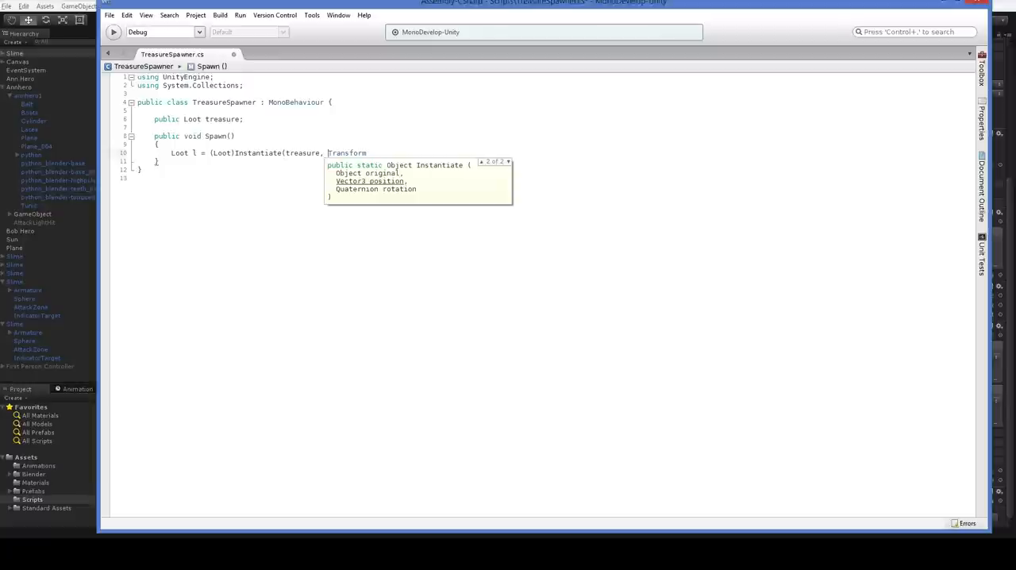
type("transform.position, tr")
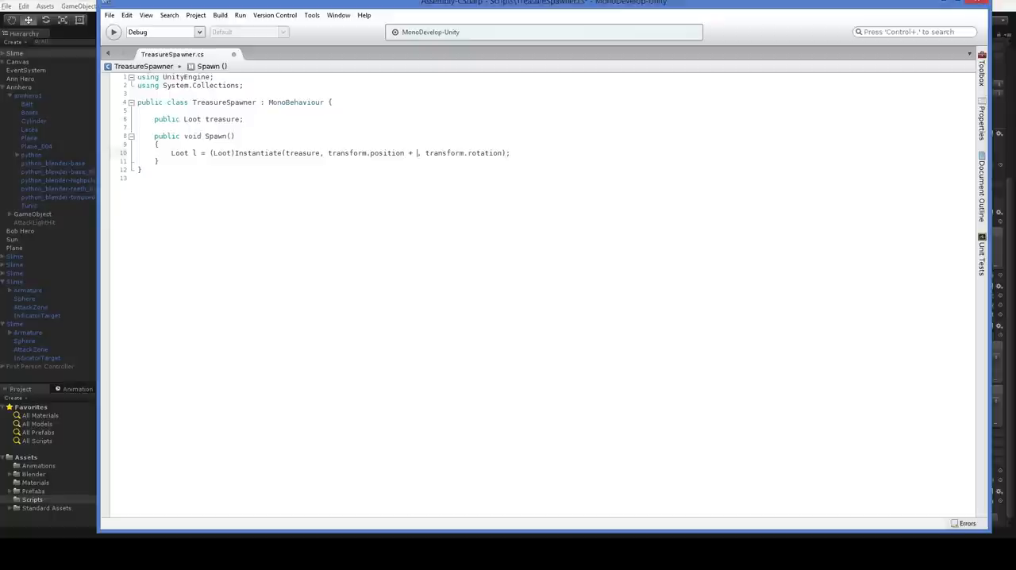
Give the spawned loot an upward rigidbody velocity with a random component, and save
type("Vector3.up")
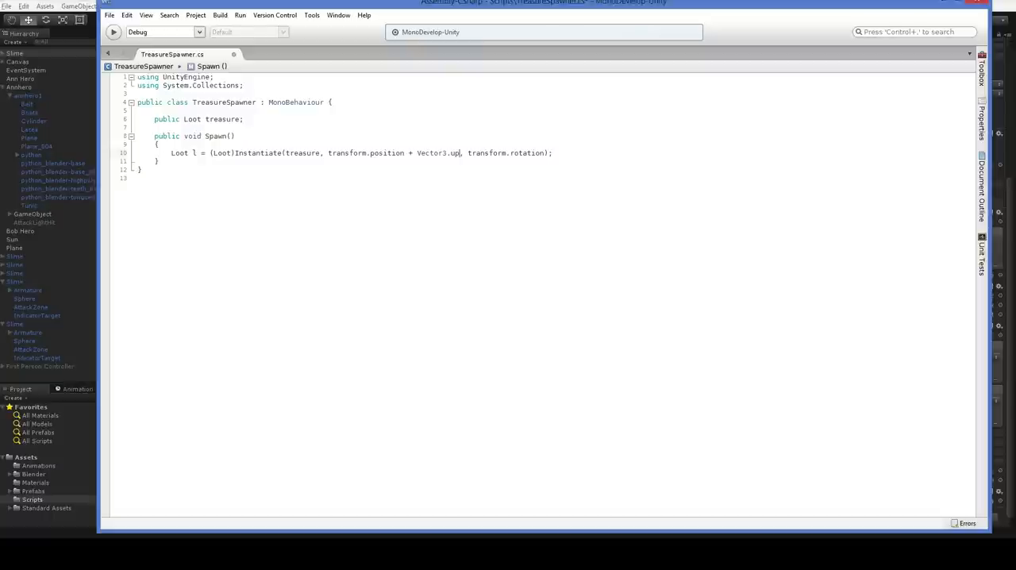
type("l")
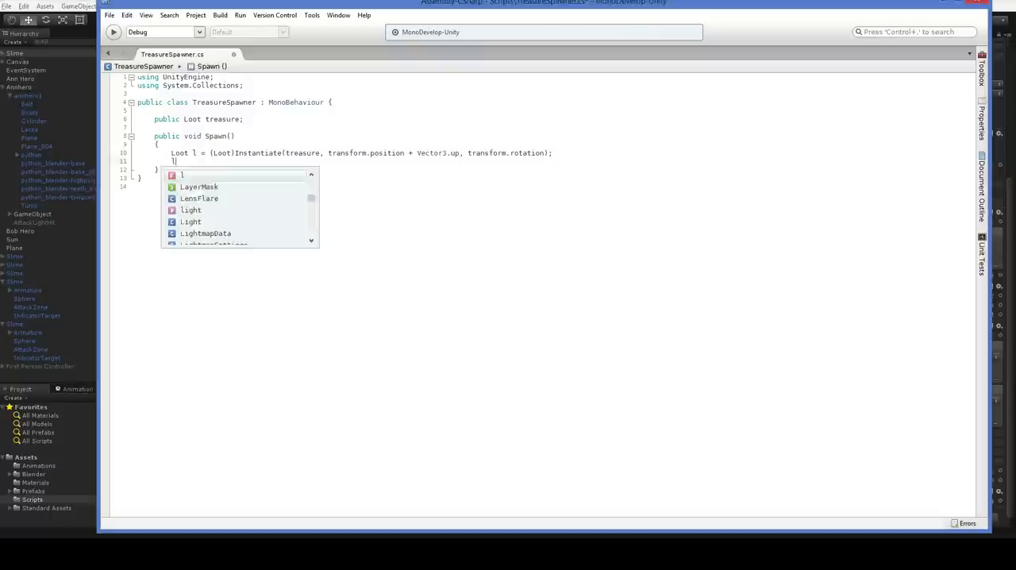
type(".rigidbody")
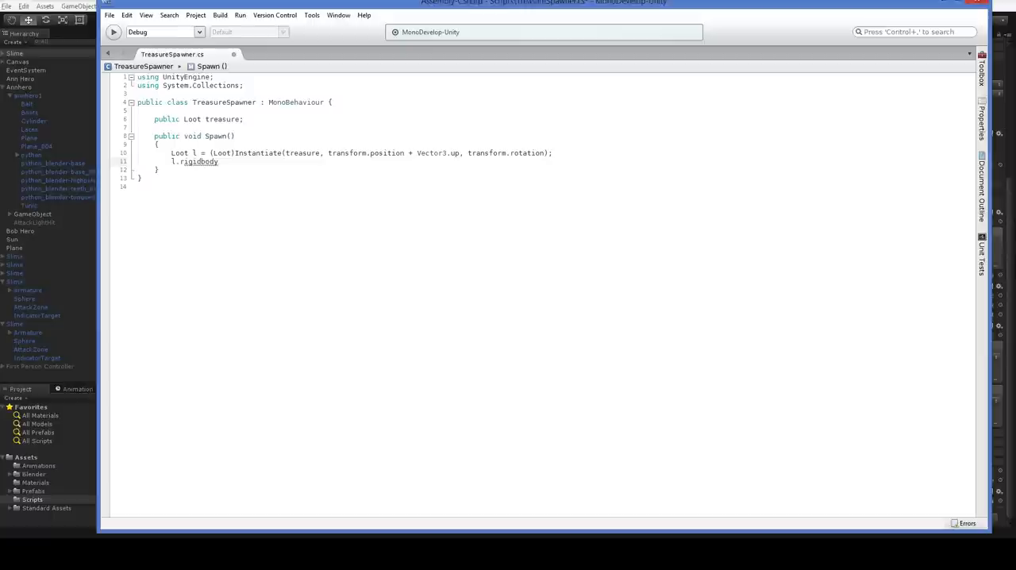
type(".velocity =")
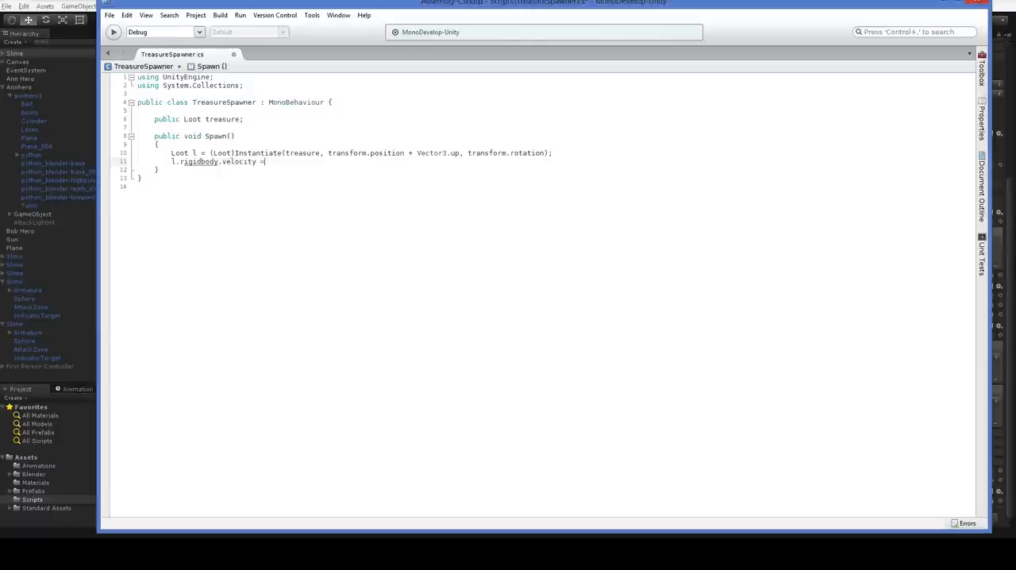
type("Vector3.up *")
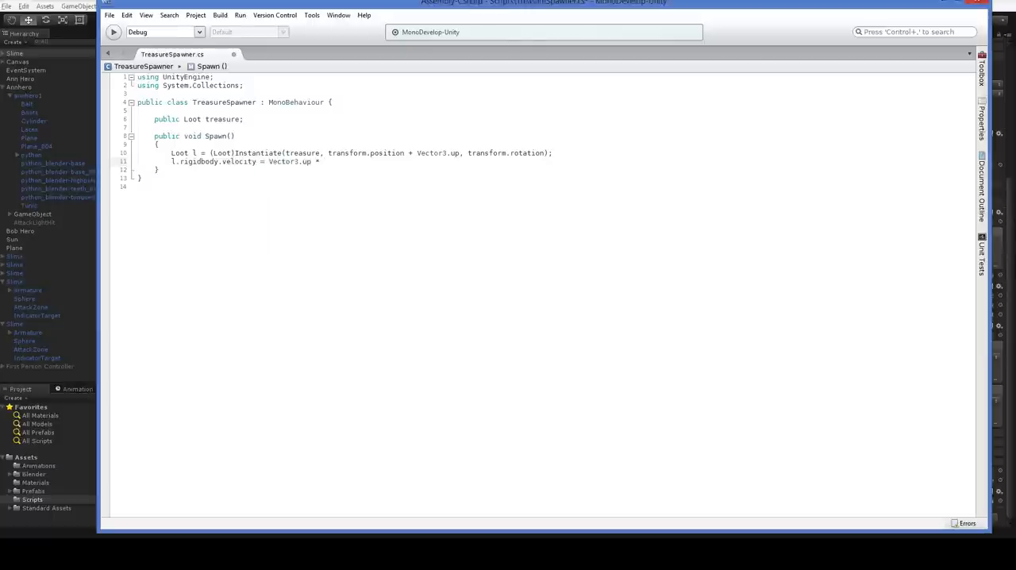
type("5 +")
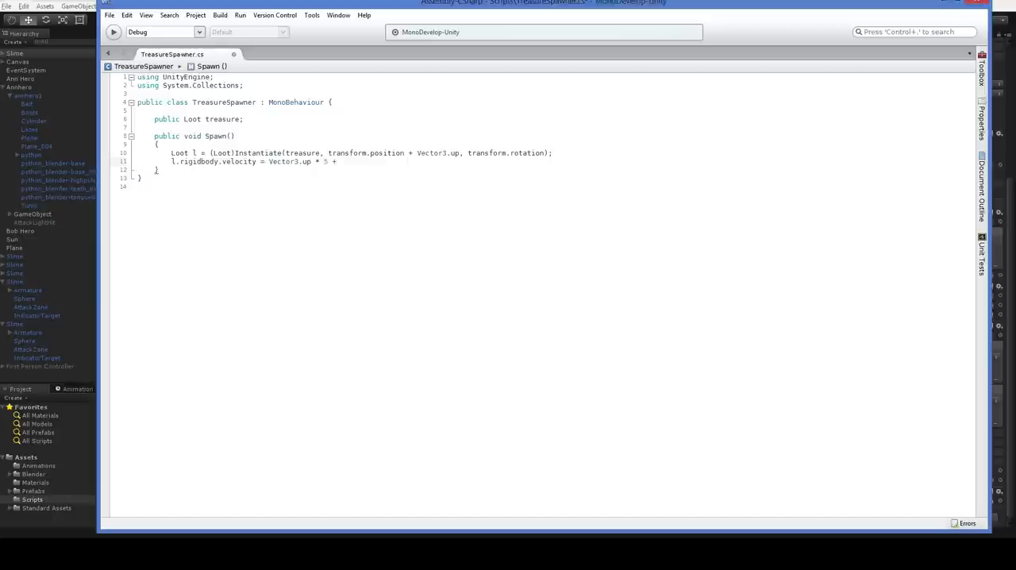
type("Vector3.su")
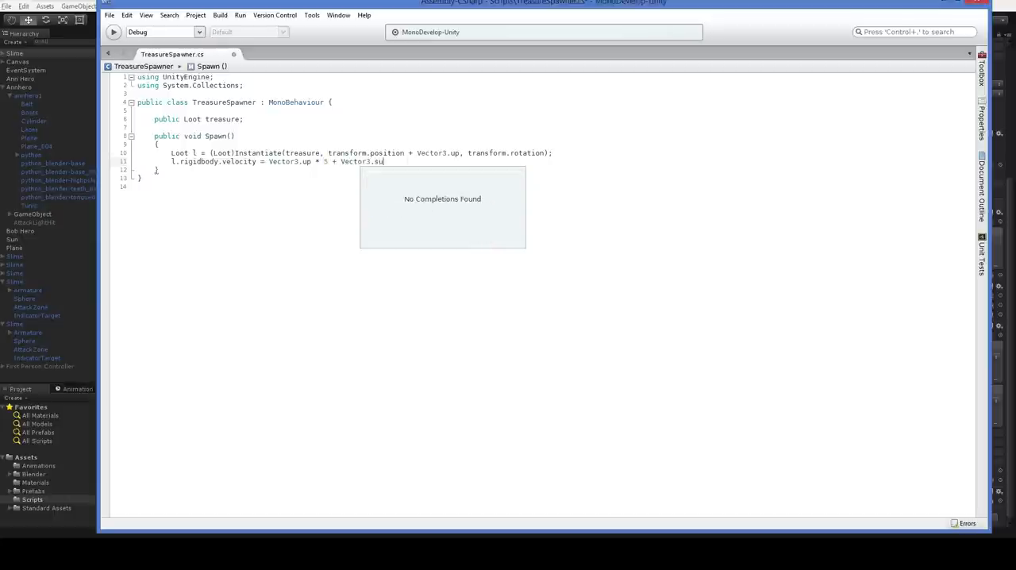
type("Random.onUnitSphere(")
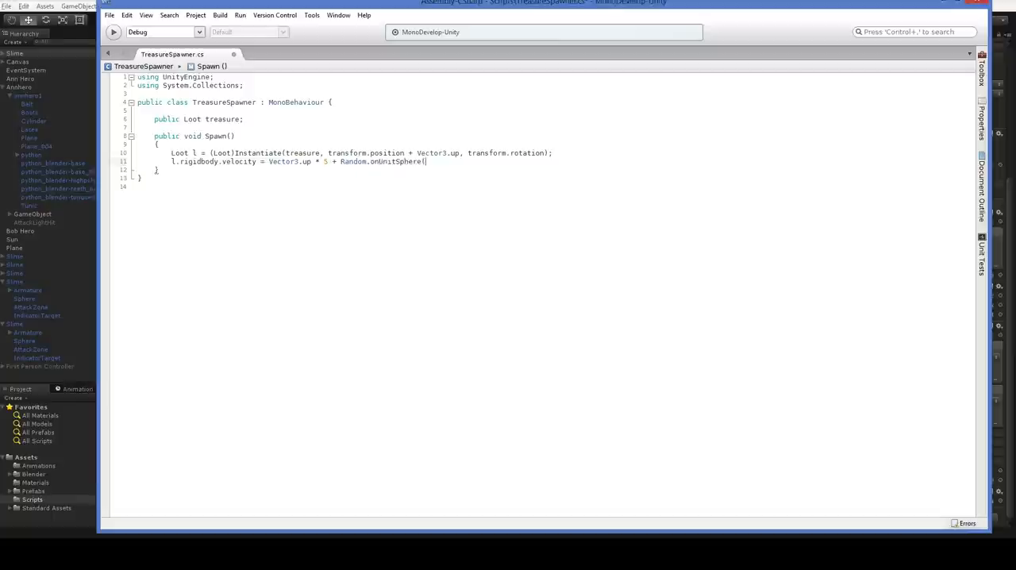
type(";")
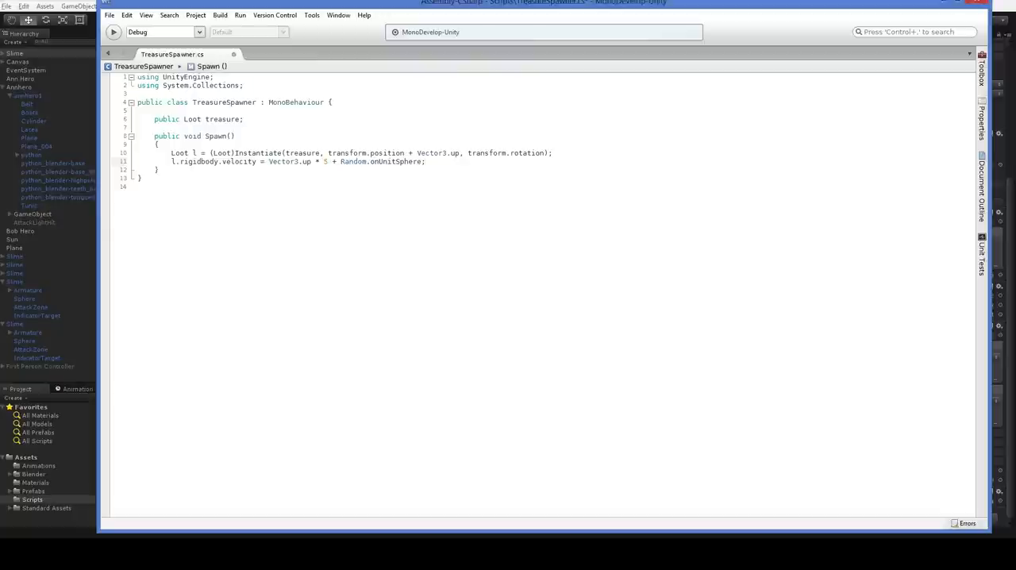
key("Return")
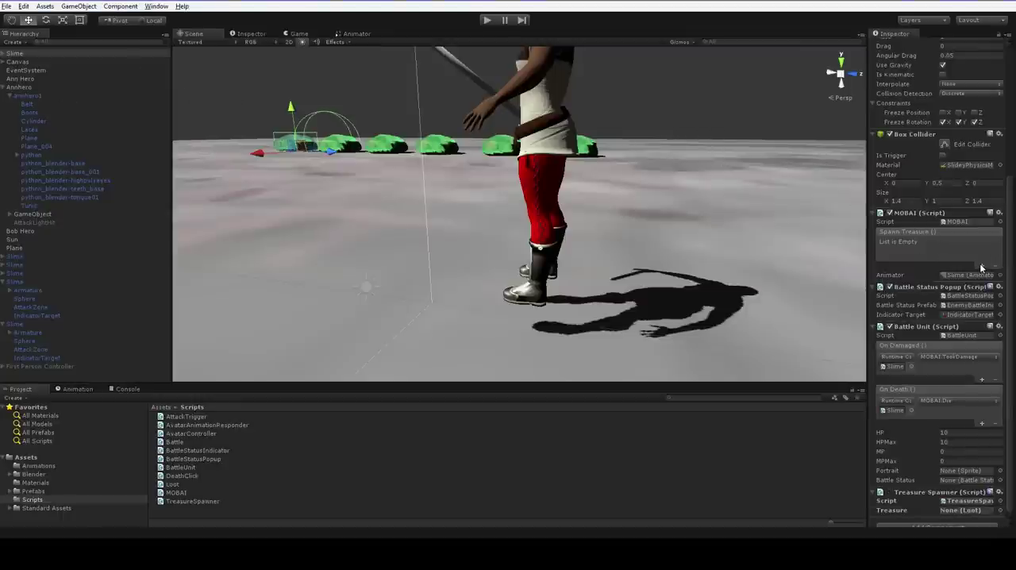
Make the Slime's Spawn Treasure event call TreasureSpawner.Spawn()
left_click(982, 268)
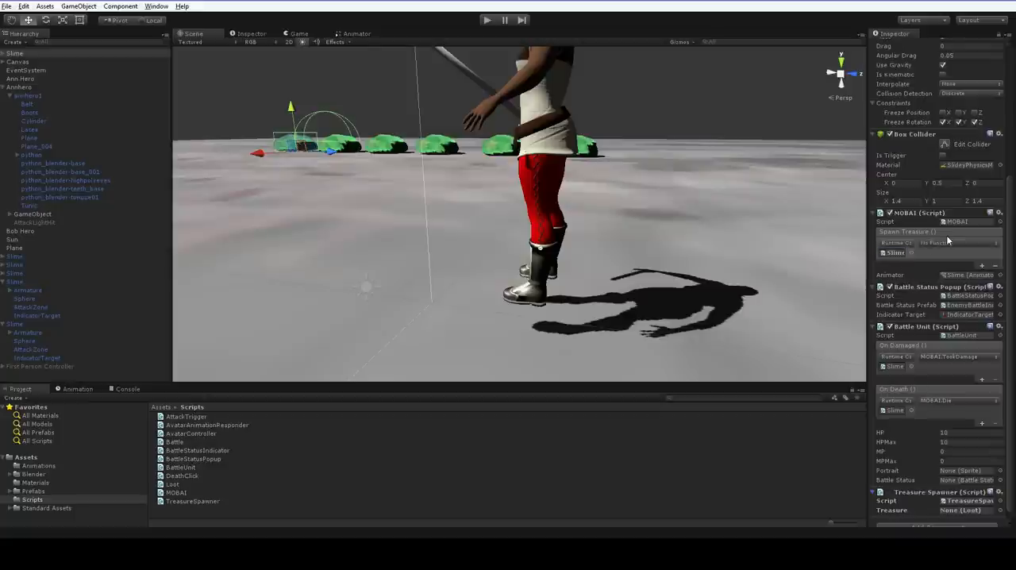
left_click(937, 243)
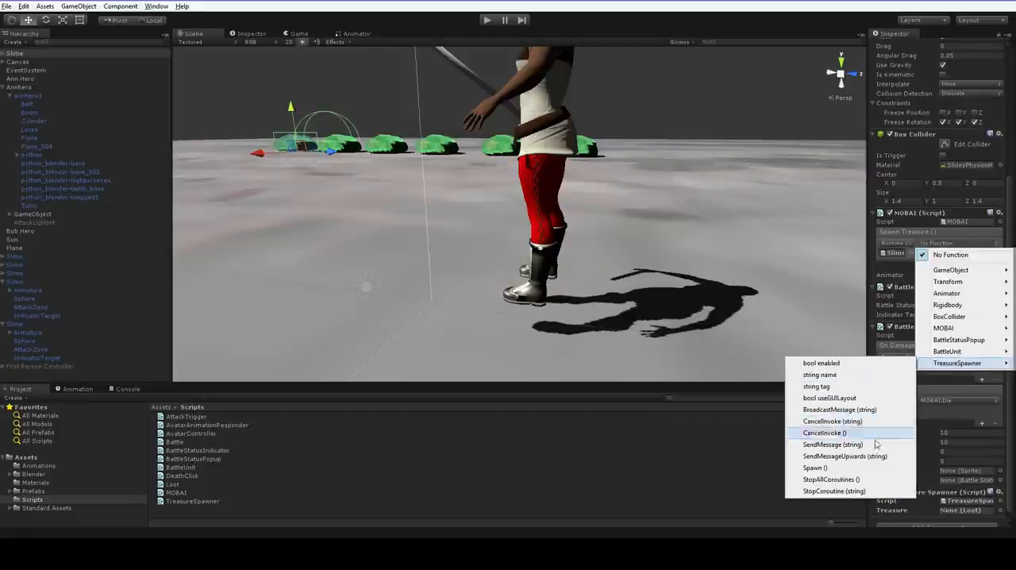
left_click(815, 468)
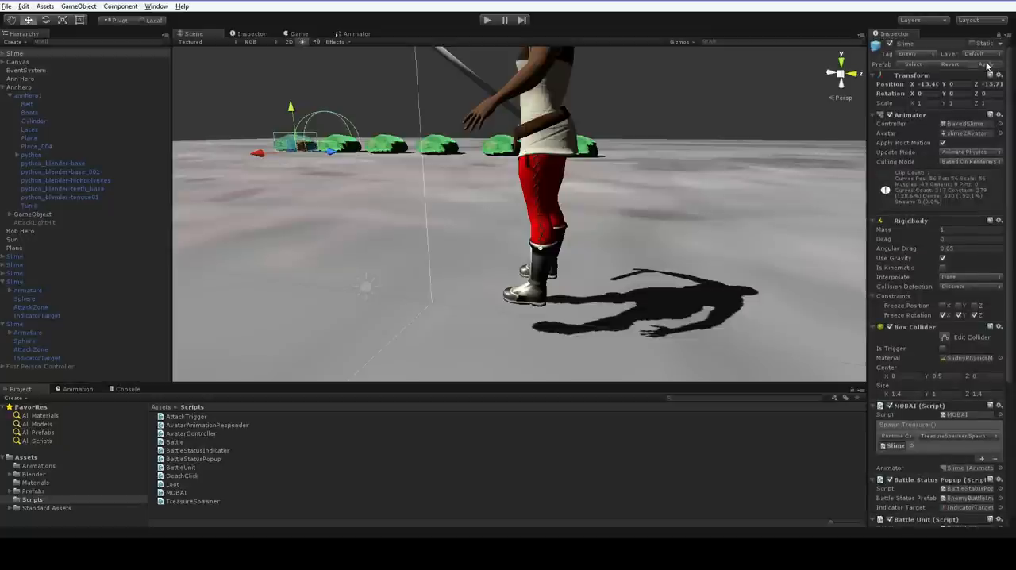
Select another Slime and start Play to test treasure spawning
left_click(15, 272)
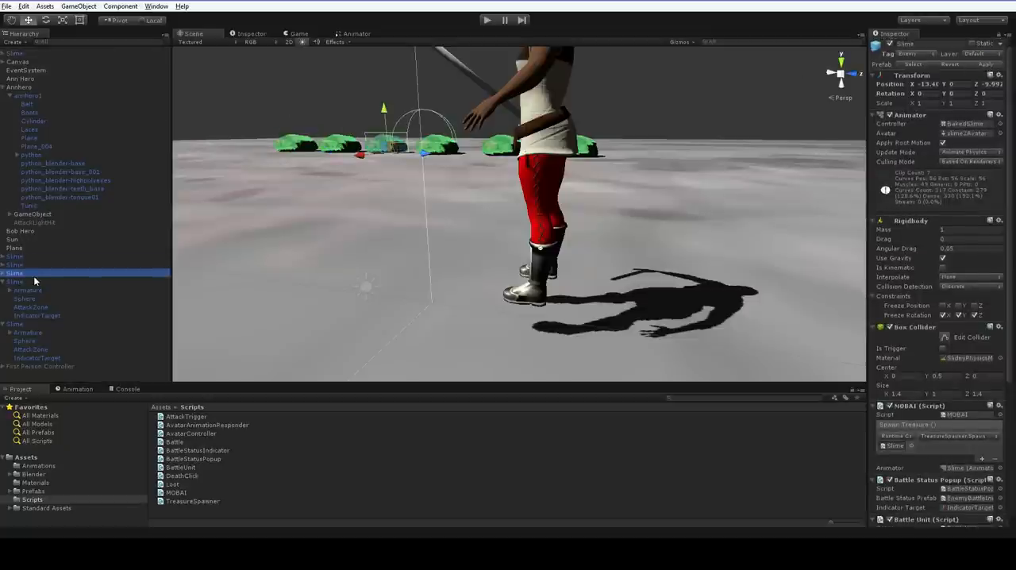
left_click(487, 20)
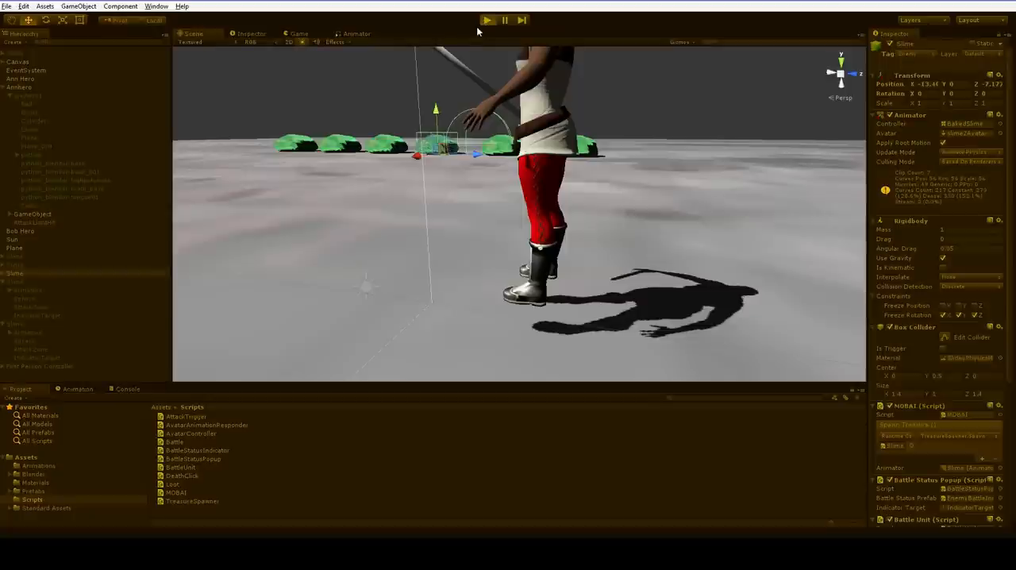
left_click(488, 20)
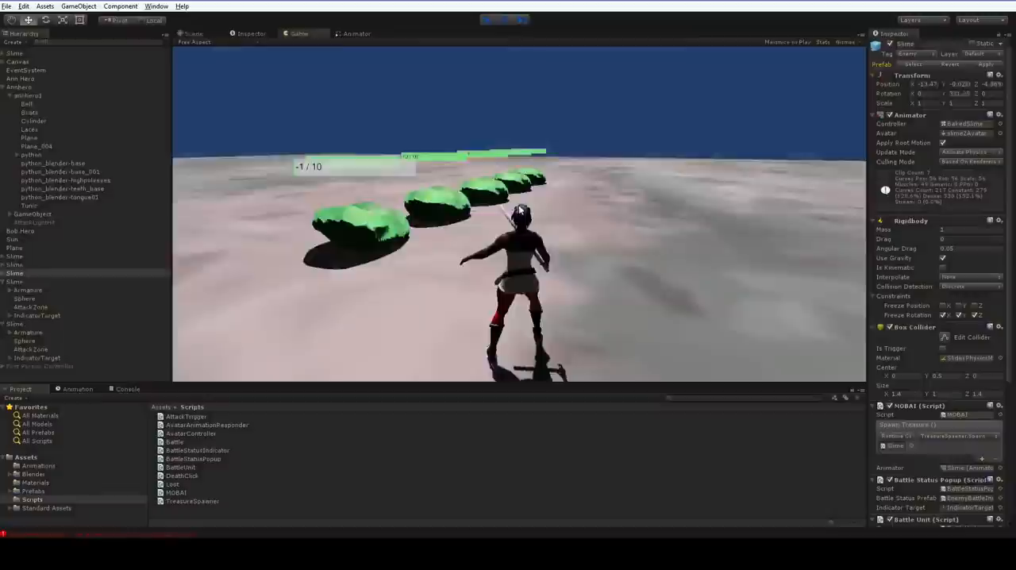
Stop the game, select the Slime and check the Console error
left_click(487, 20)
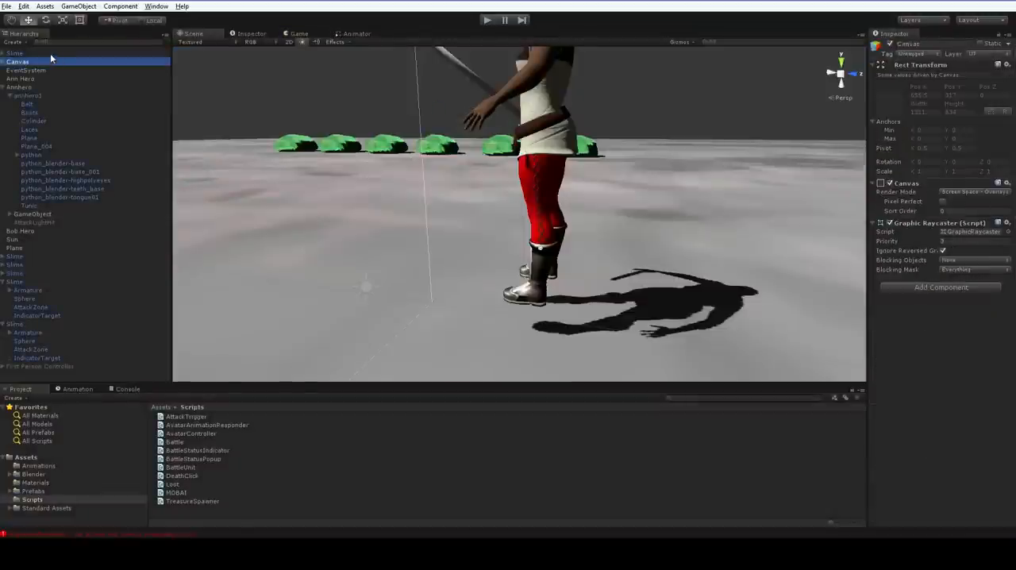
left_click(14, 53)
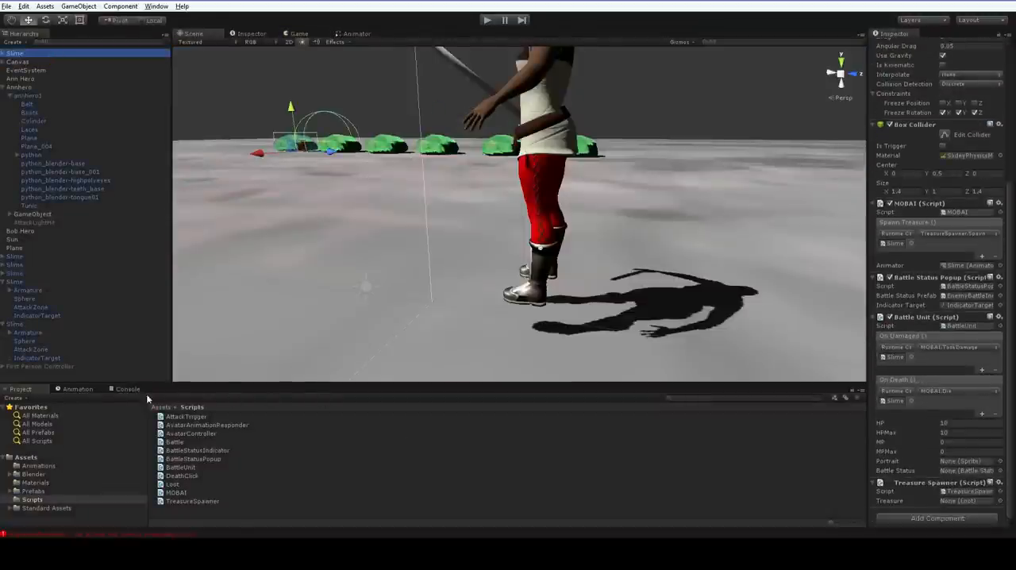
left_click(125, 388)
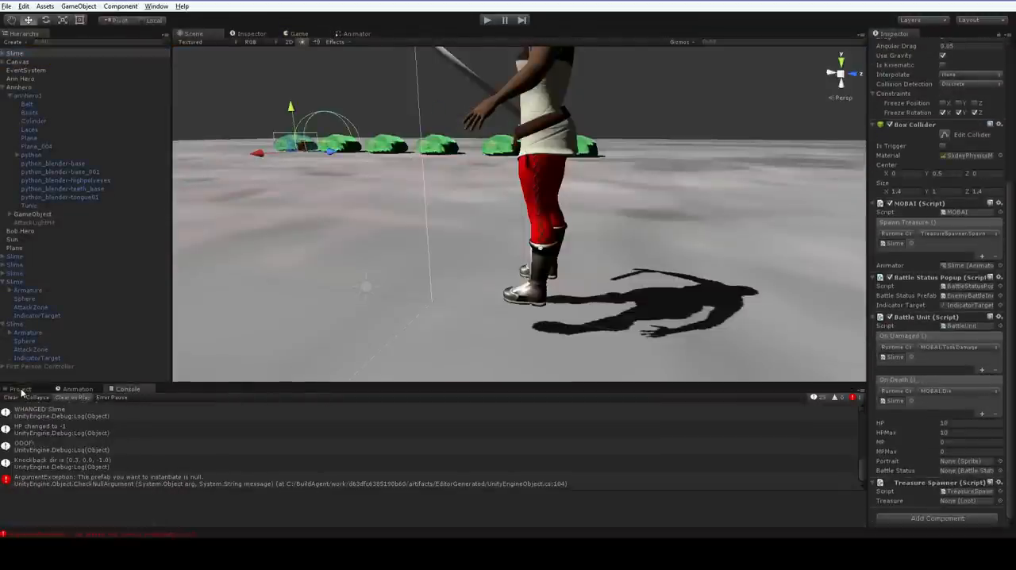
left_click(20, 388)
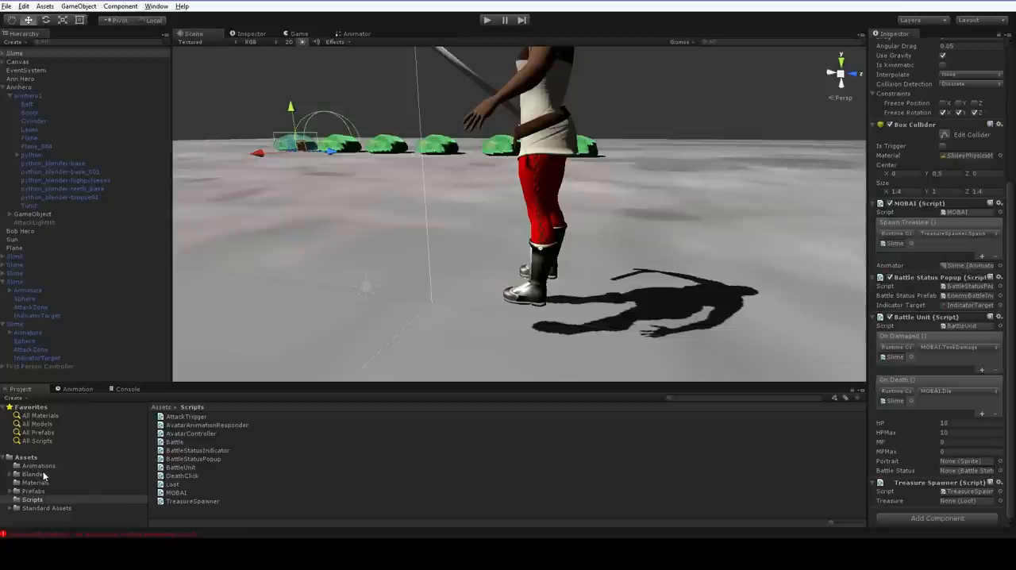
Attach the Loot script to the Loot prefab in the Prefabs folder
left_click(33, 491)
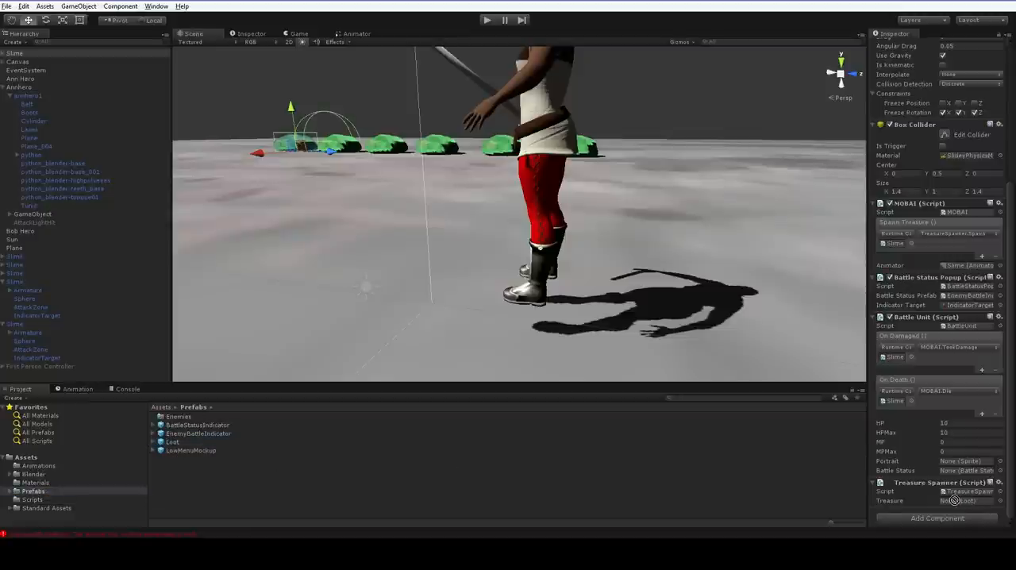
left_click(173, 442)
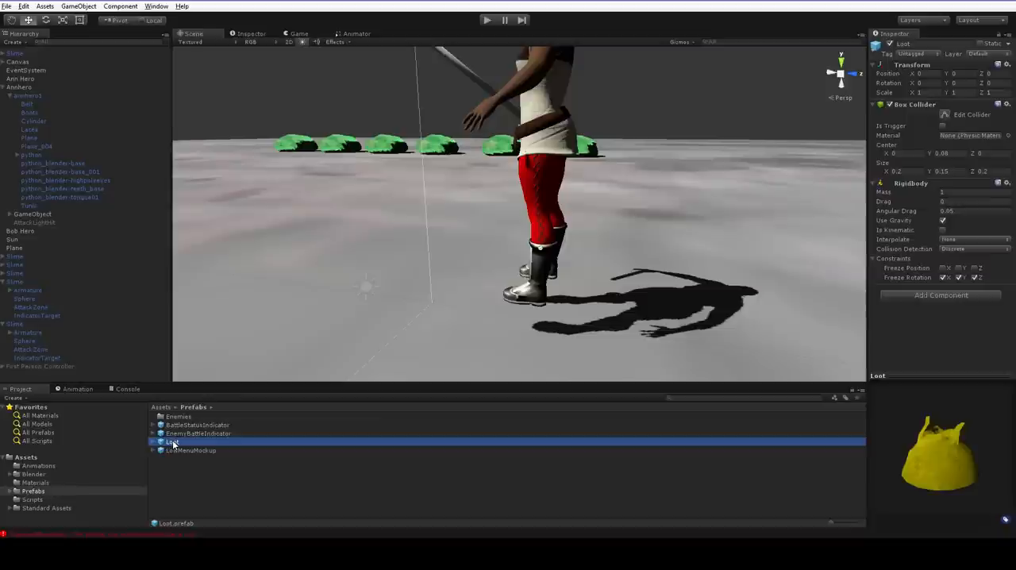
left_click(941, 294)
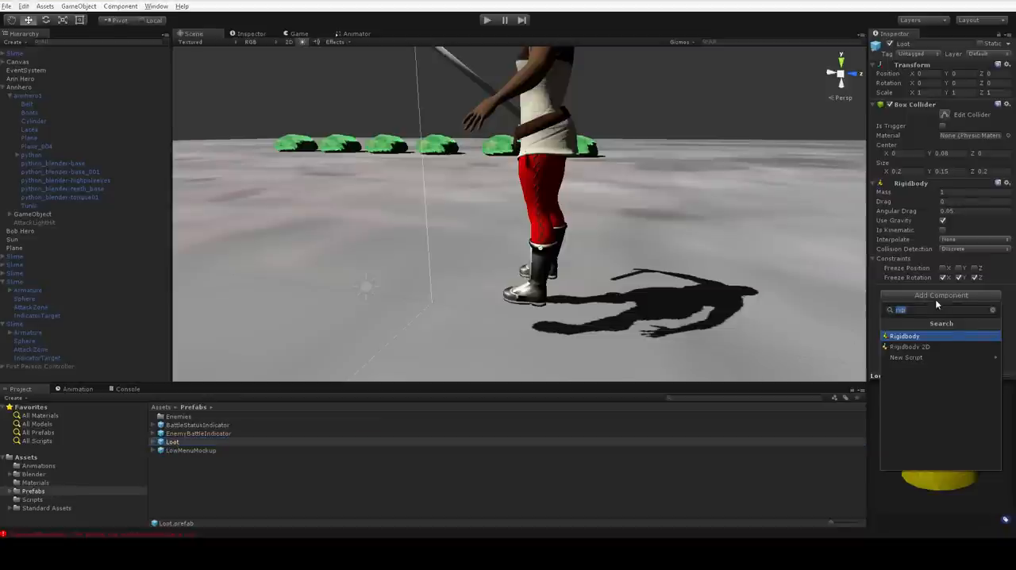
type("loot")
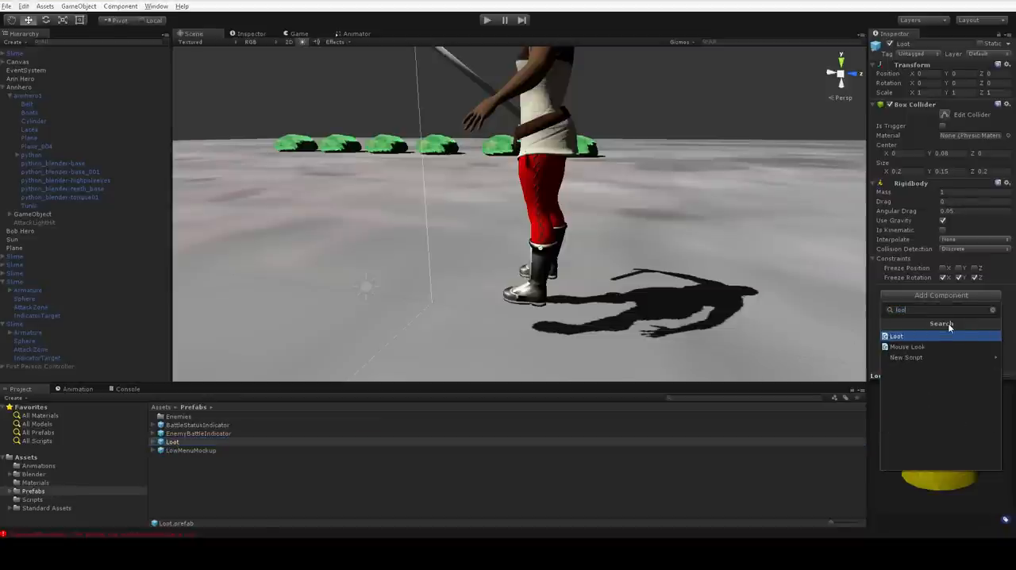
left_click(896, 336)
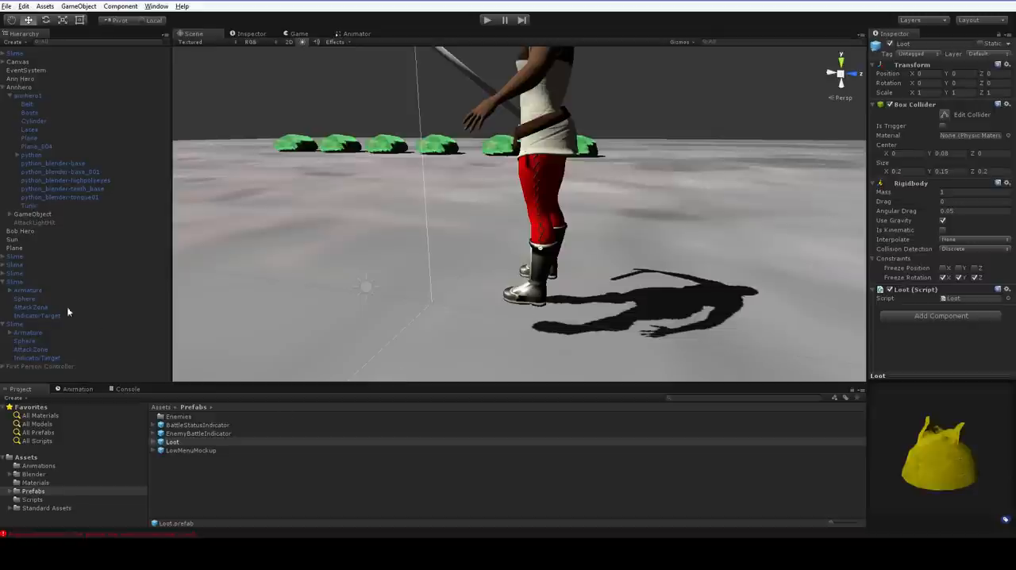
Reselect the Slime and scroll down through its Inspector components
left_click(15, 53)
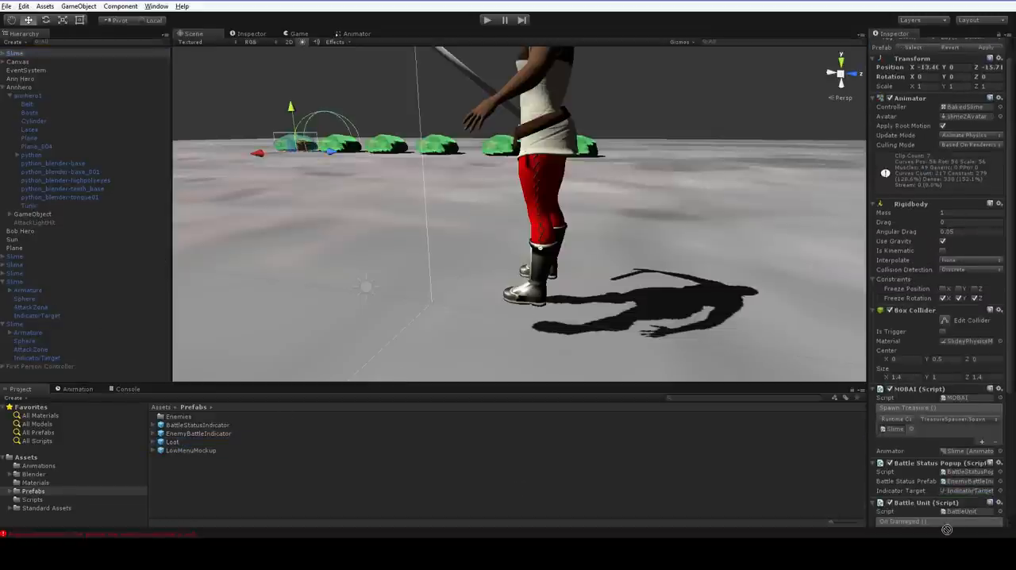
scroll("down", 3)
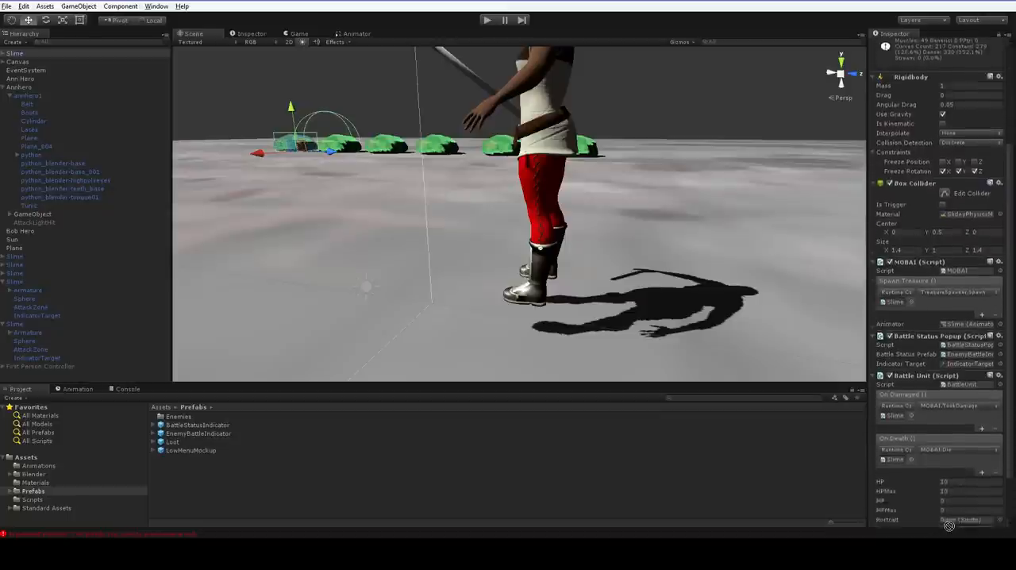
scroll("down", 3)
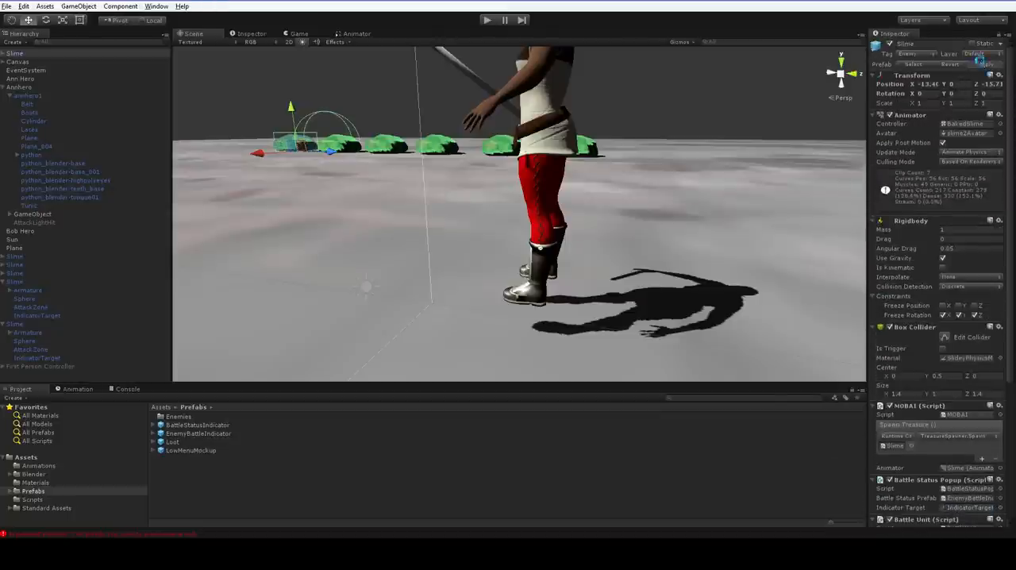
left_click(487, 20)
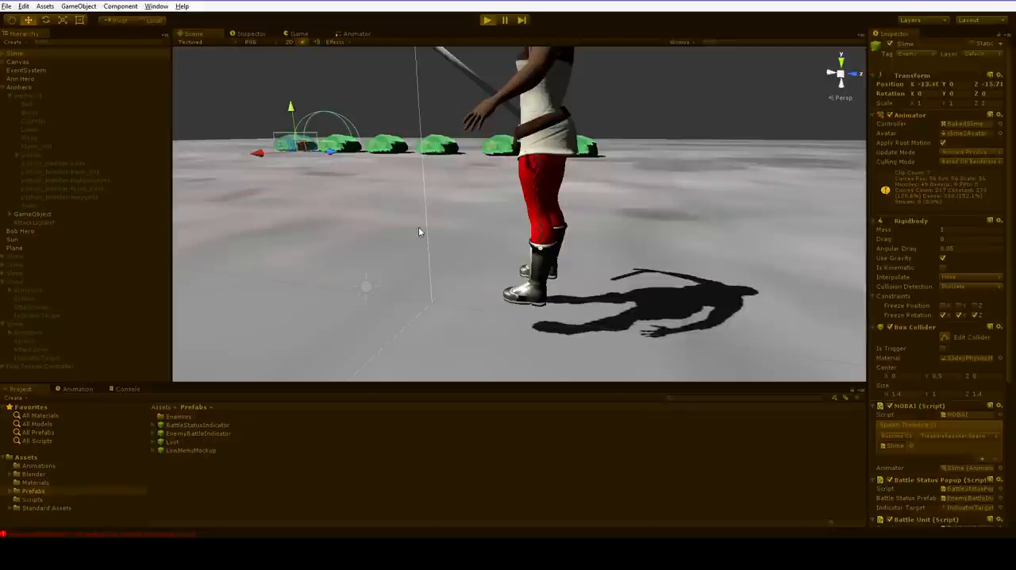
left_click(487, 20)
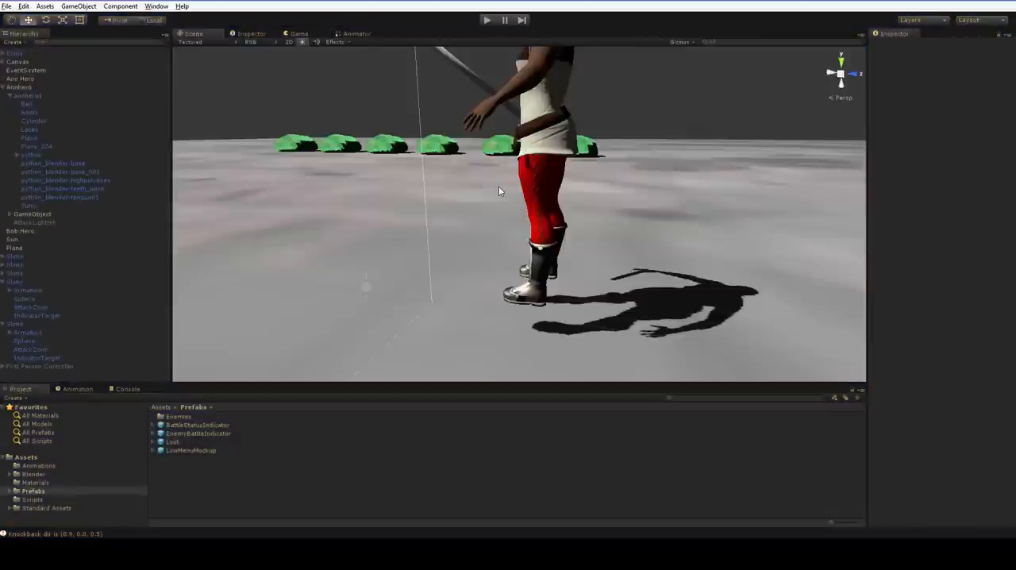
mouse_move(354, 434)
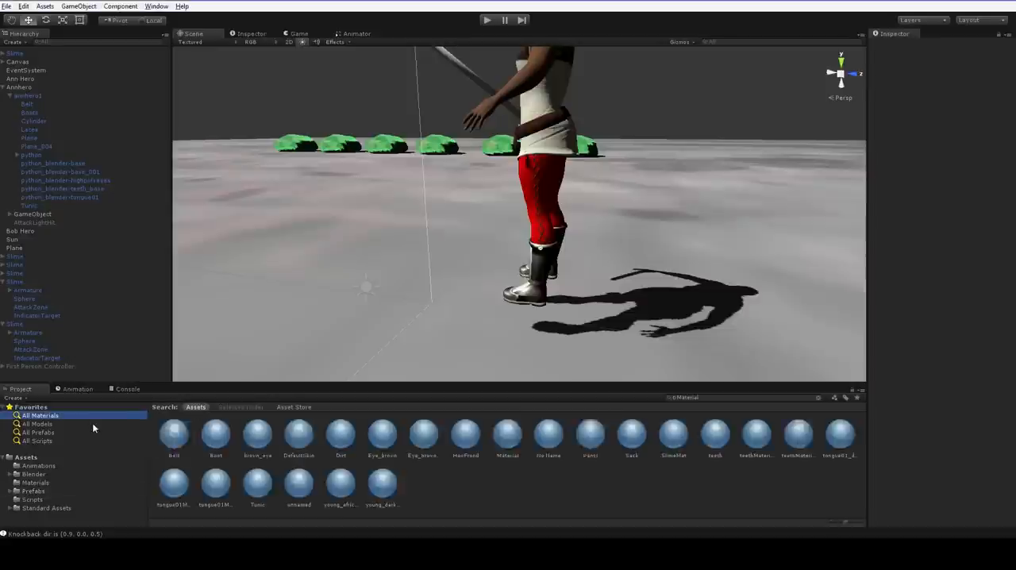
Open Loot.cs from the Scripts folder in MonoDevelop
left_click(34, 491)
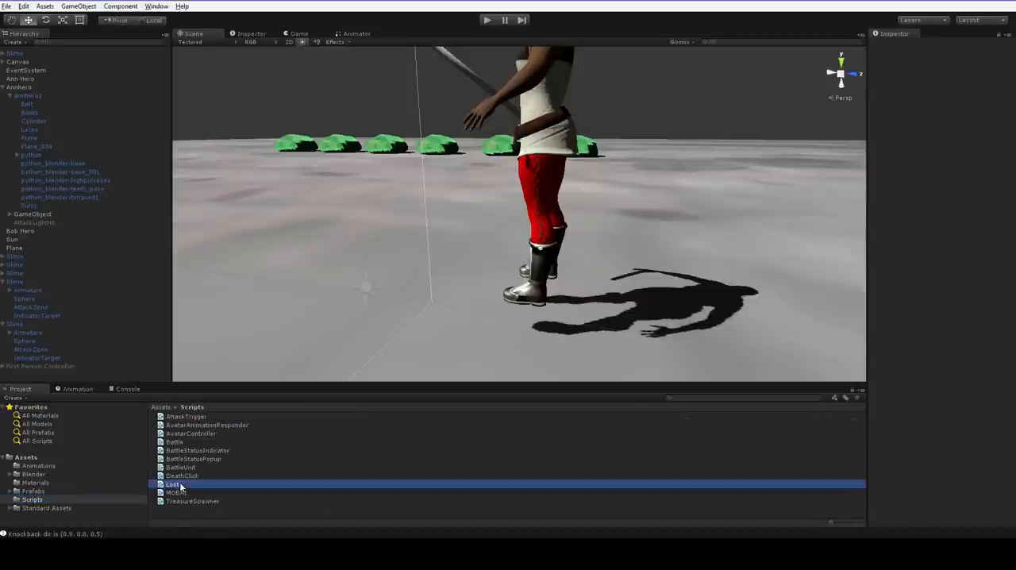
double_click(173, 484)
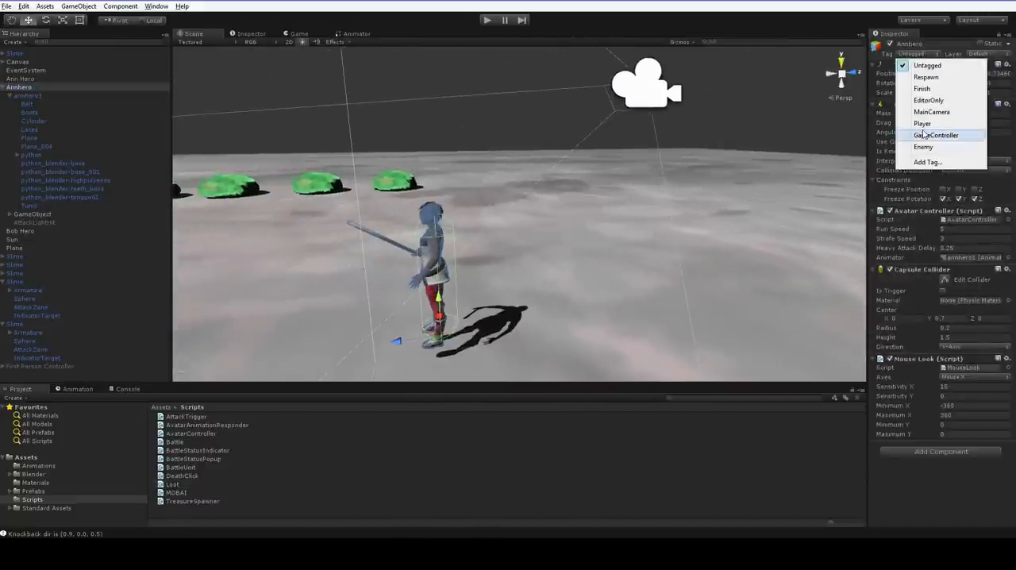
mouse_move(929, 100)
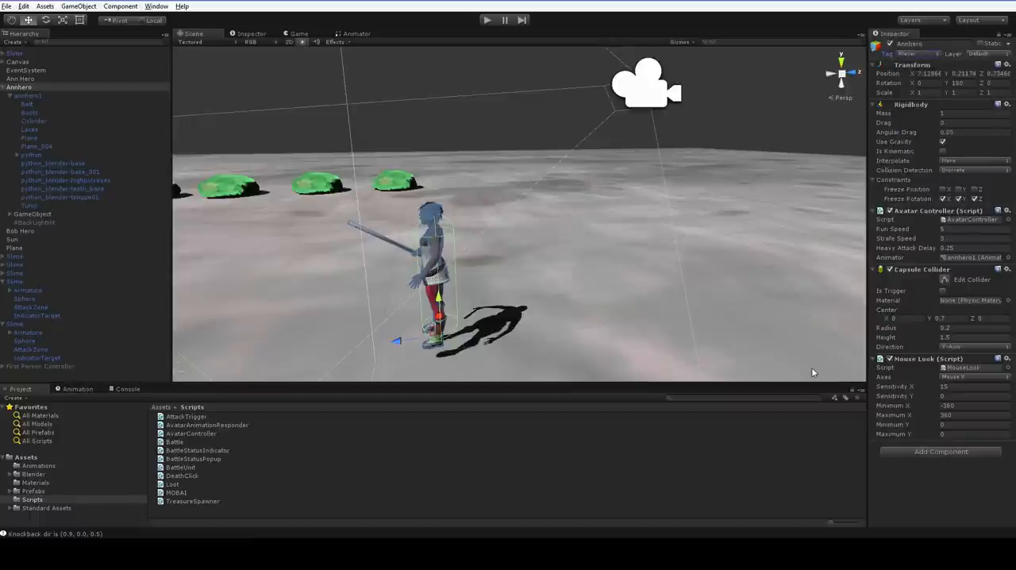
double_click(173, 485)
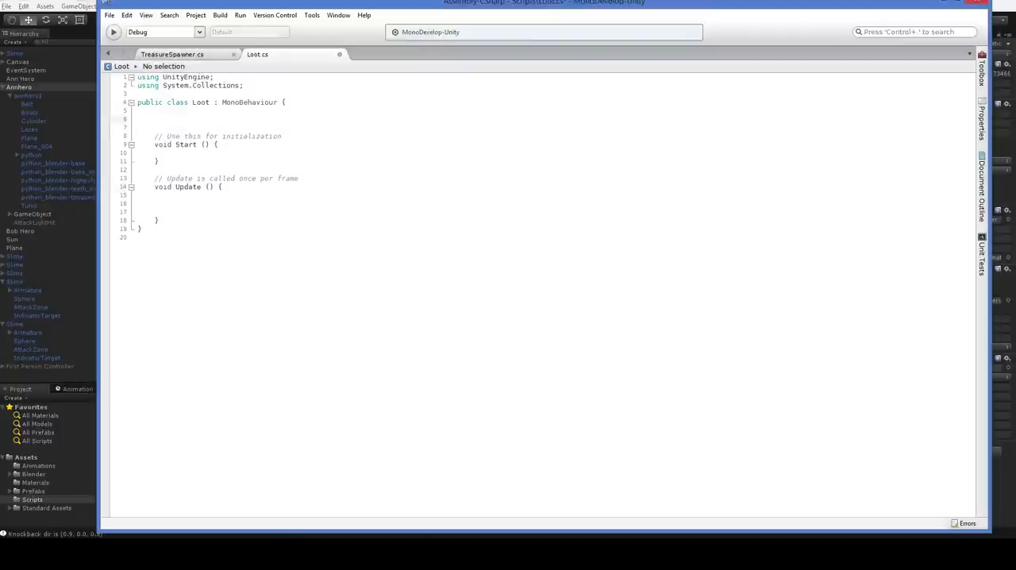
Declare a protected Transform player field and assign it from the Player-tagged object in Start
type("protected")
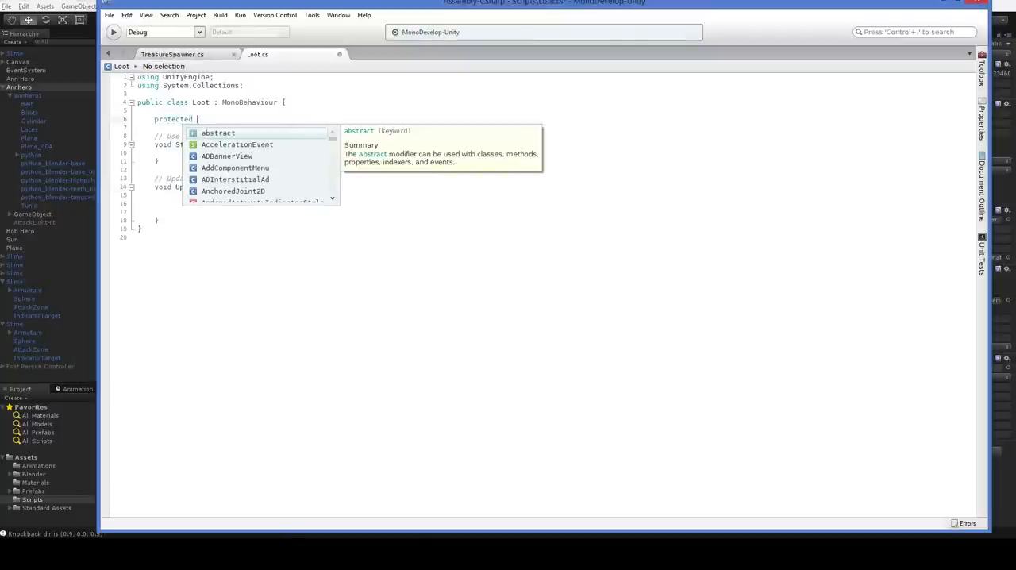
type("Transform")
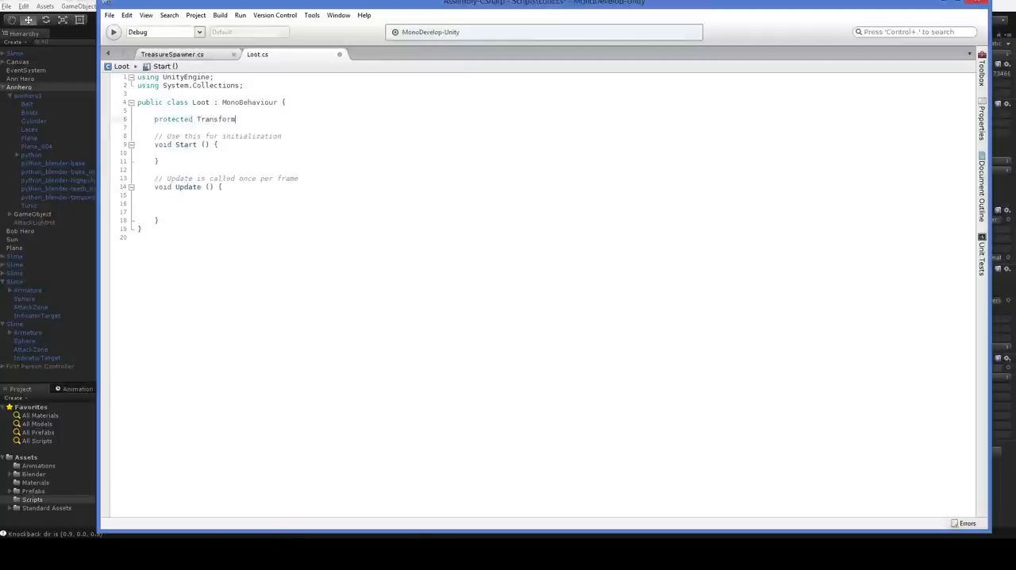
type("player;")
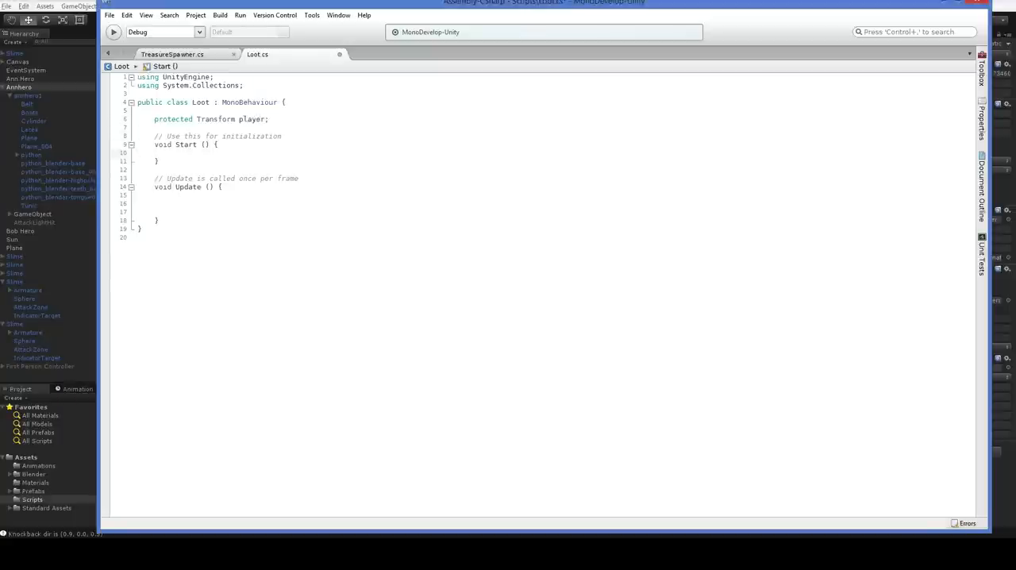
left_click(172, 153)
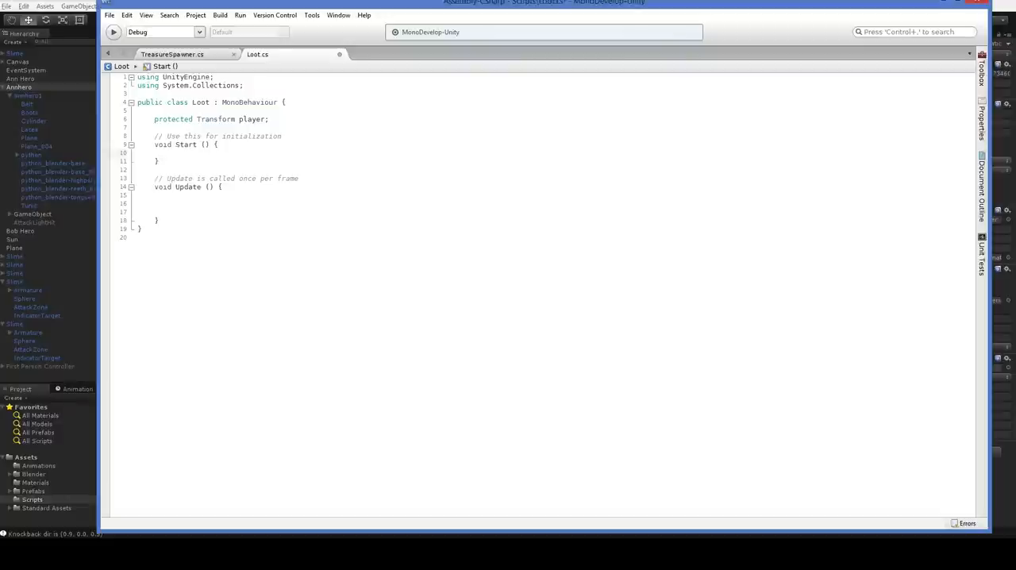
type("player =")
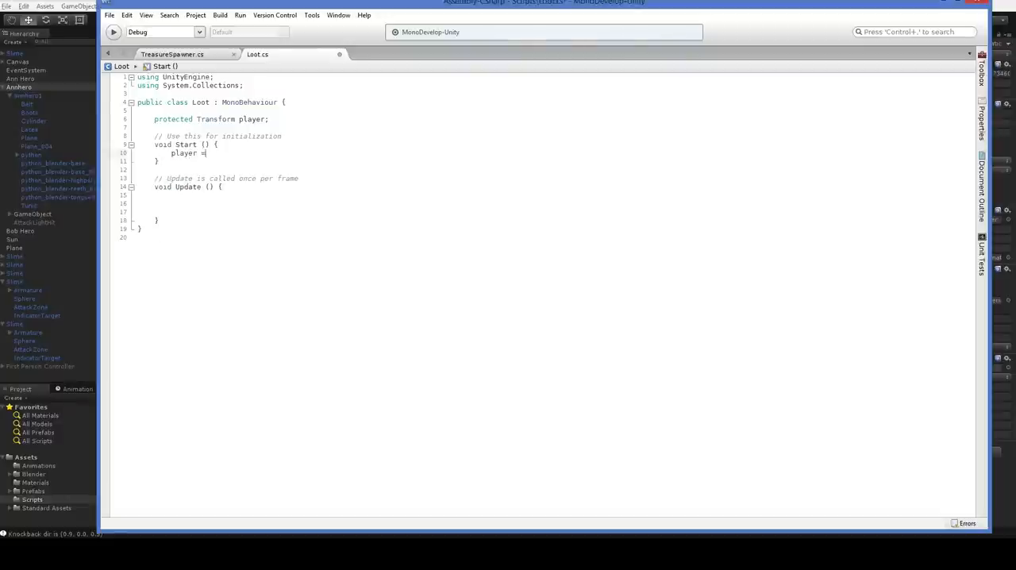
type("GetCom")
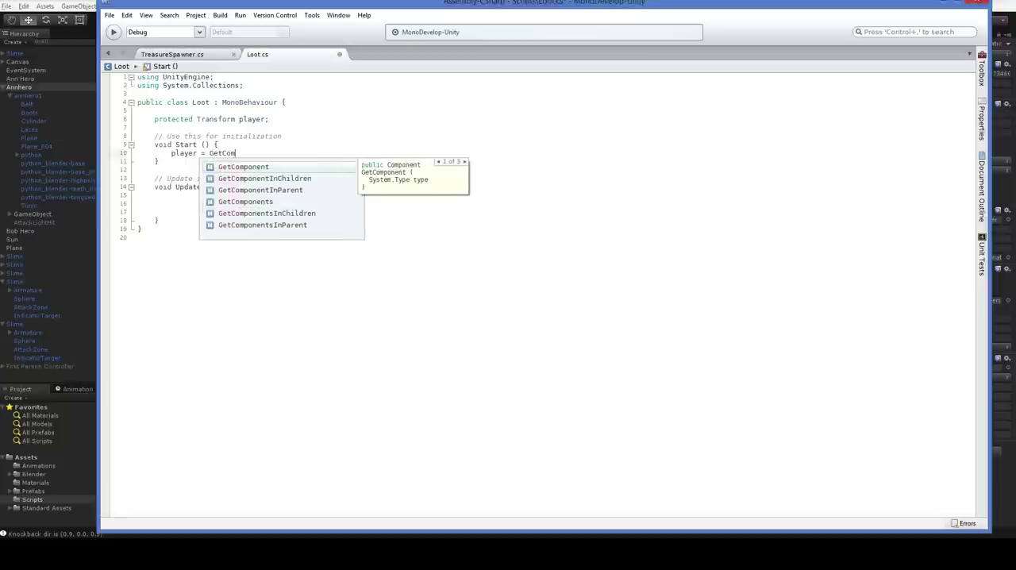
type("Find")
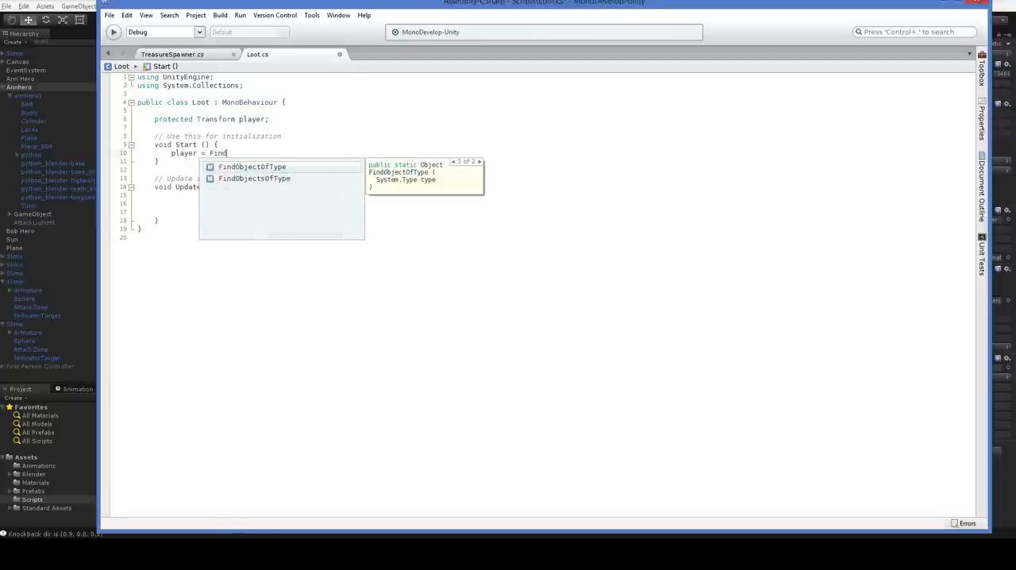
type("GameObje")
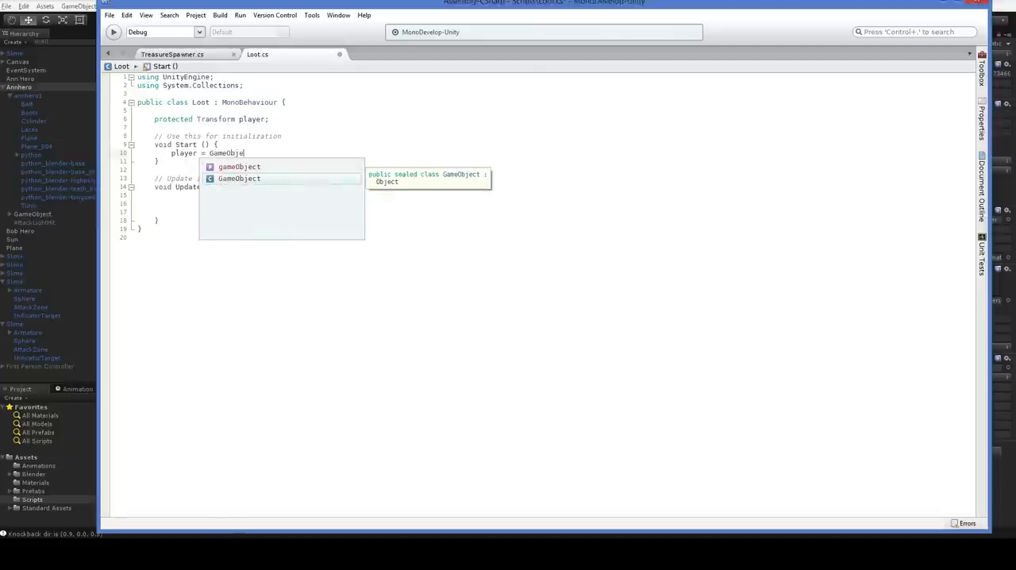
type(".fin")
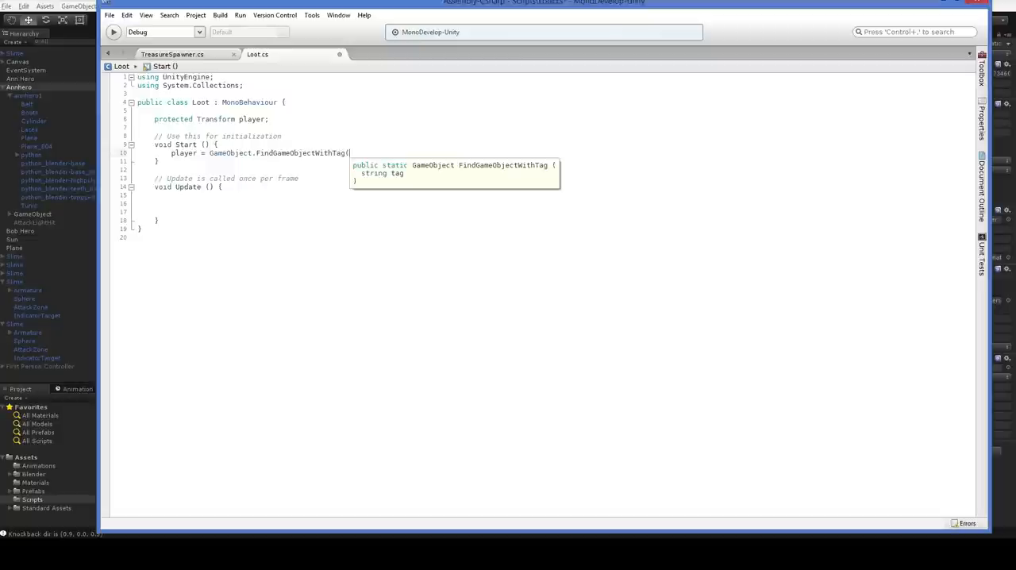
type("\"pla")
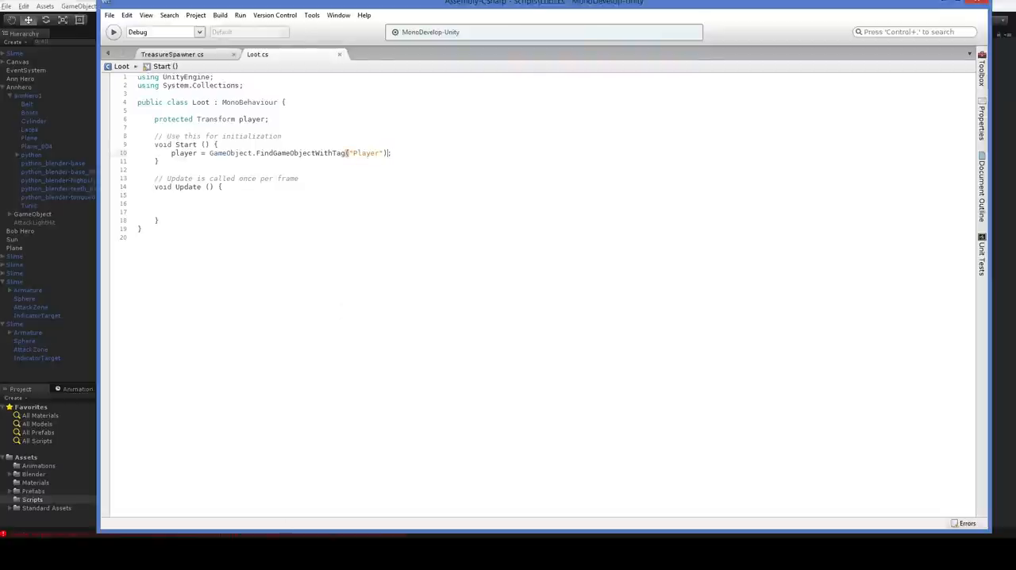
type(".transform")
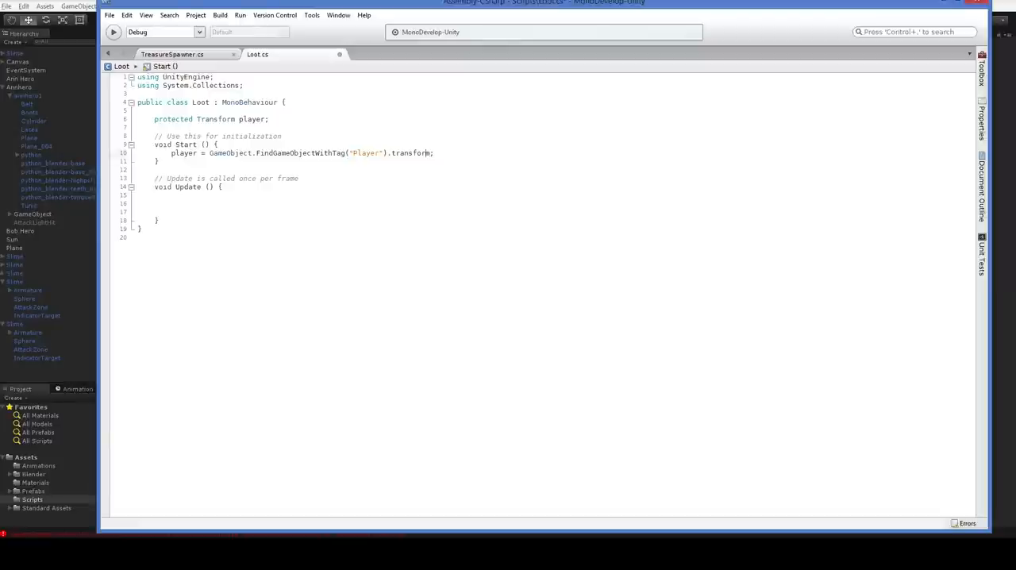
Add a public float magnetRange field set to 4
left_click(300, 178)
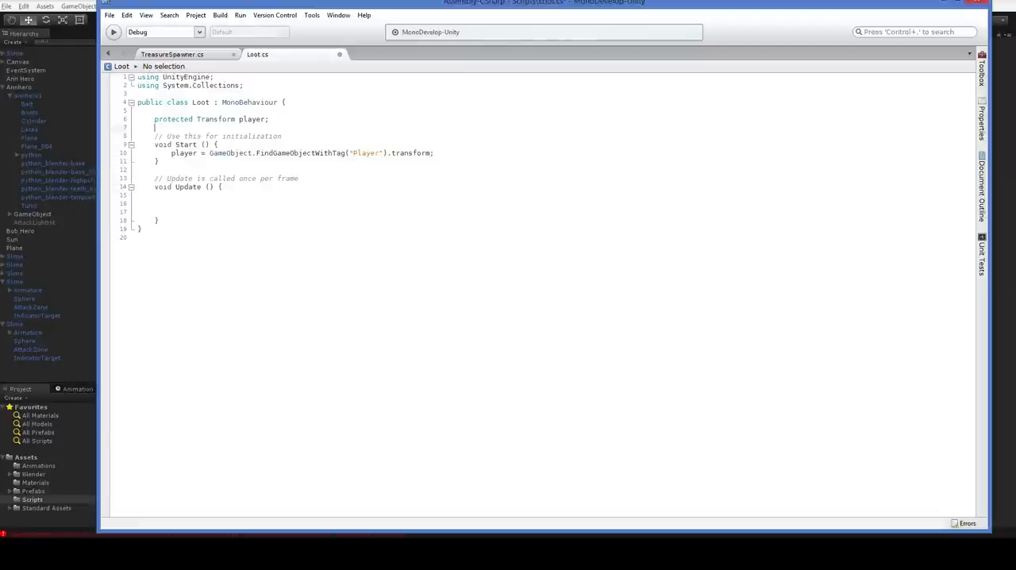
type("public float magn")
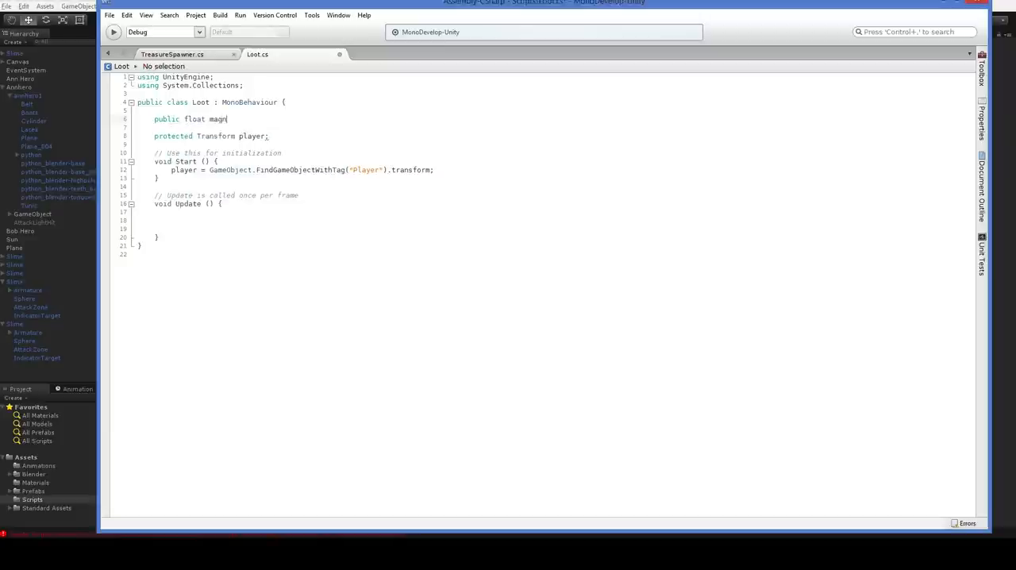
type("etRange =")
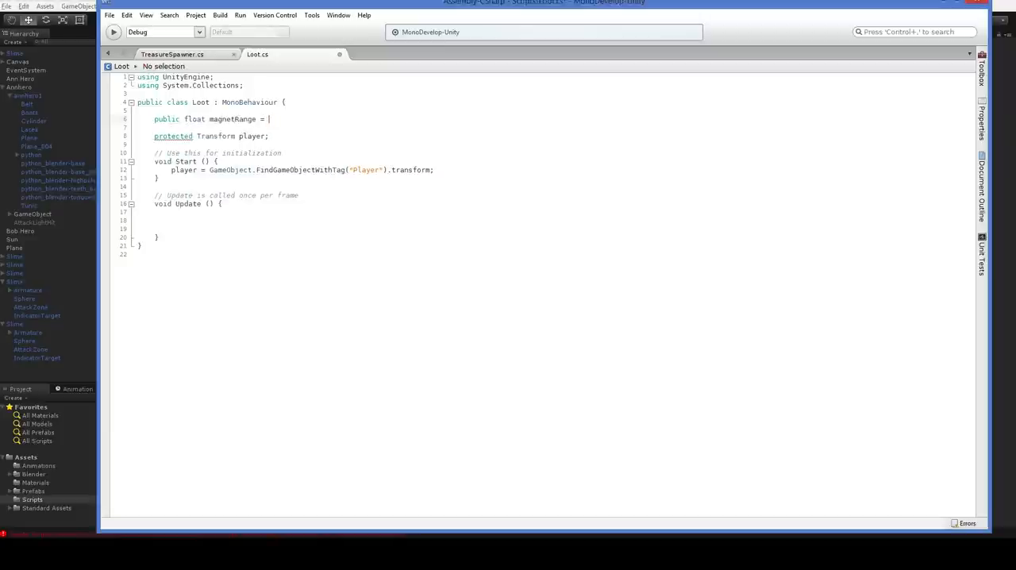
type("4;")
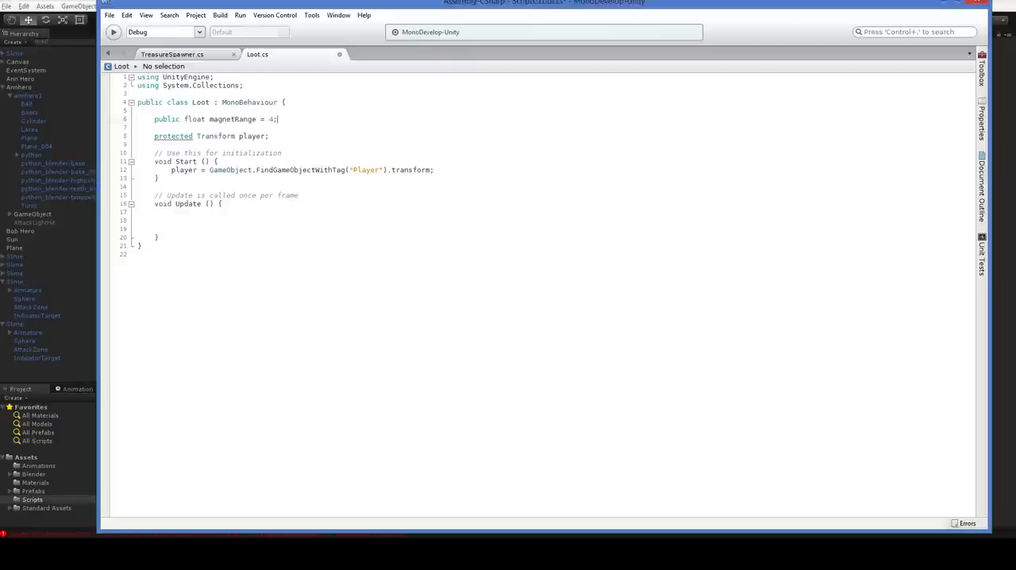
In Update, check whether the distance to the player is below magnetRange
left_click(172, 220)
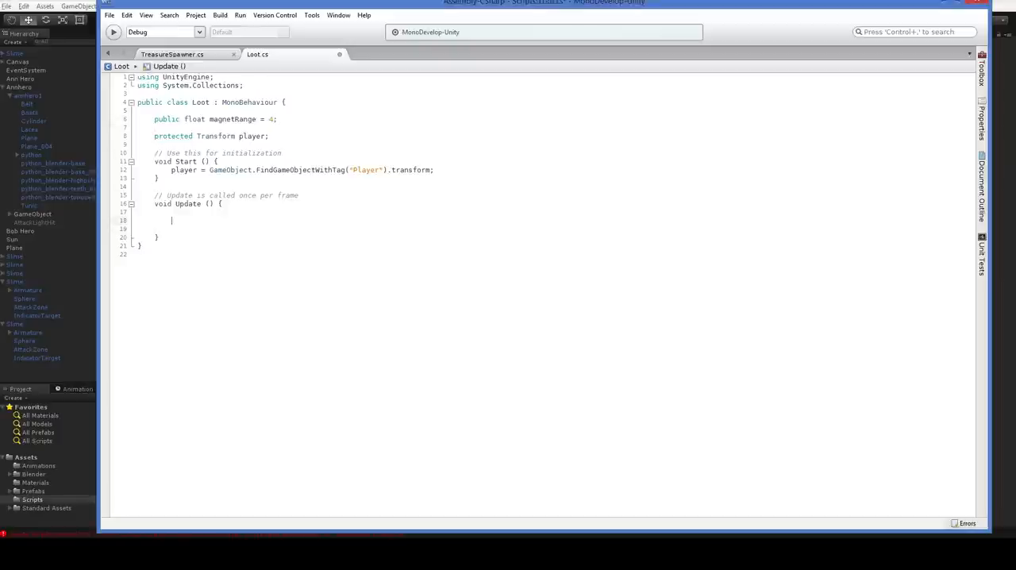
type("if (player.po")
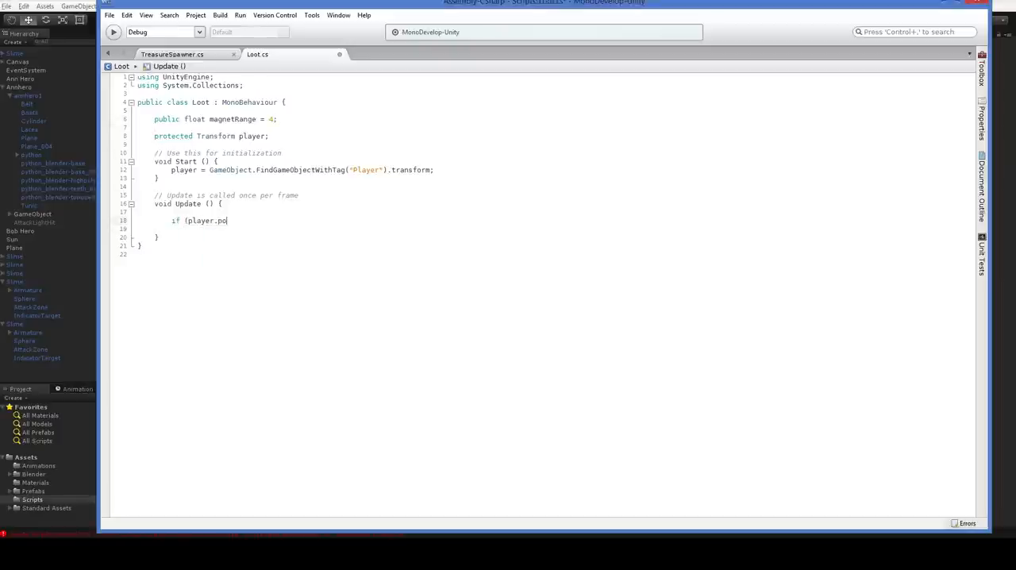
type("sition - transform.position")
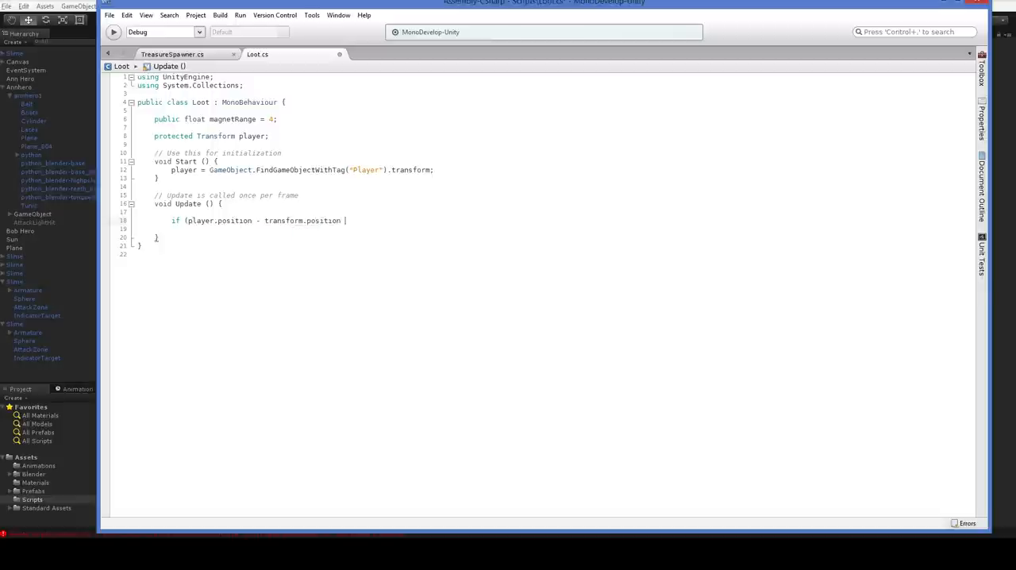
type(").magnetRange")
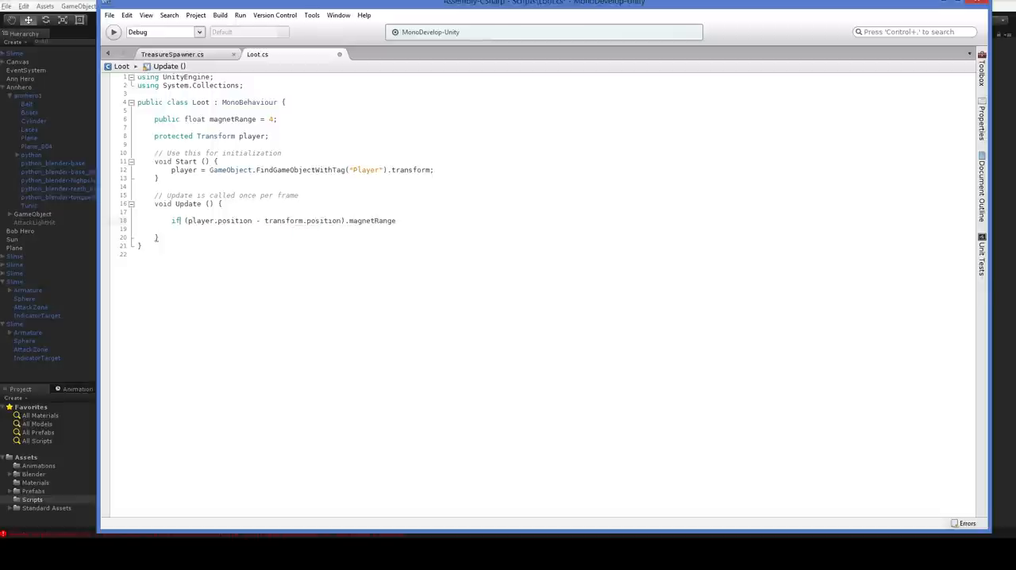
type(".ma")
type("protec")
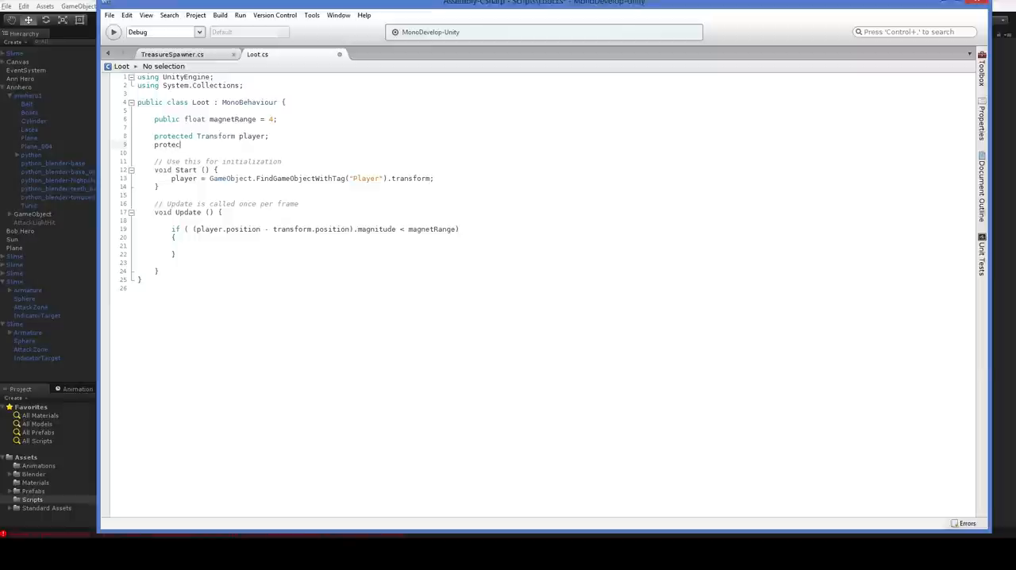
Declare a protected bool homing field initialized to false
type("ted bool")
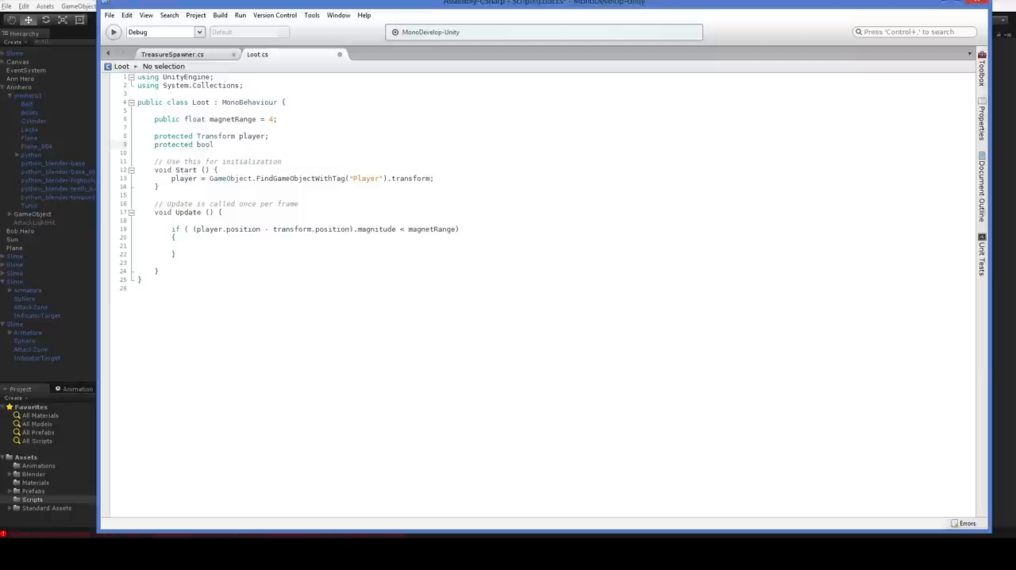
left_click(216, 144)
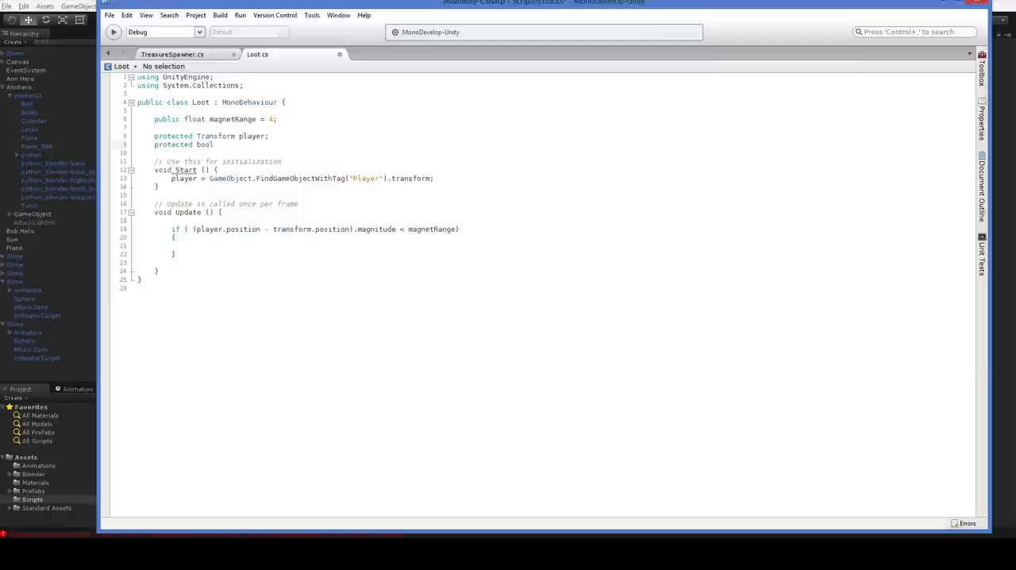
type("homing = false;")
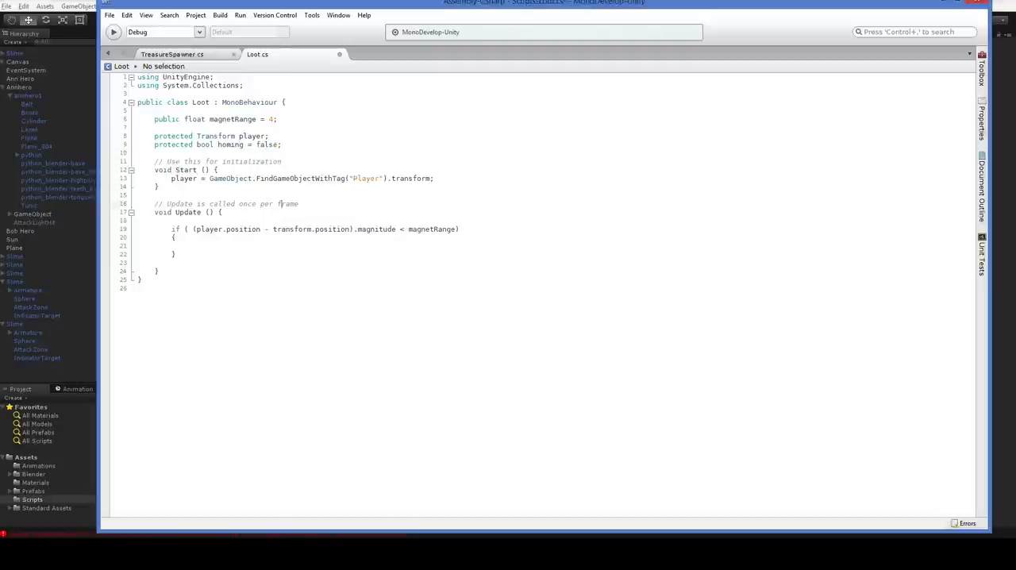
Wrap the range check in if (!homing): set homing, kinematic rigidbody, no gravity, collider disabled
type("if (! homing")
type("}")
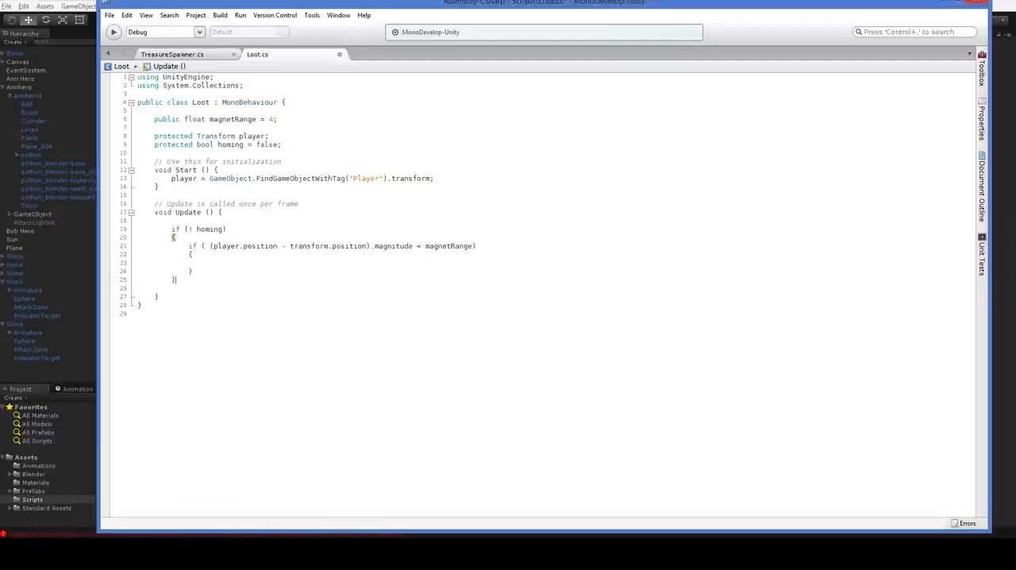
type("homing = true;")
type("else")
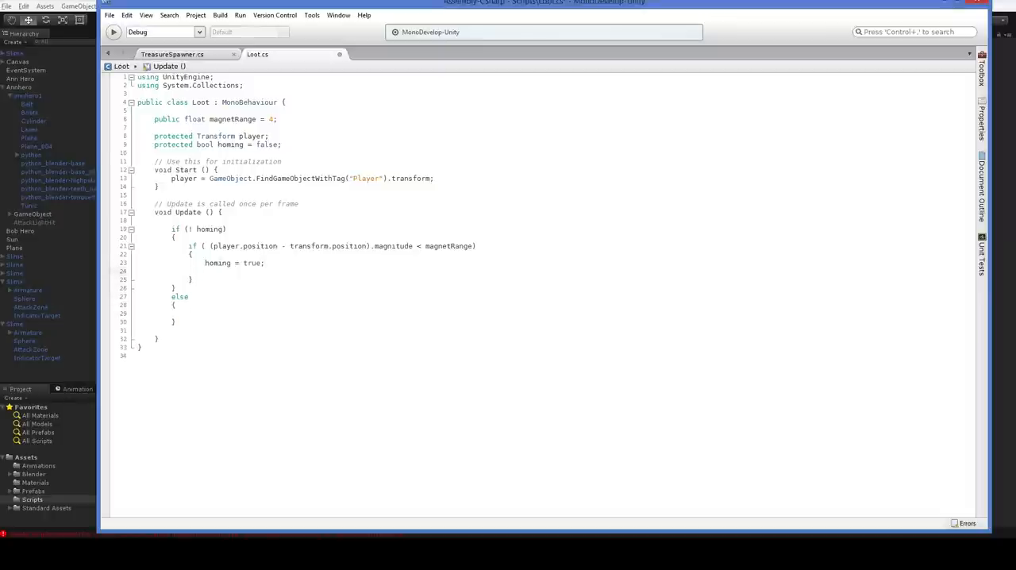
left_click(204, 271)
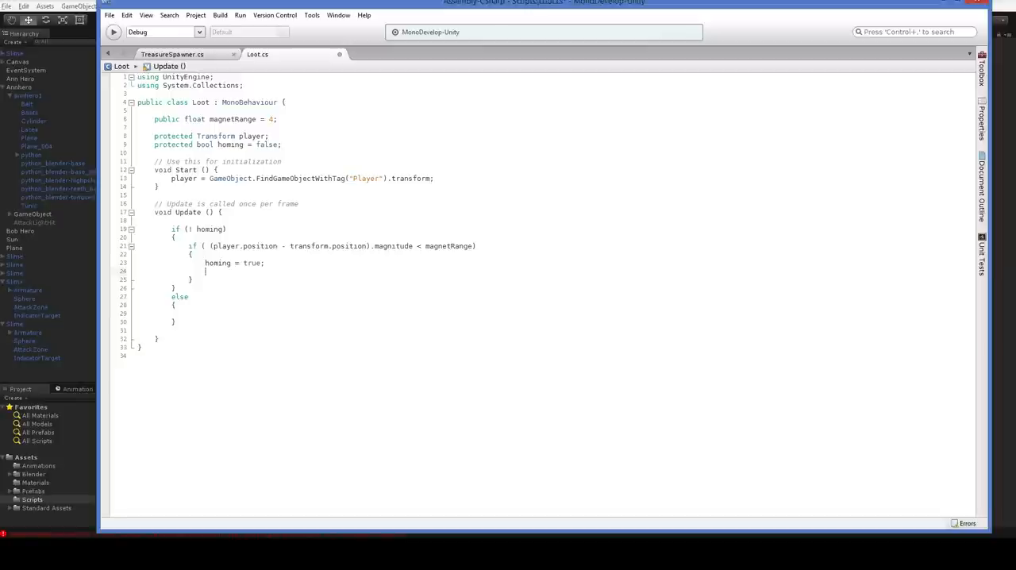
type("rigidbody.")
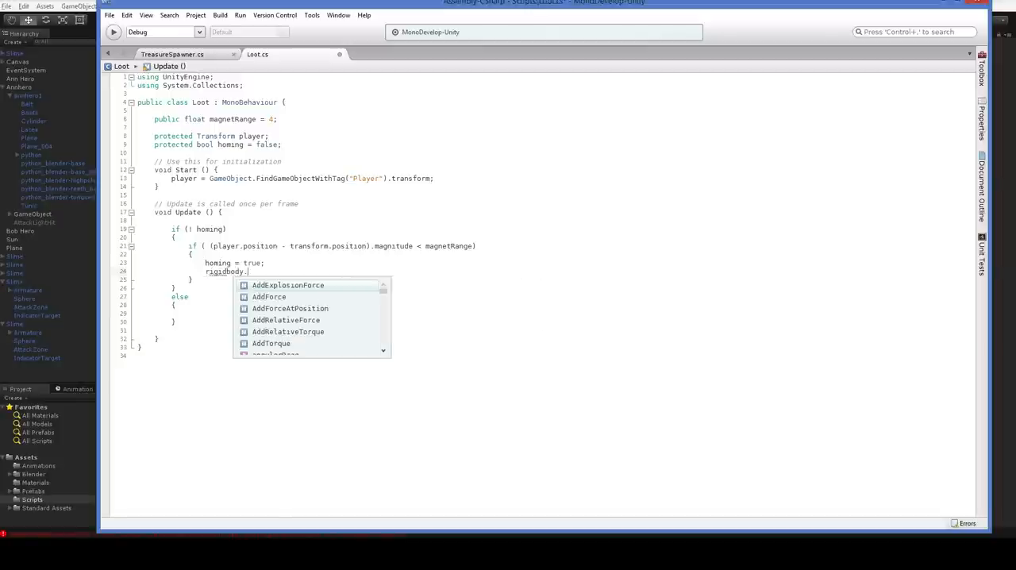
type("isKinematic = true;")
type("ri")
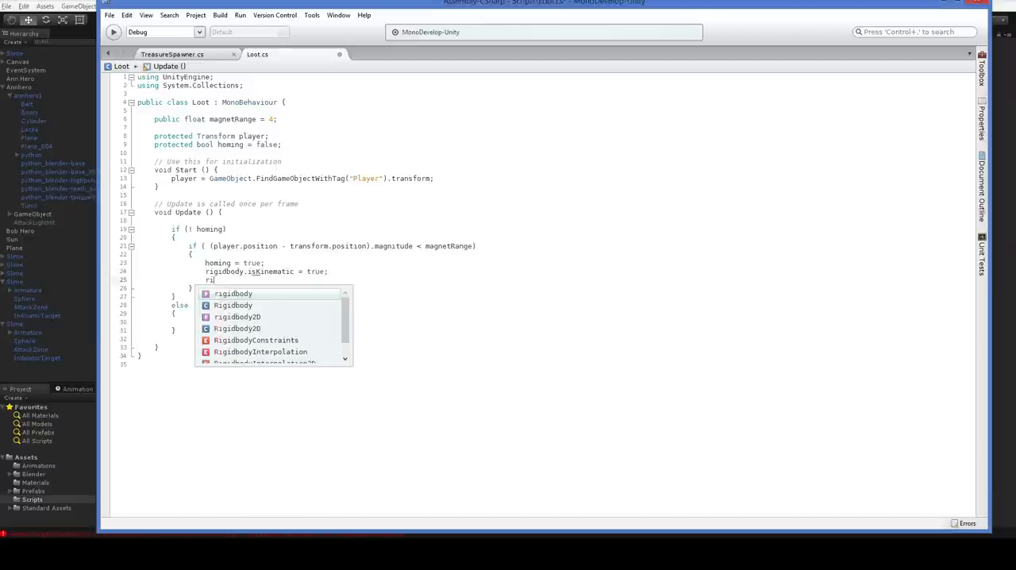
type("gidbody.useGravity = false;")
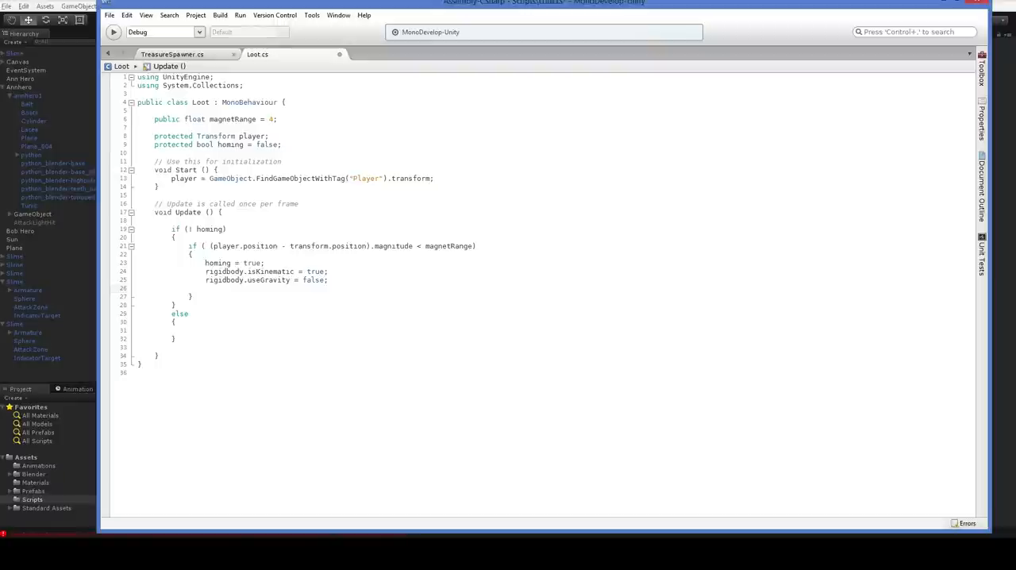
type("bo")
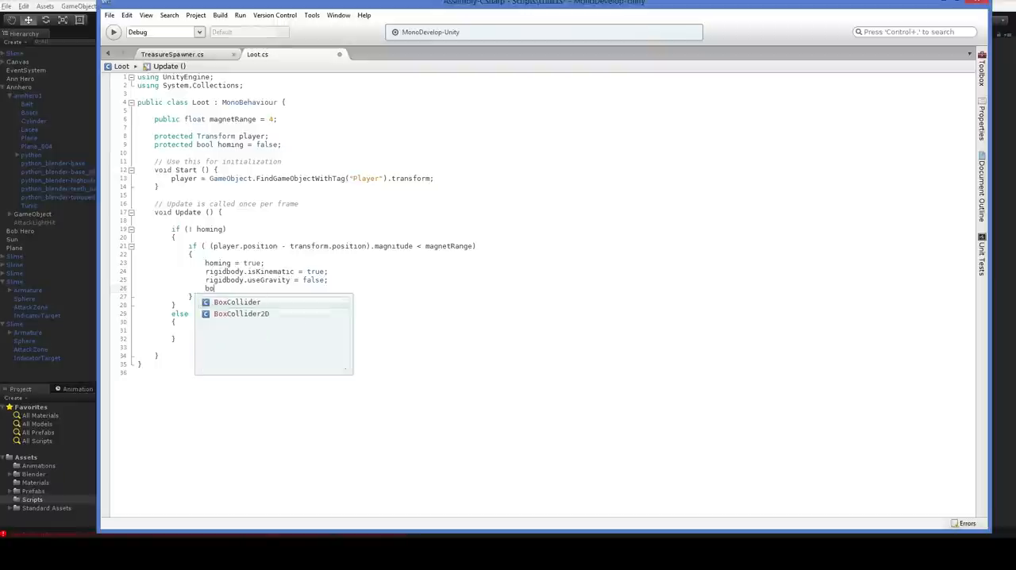
type("collider.enabled =")
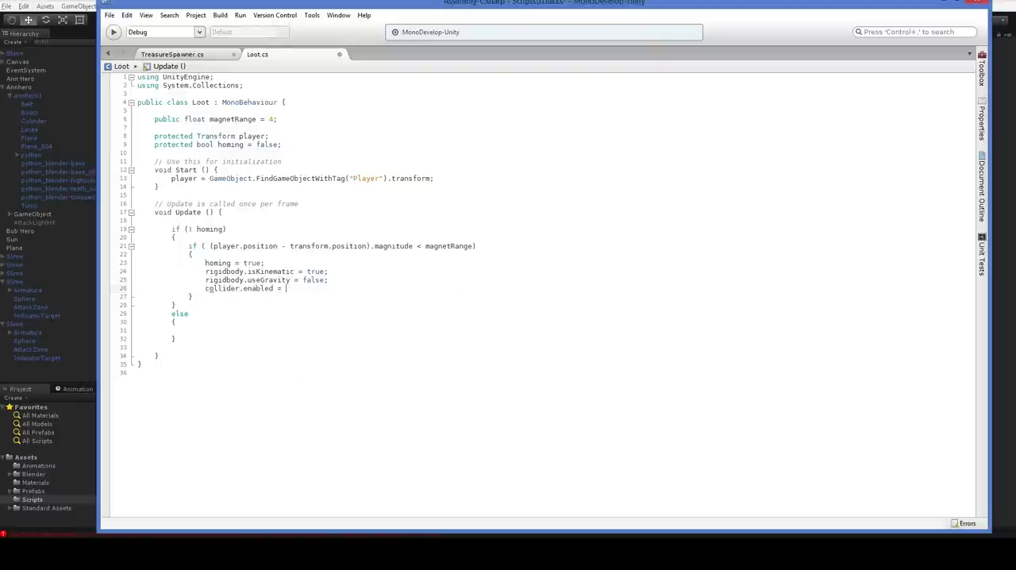
type("false;")
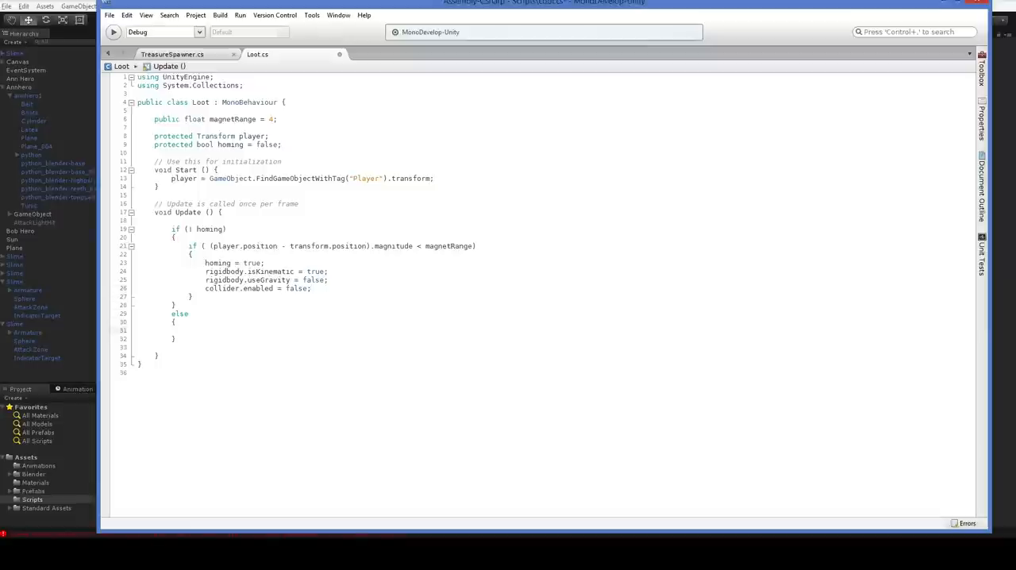
Set transform.position to Vector3.Lerp from its position toward player.position by Time.deltaTime
type("transform.position =")
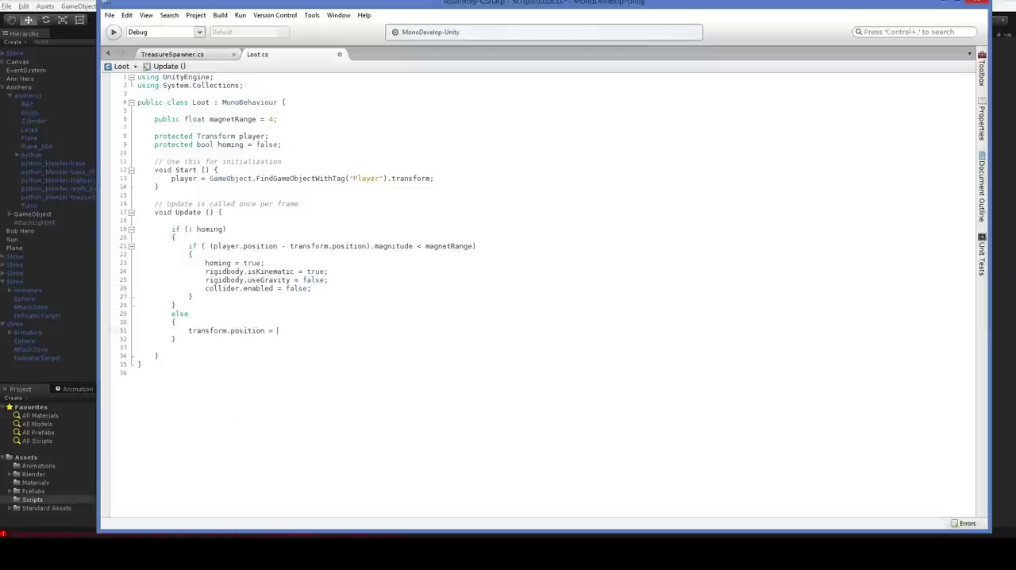
type("Vector3.Lerp(t")
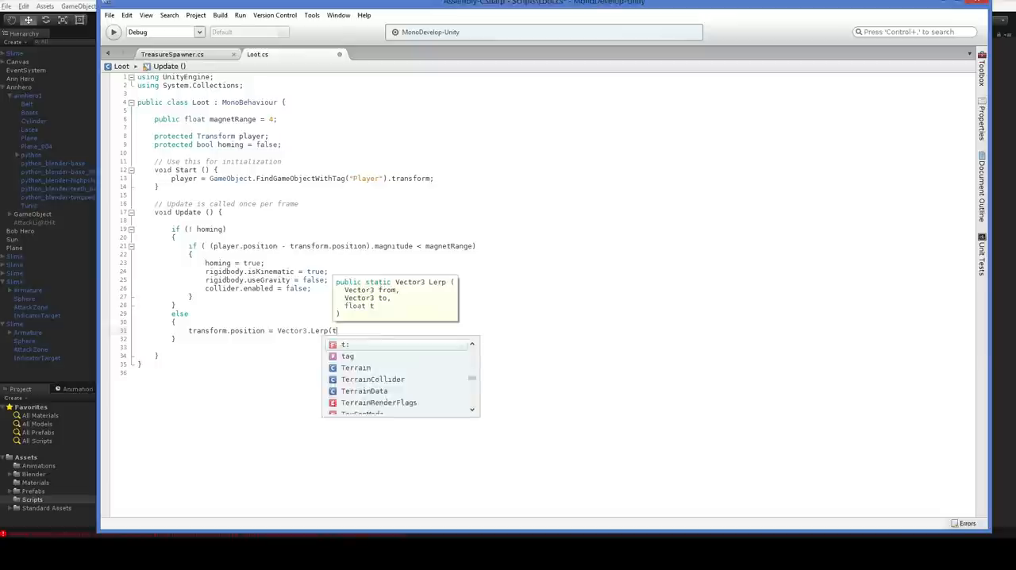
type("transform.position, p")
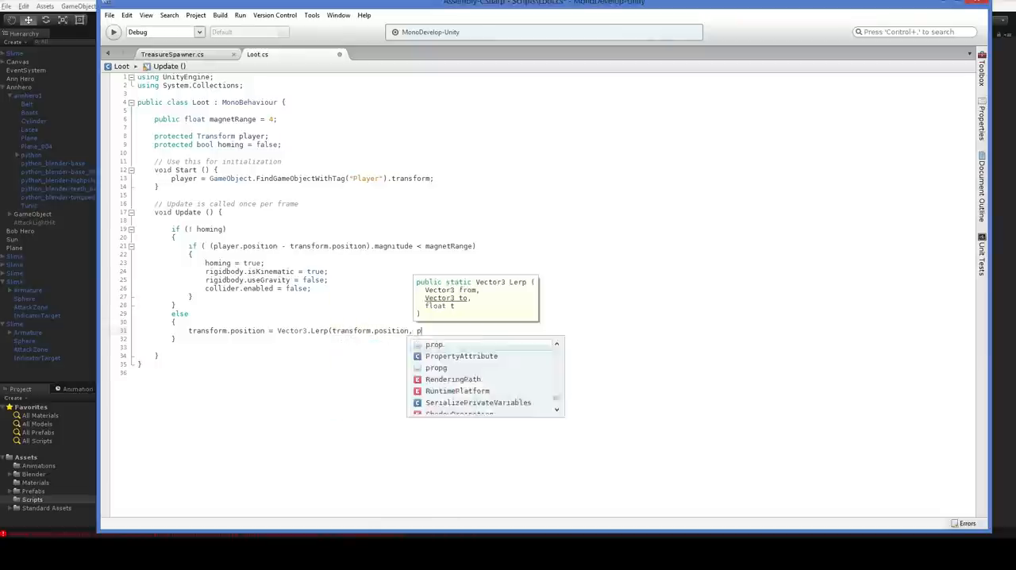
type("layerPrefs.po")
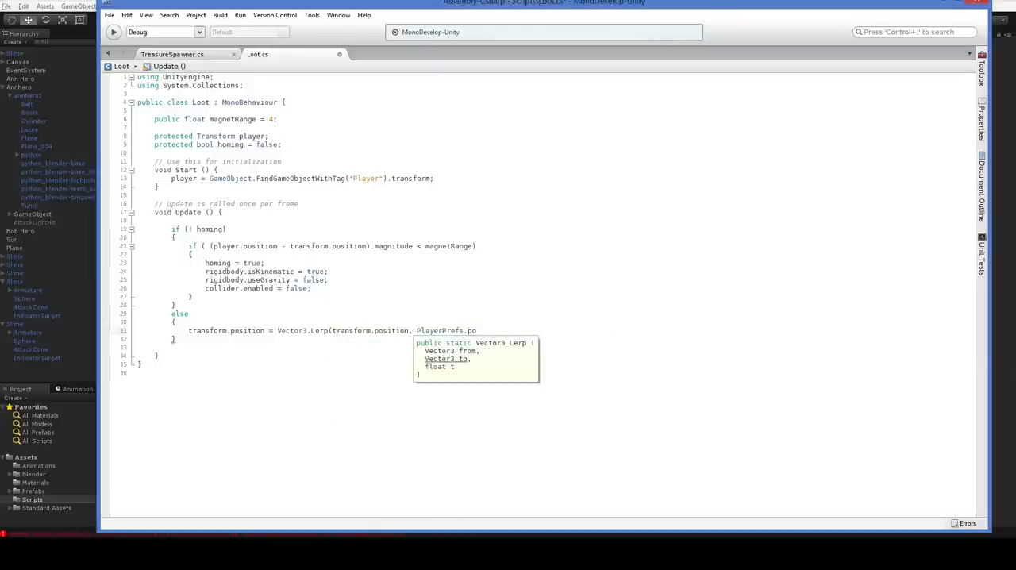
type("player.po")
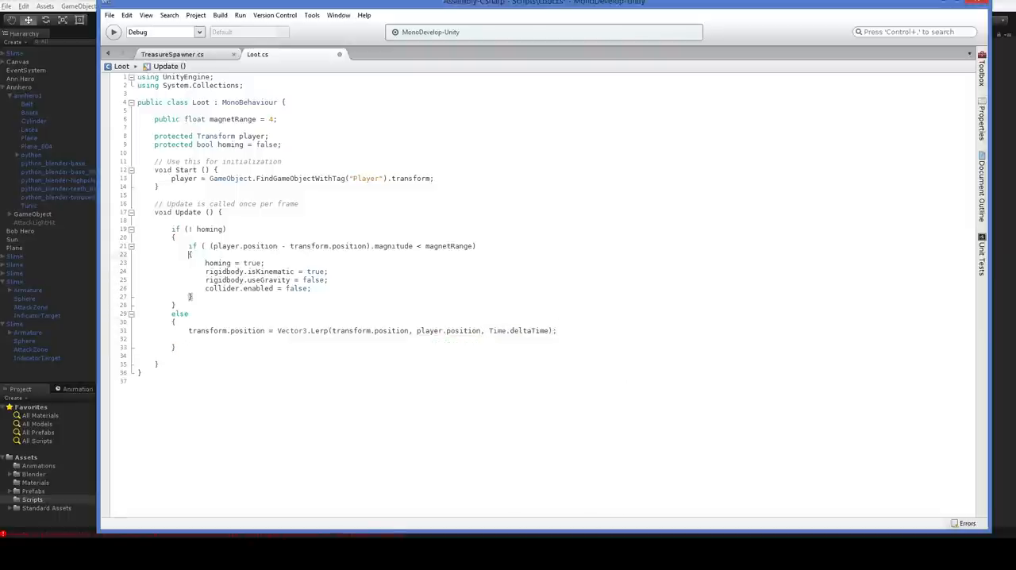
Add a closeness check to the player that calls Destroy(gameObject)
type("if ( (player.position - transform.position).magnitude < magnetRange)")
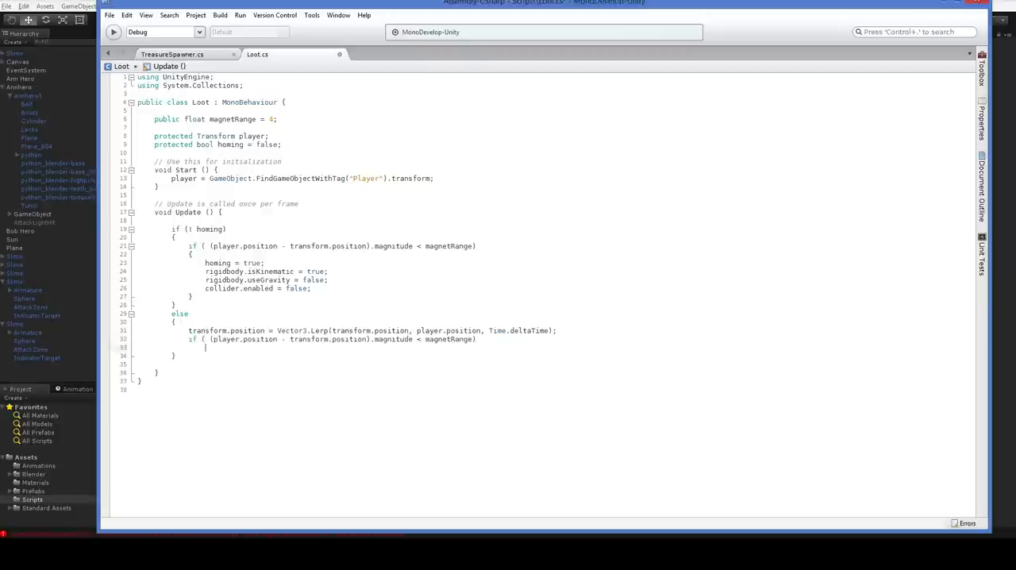
type(".7f")
key("Return")
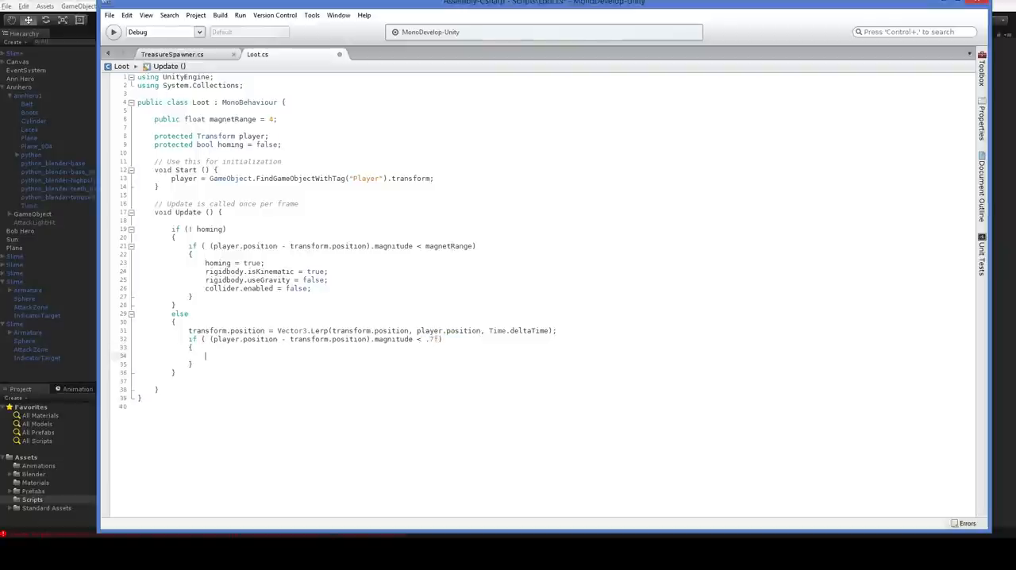
type("Destroy(ga")
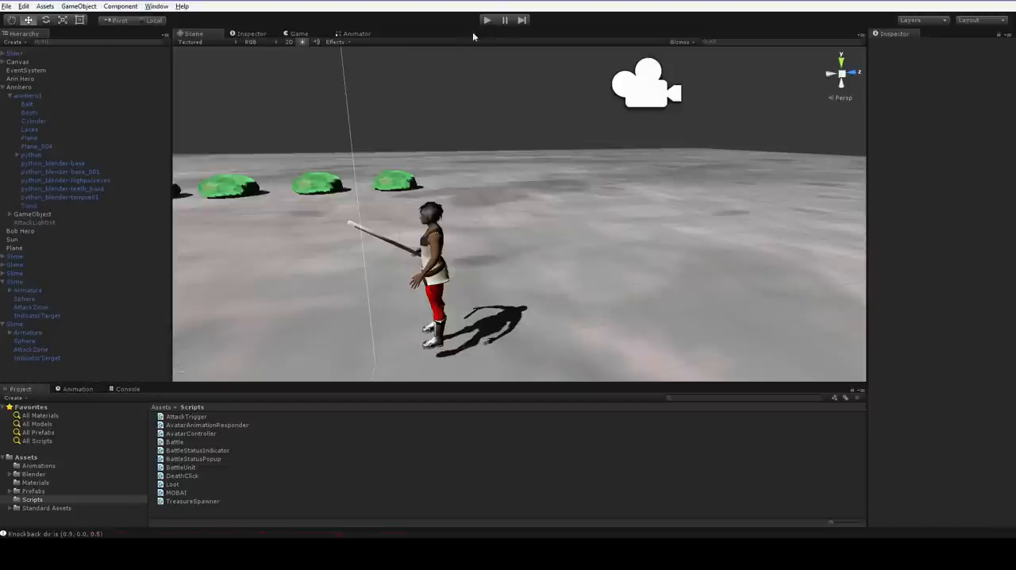
Toggle Play mode to test the homing loot sacks while watching the Console
left_click(487, 20)
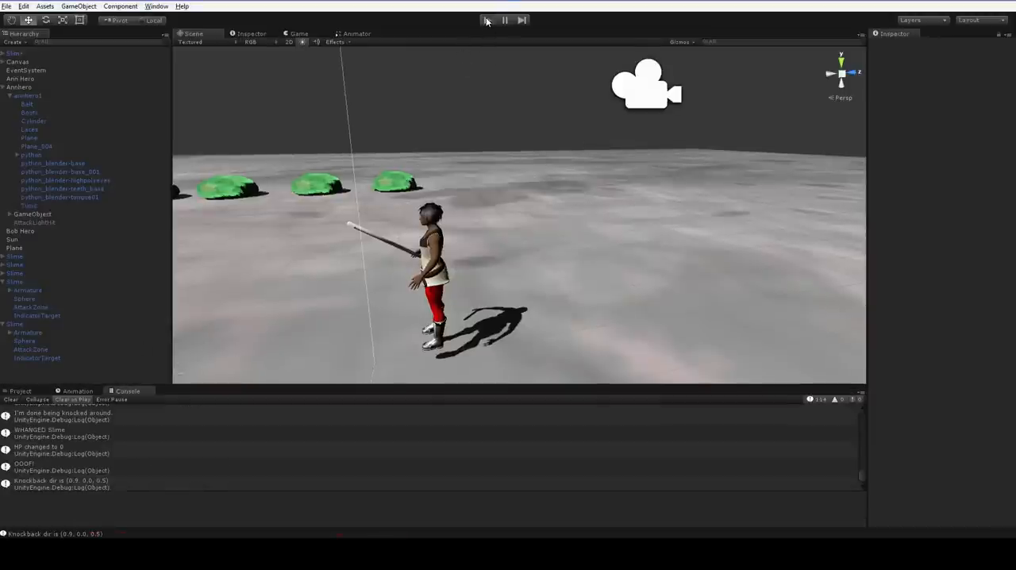
left_click(487, 20)
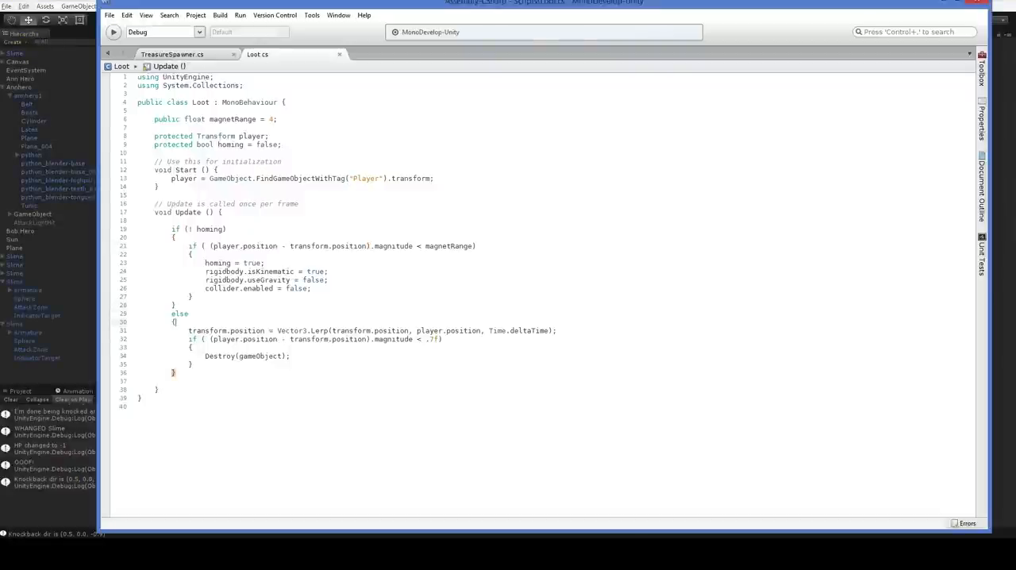
Define Vector3 target above the player and a normalized delta toward it
type("Vector3.")
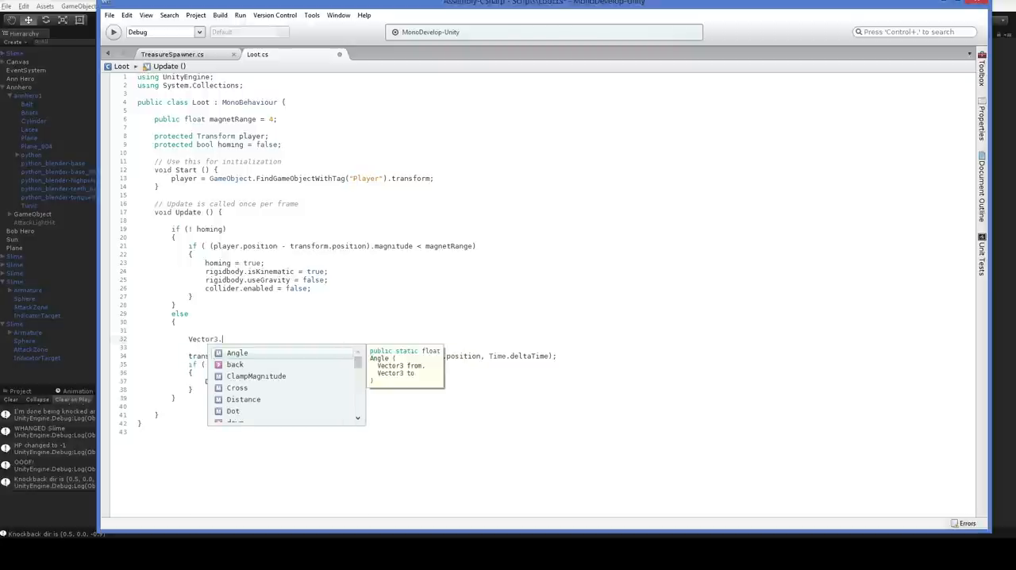
type("target = player.transform +")
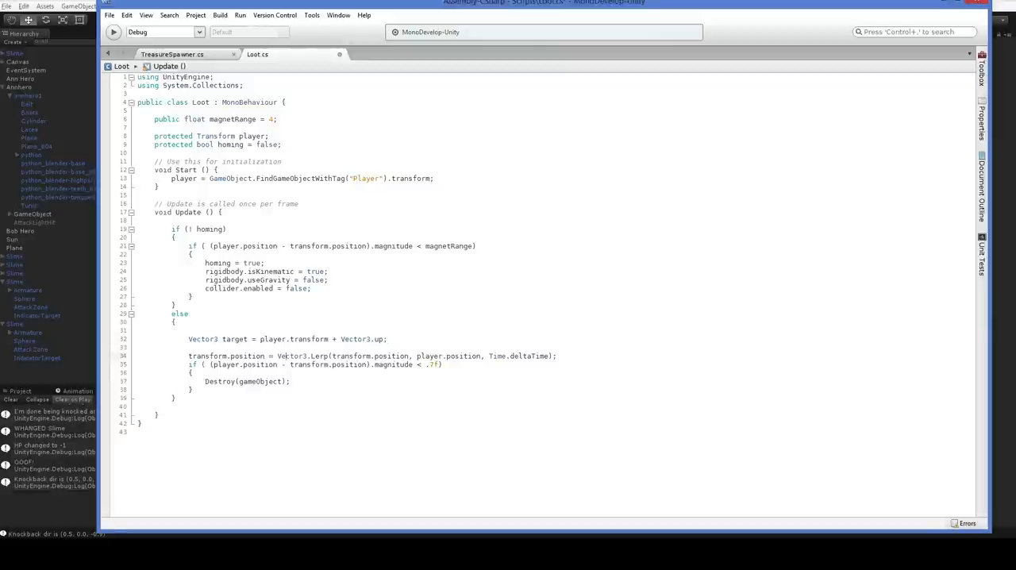
type("Vector3.")
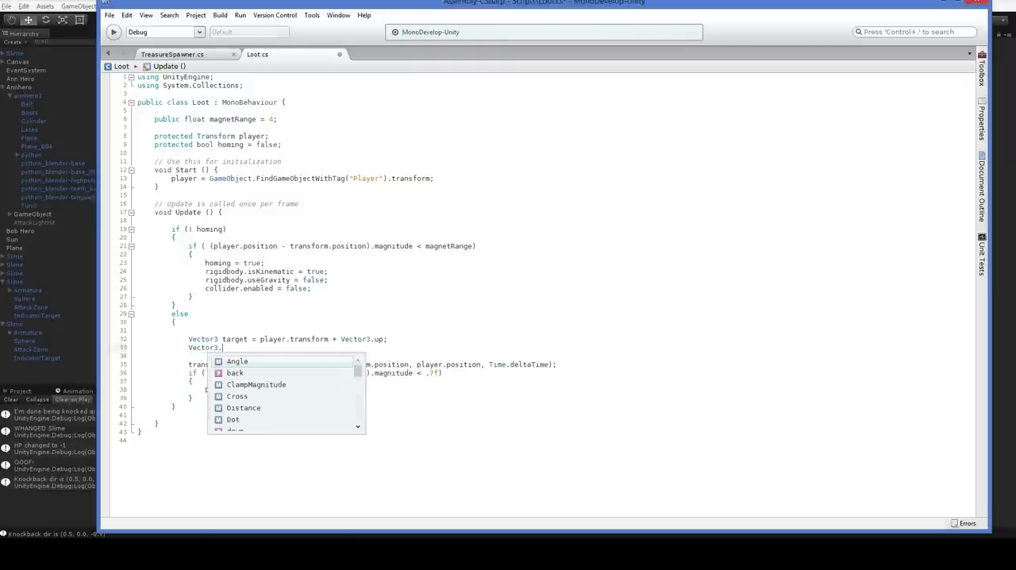
type("delta = target - transform")
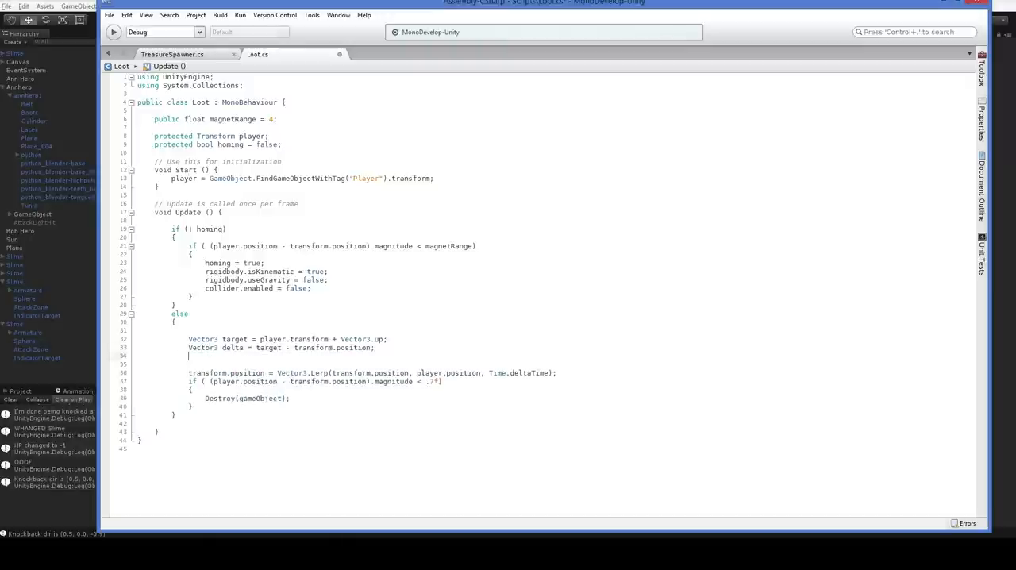
type("delta.no")
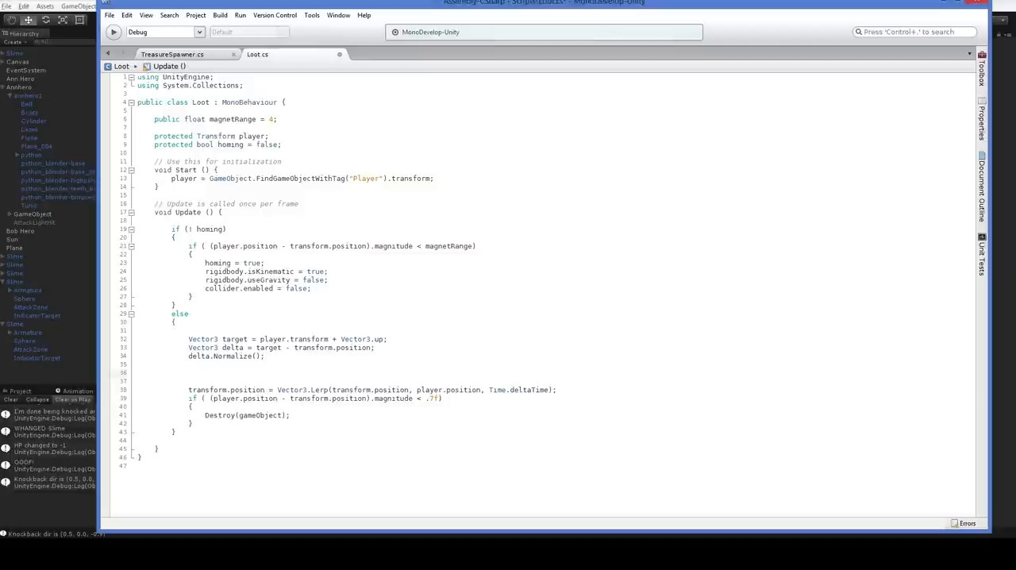
Move by delta * Time.deltaTime * 2 and lower the destroy threshold to .5f
left_click(188, 373)
type("transform.position += delta * t")
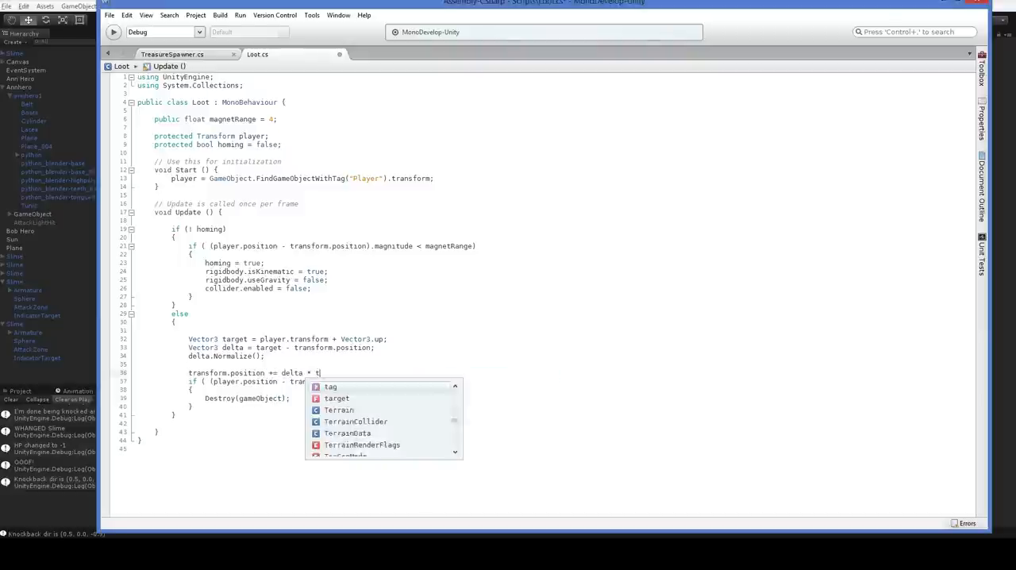
type("Time.deltaTime * 2;")
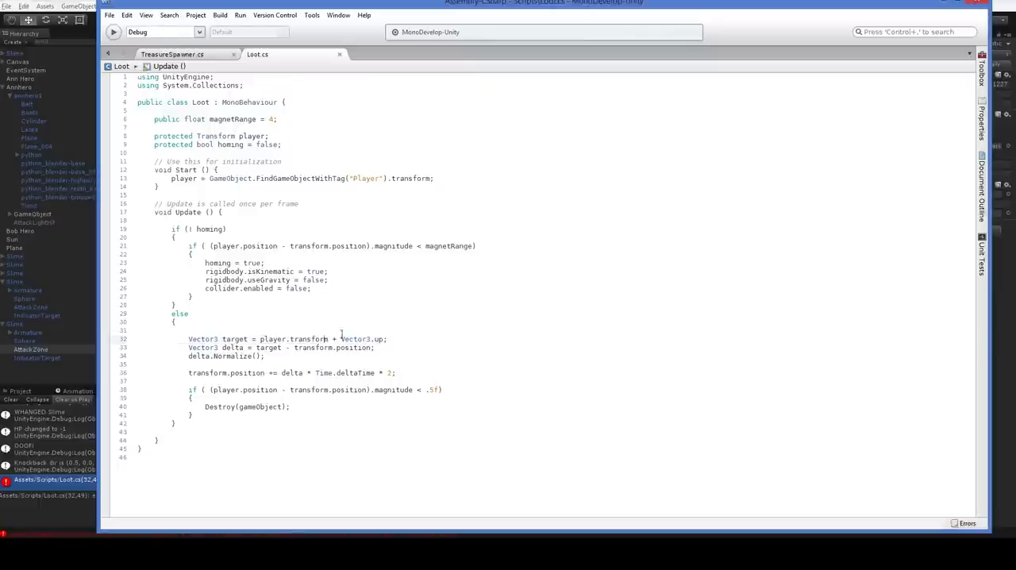
type("positio")
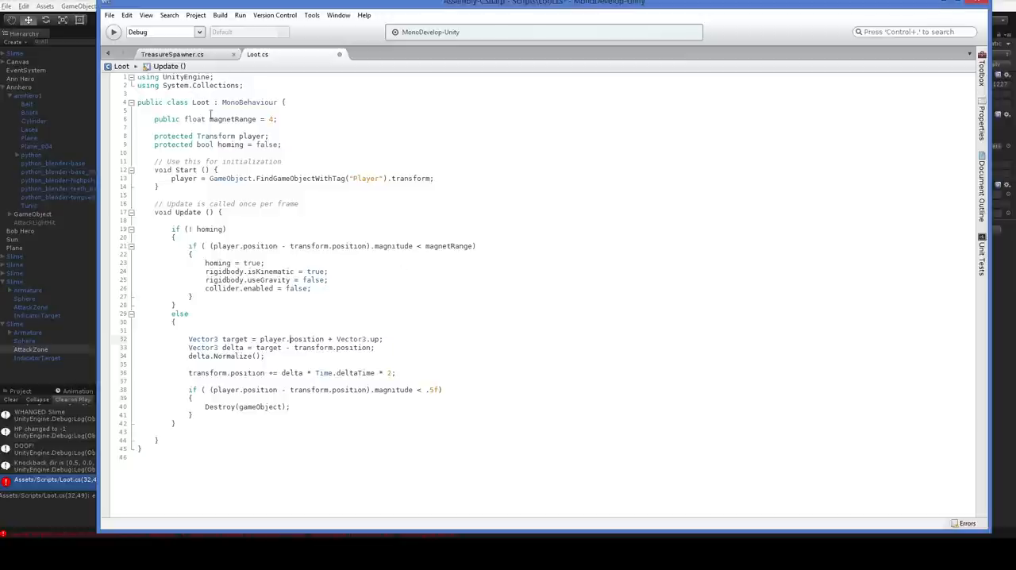
left_click(210, 135)
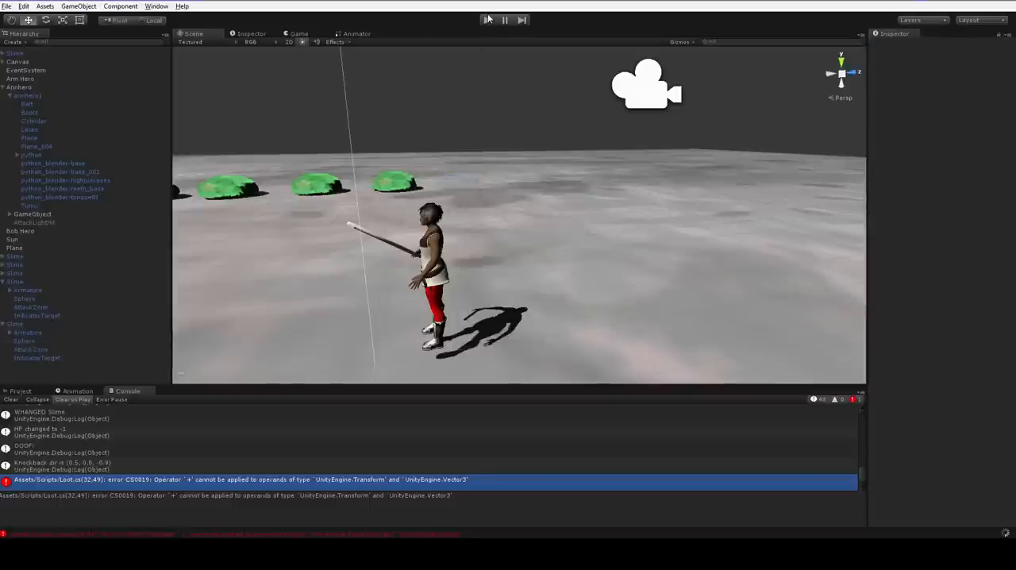
Toggle Play mode again to test the constant-speed loot homing
left_click(486, 20)
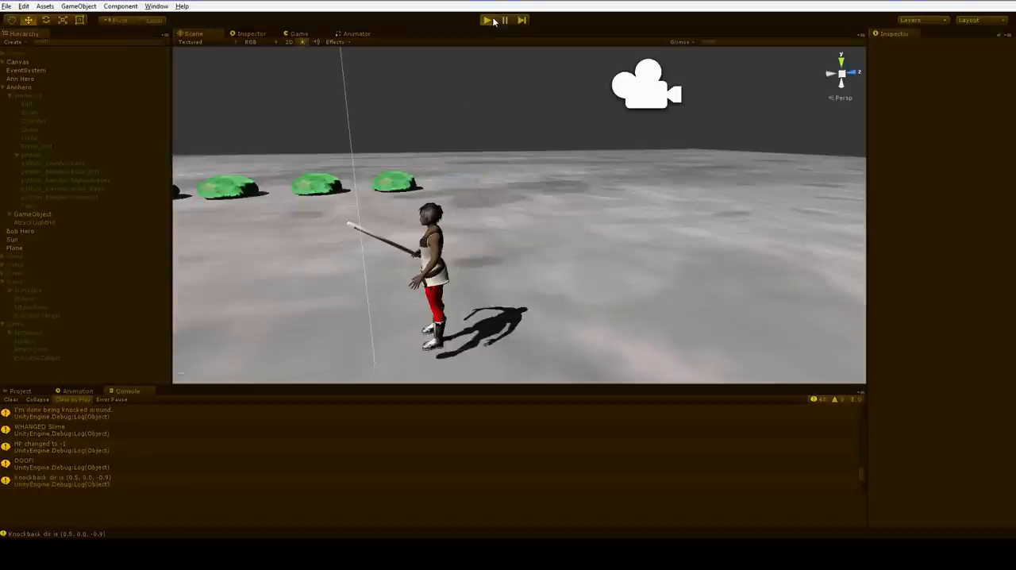
left_click(486, 20)
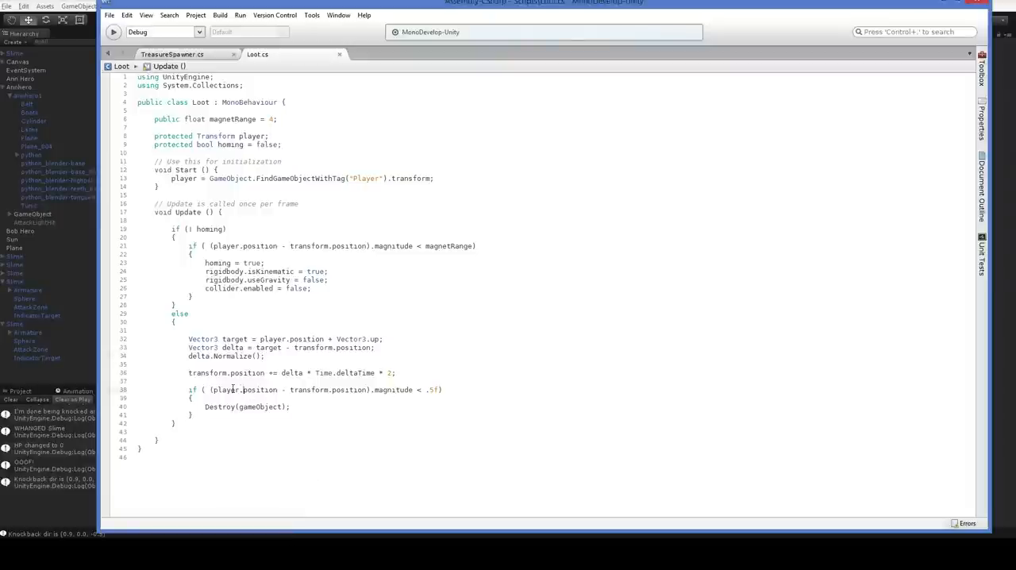
Replace player.position with target in the arrival check, then play-test in Unity
double_click(230, 389)
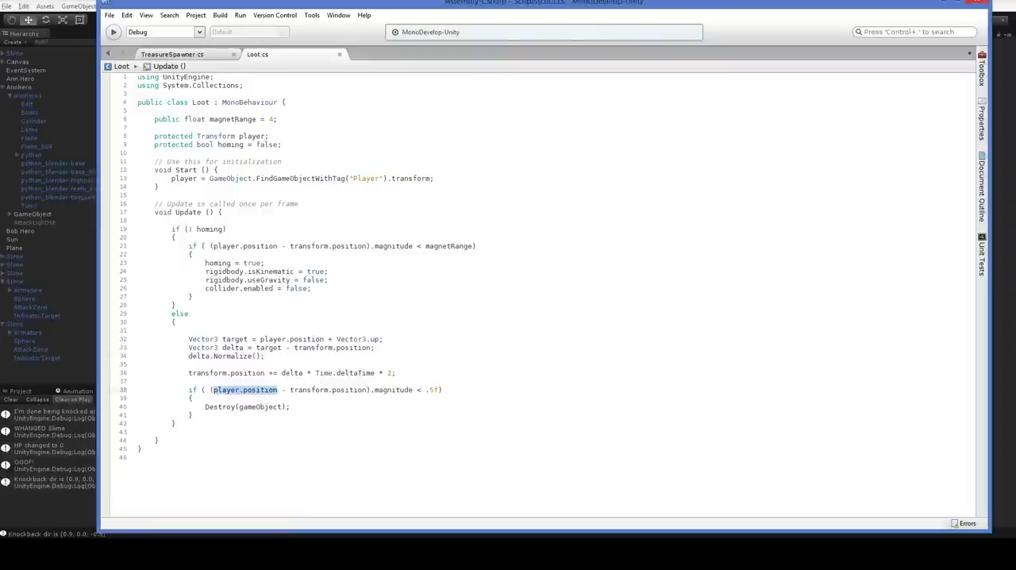
type("target")
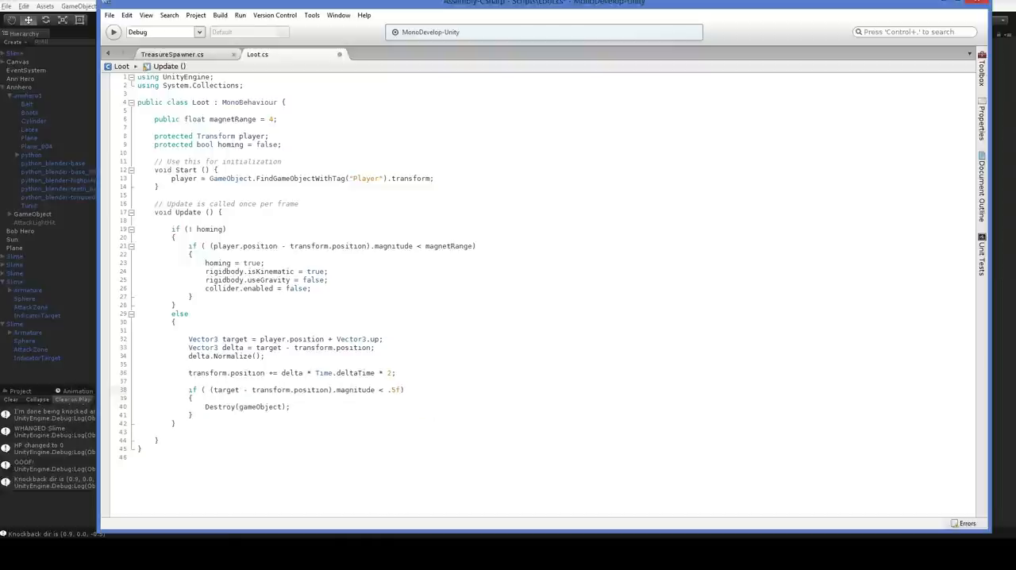
left_click(241, 389)
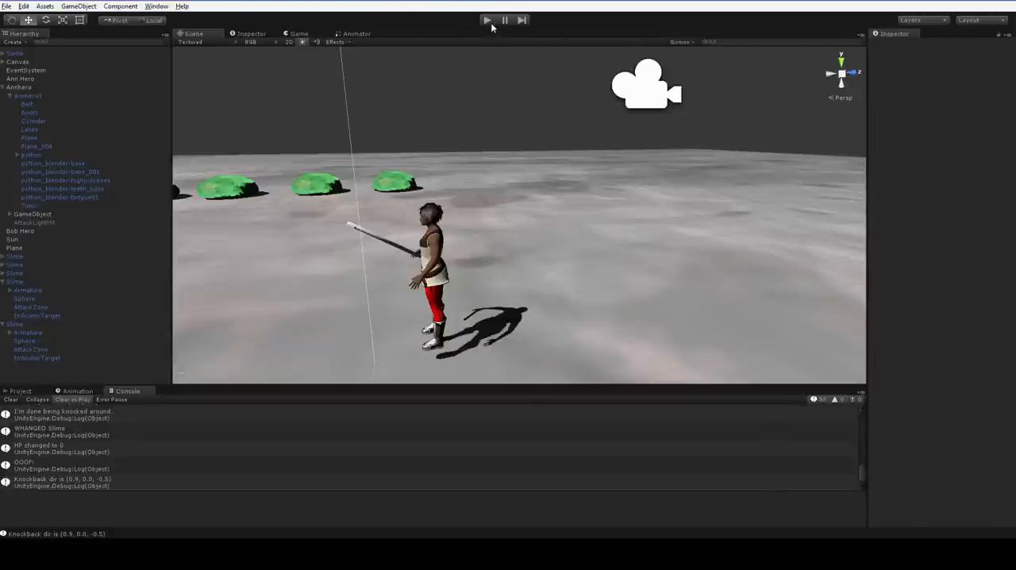
left_click(486, 20)
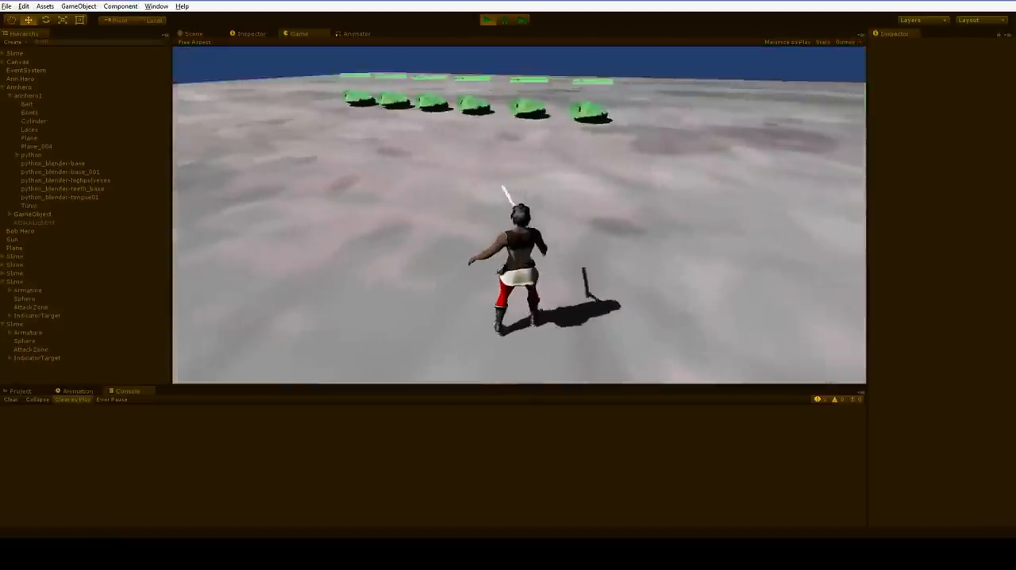